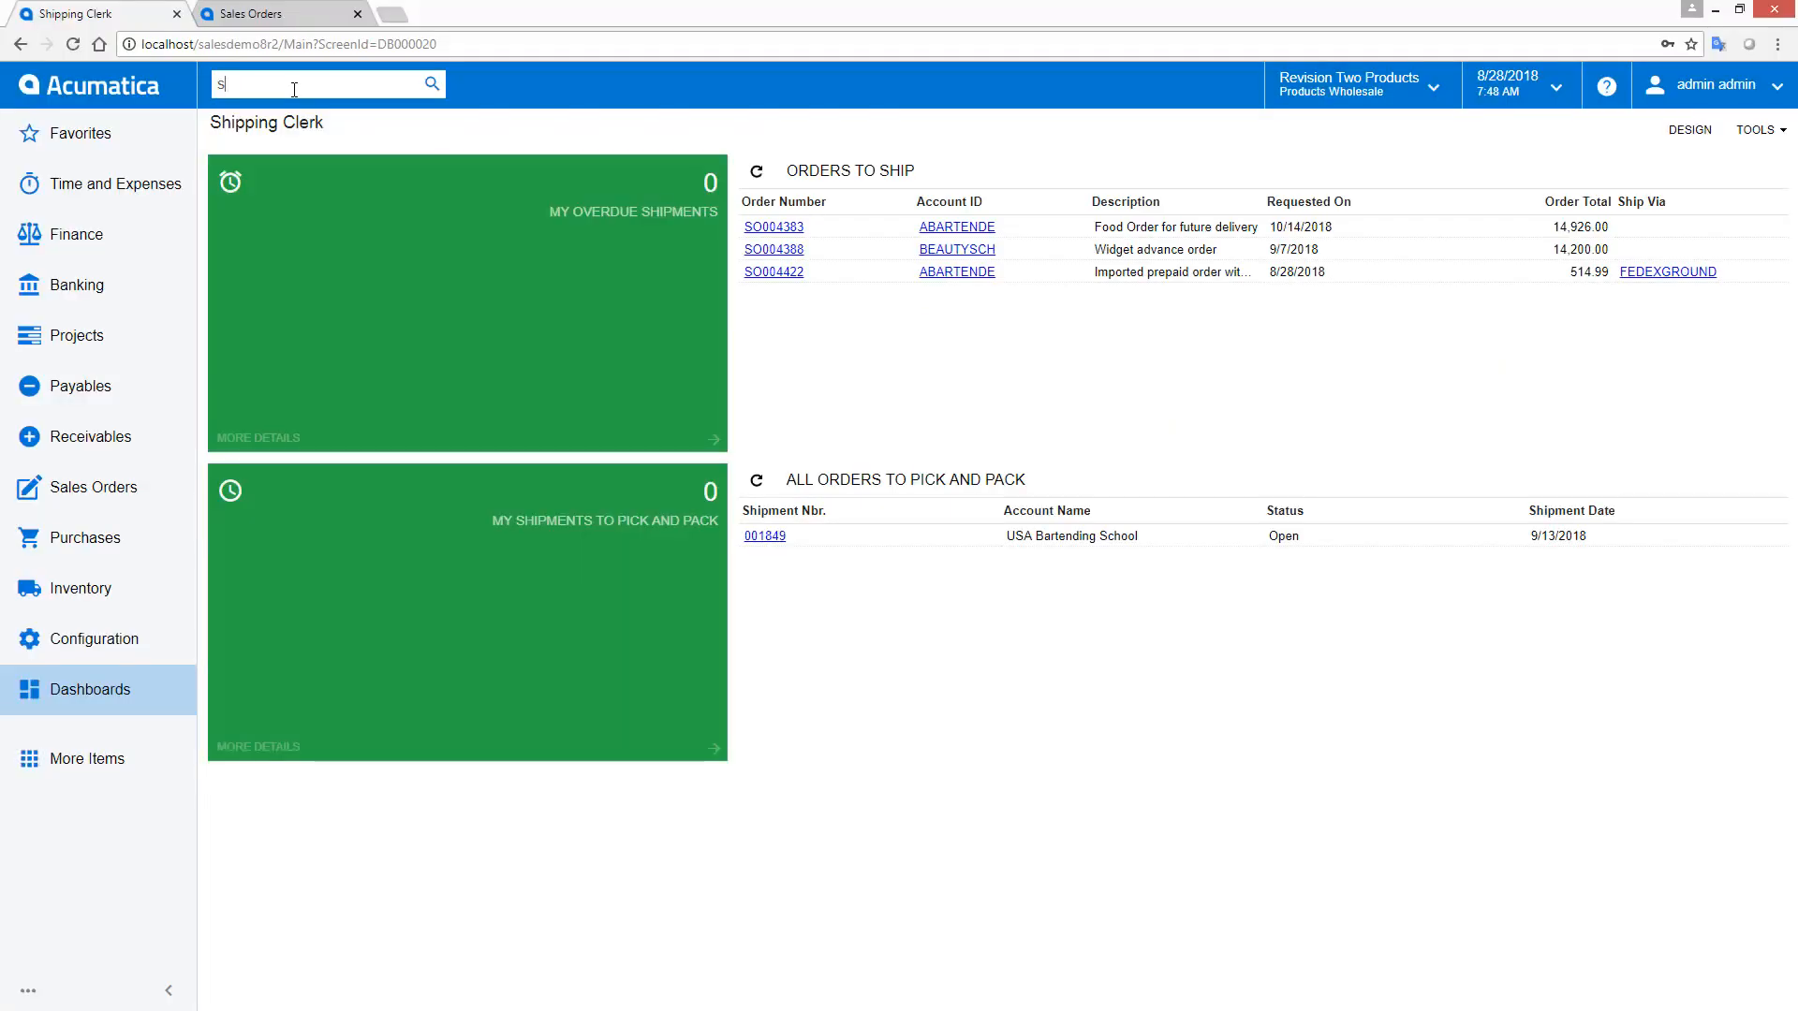
- Search 'shipping terms' and open the SOCFR Shipping Terms record with 100% freight cost
type("hipping term")
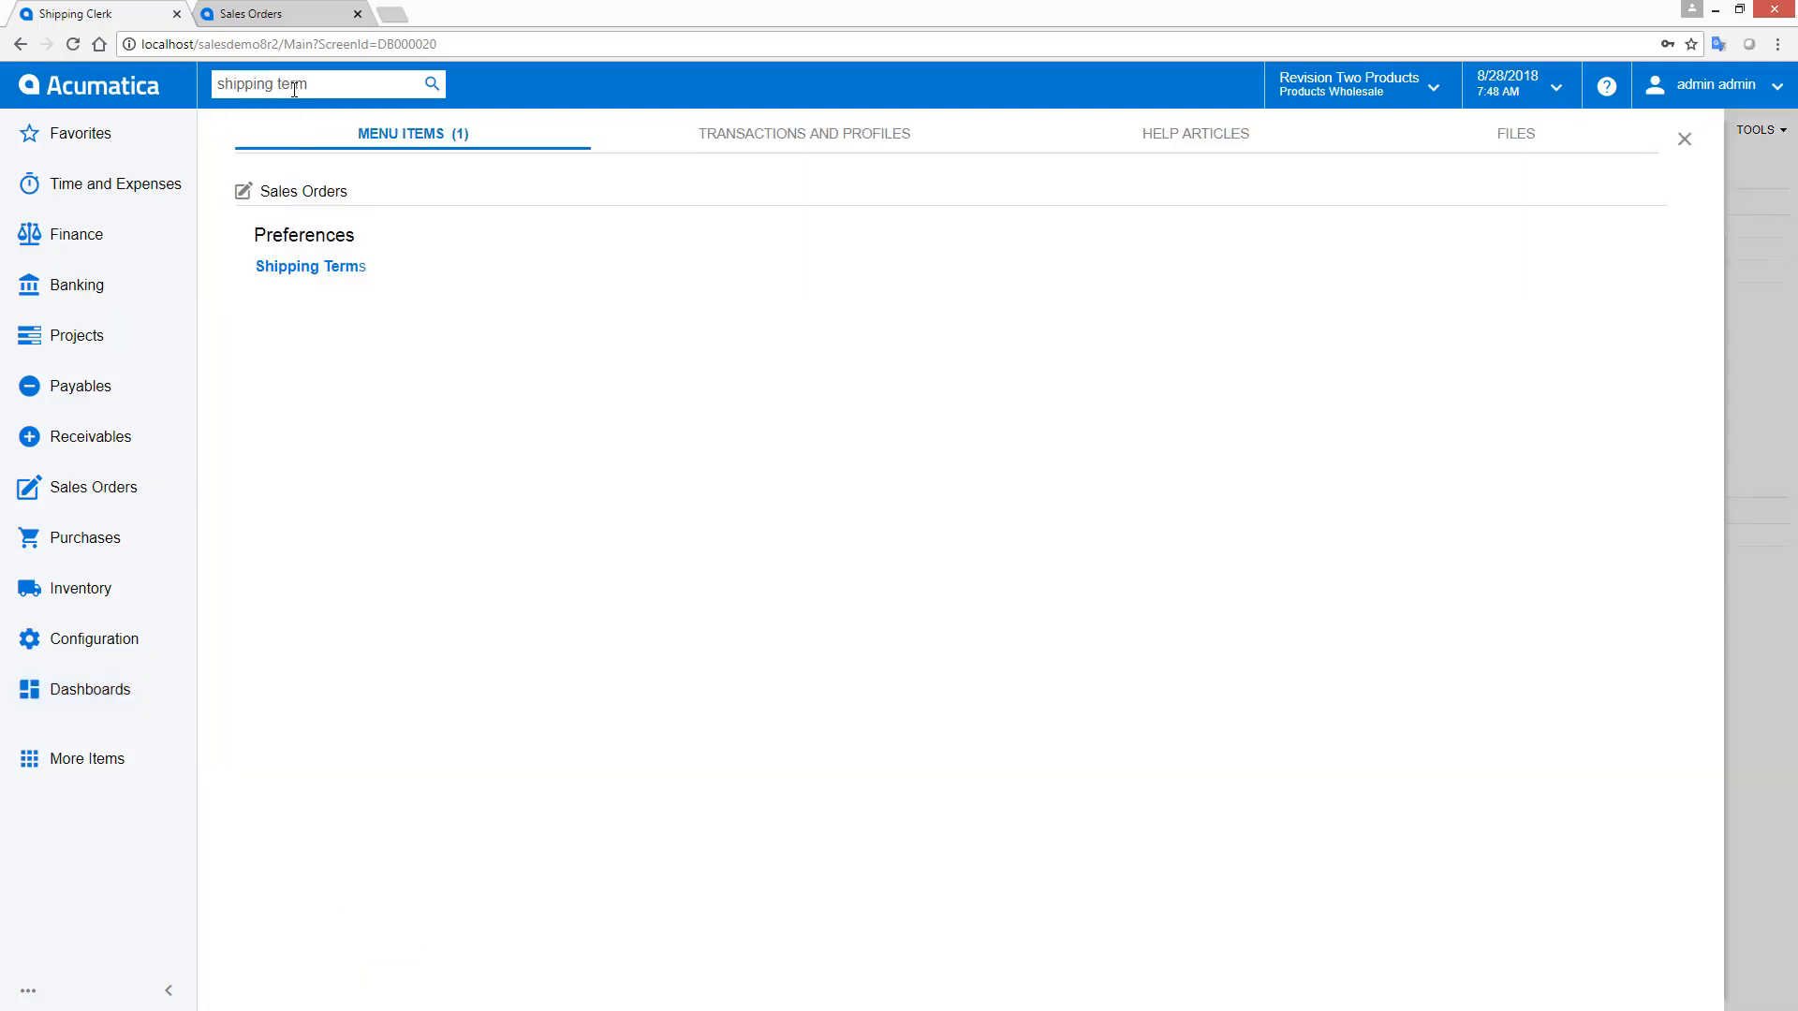
left_click(310, 266)
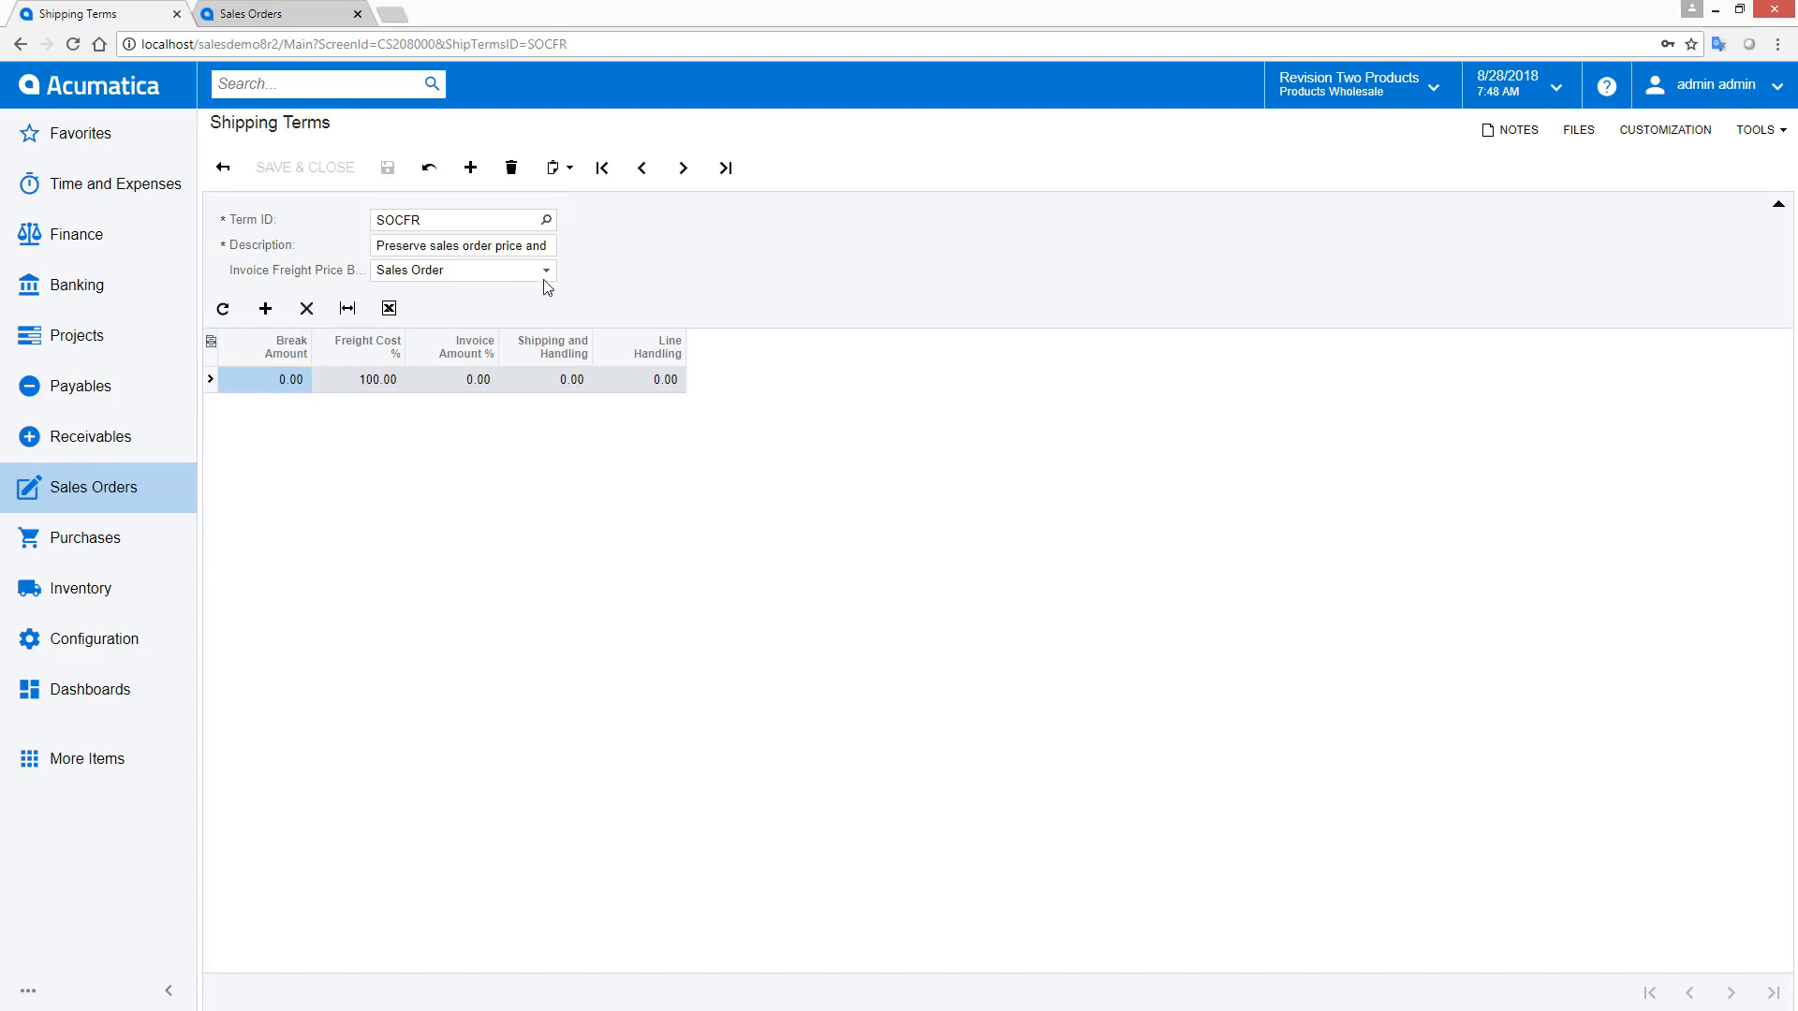
- Review order SO004422's Totals freight figures: cost 15.36, overridden price 14.99
left_click(262, 13)
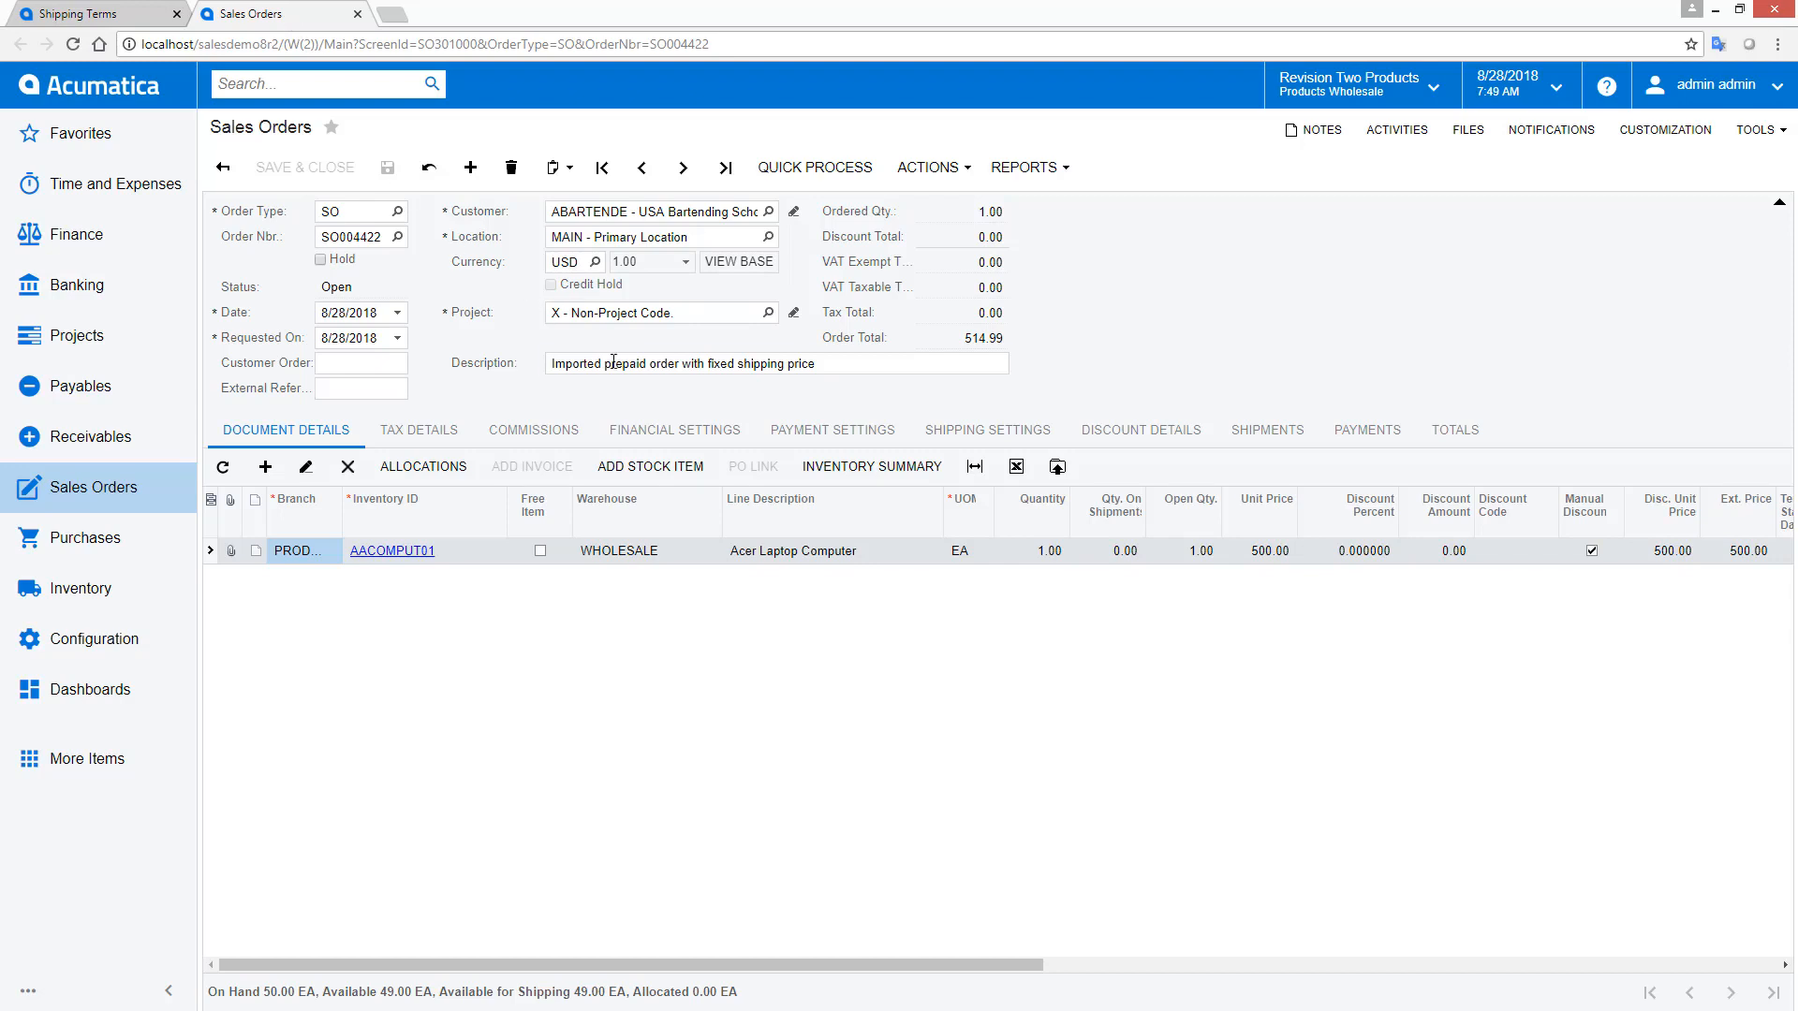
left_click(1455, 431)
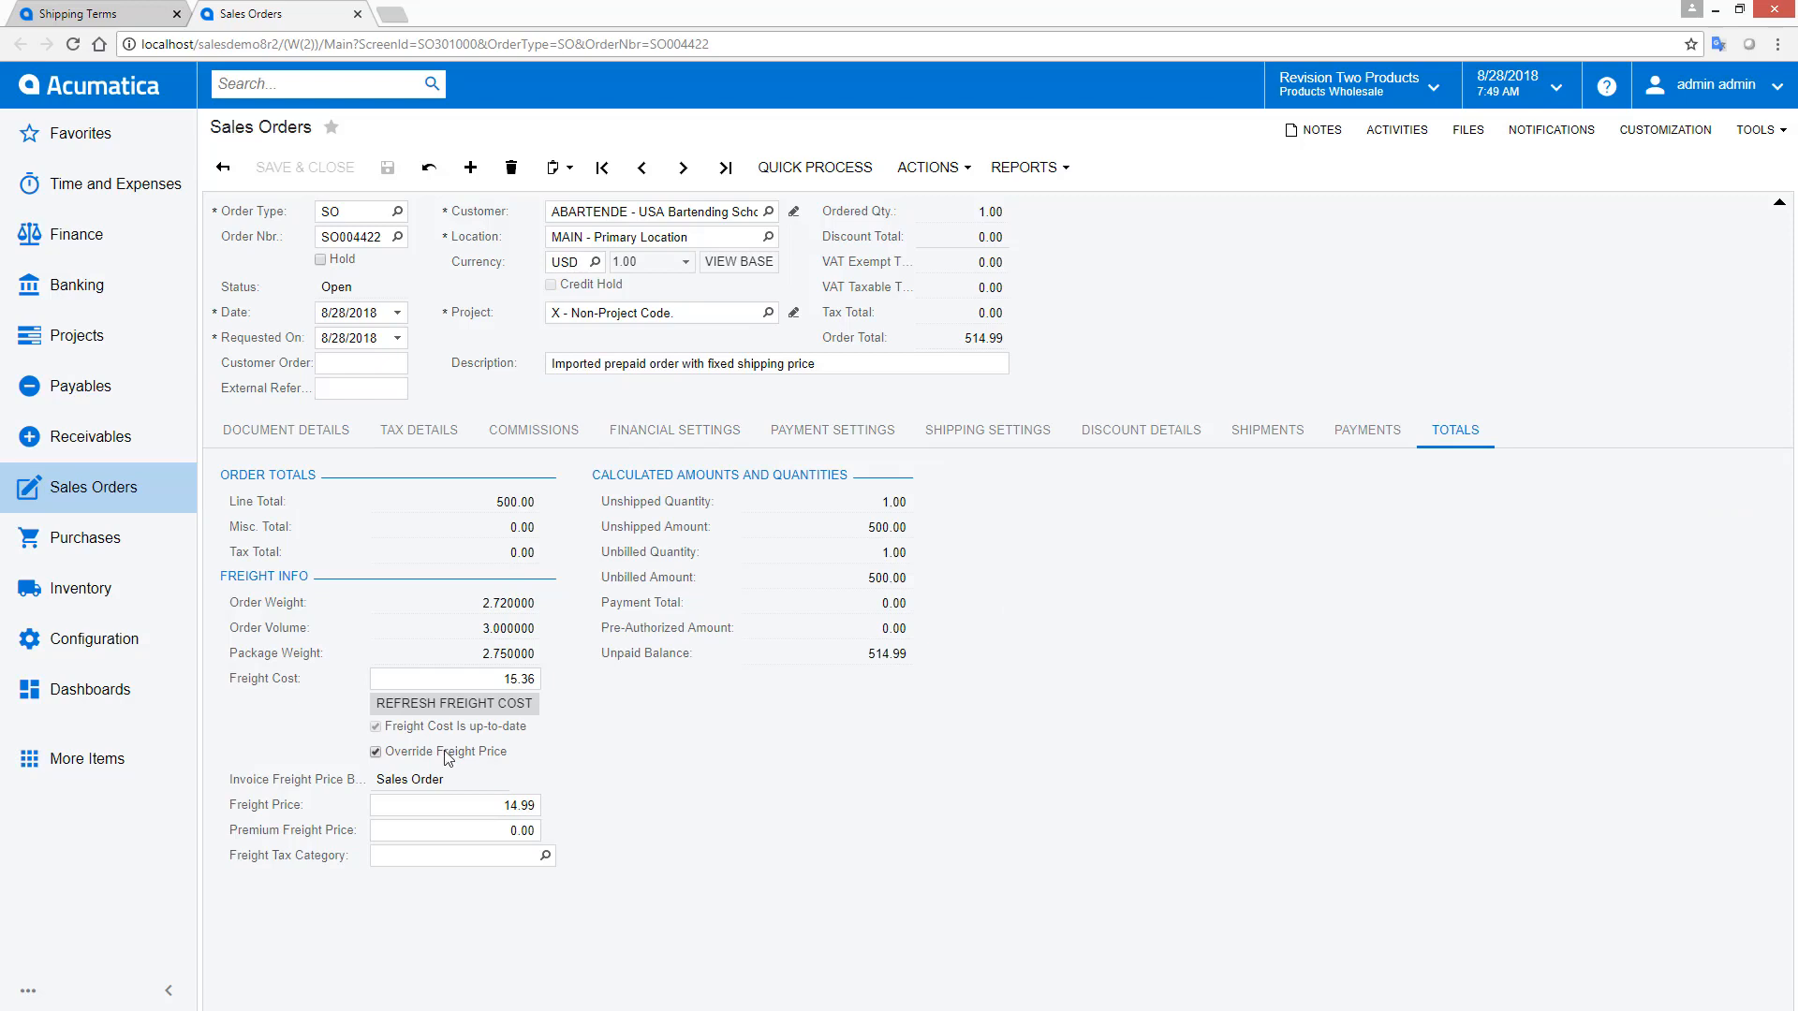
left_click(457, 805)
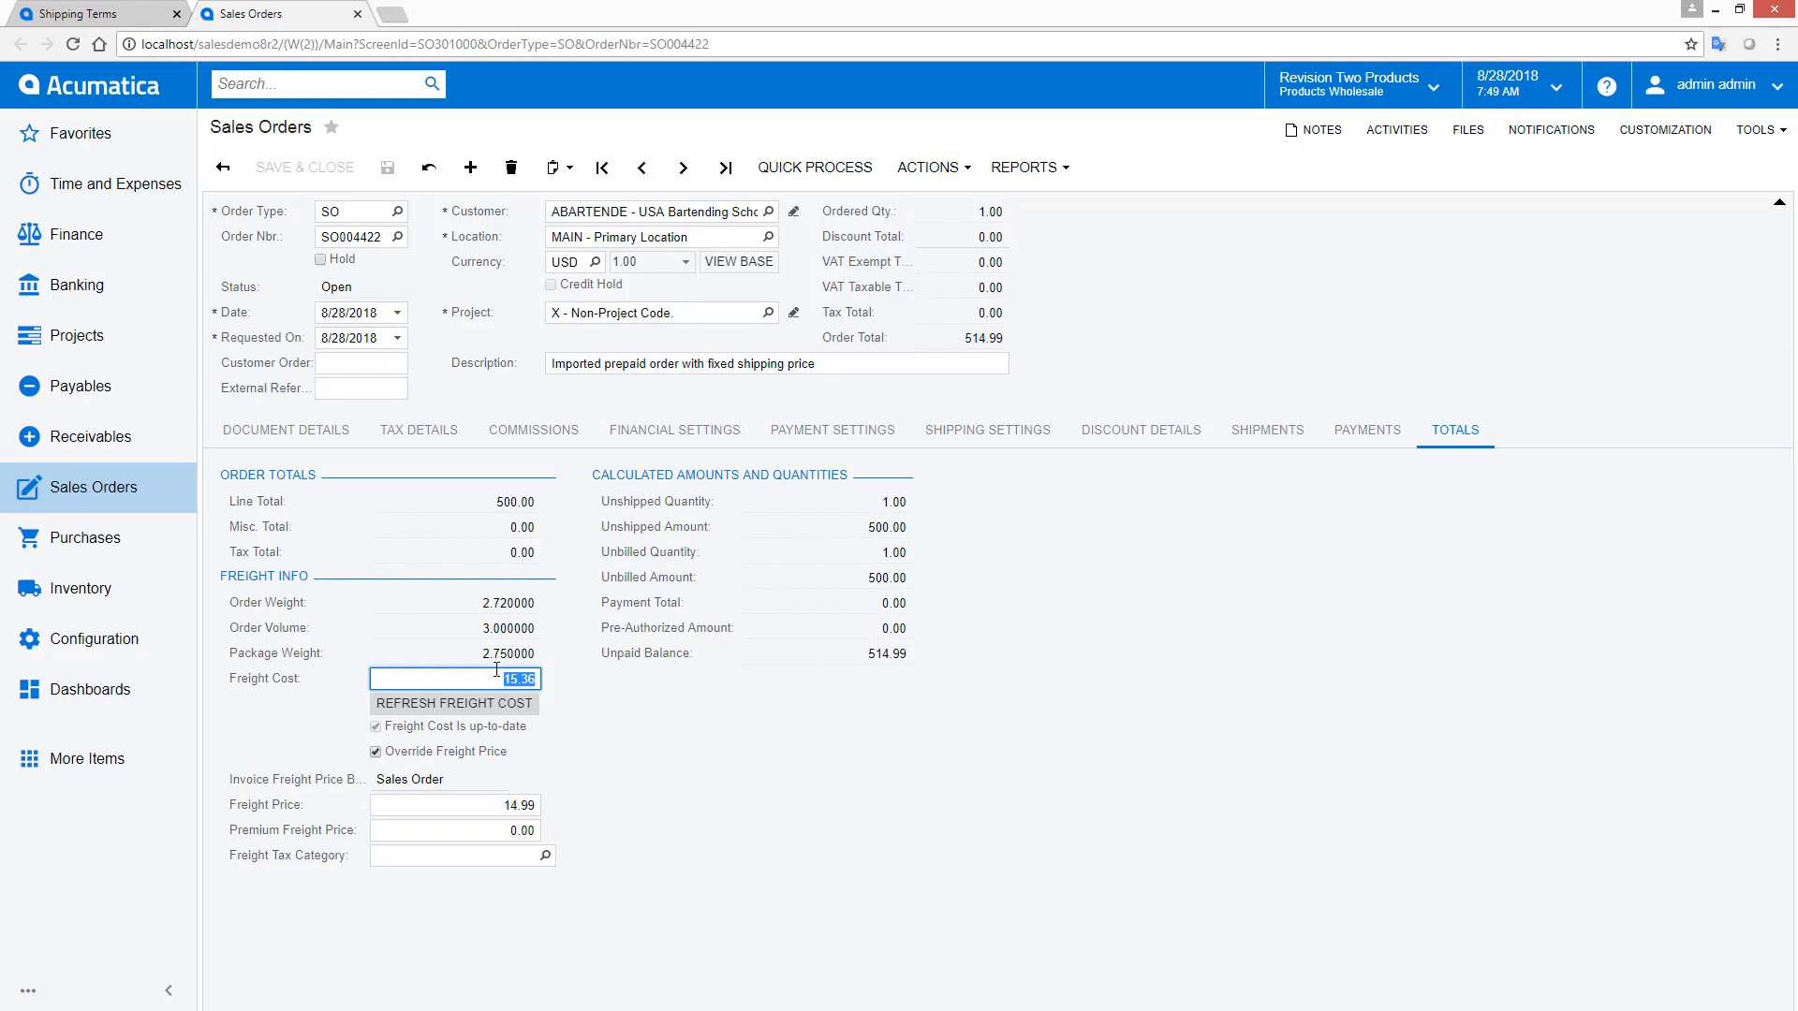
mouse_move(937, 206)
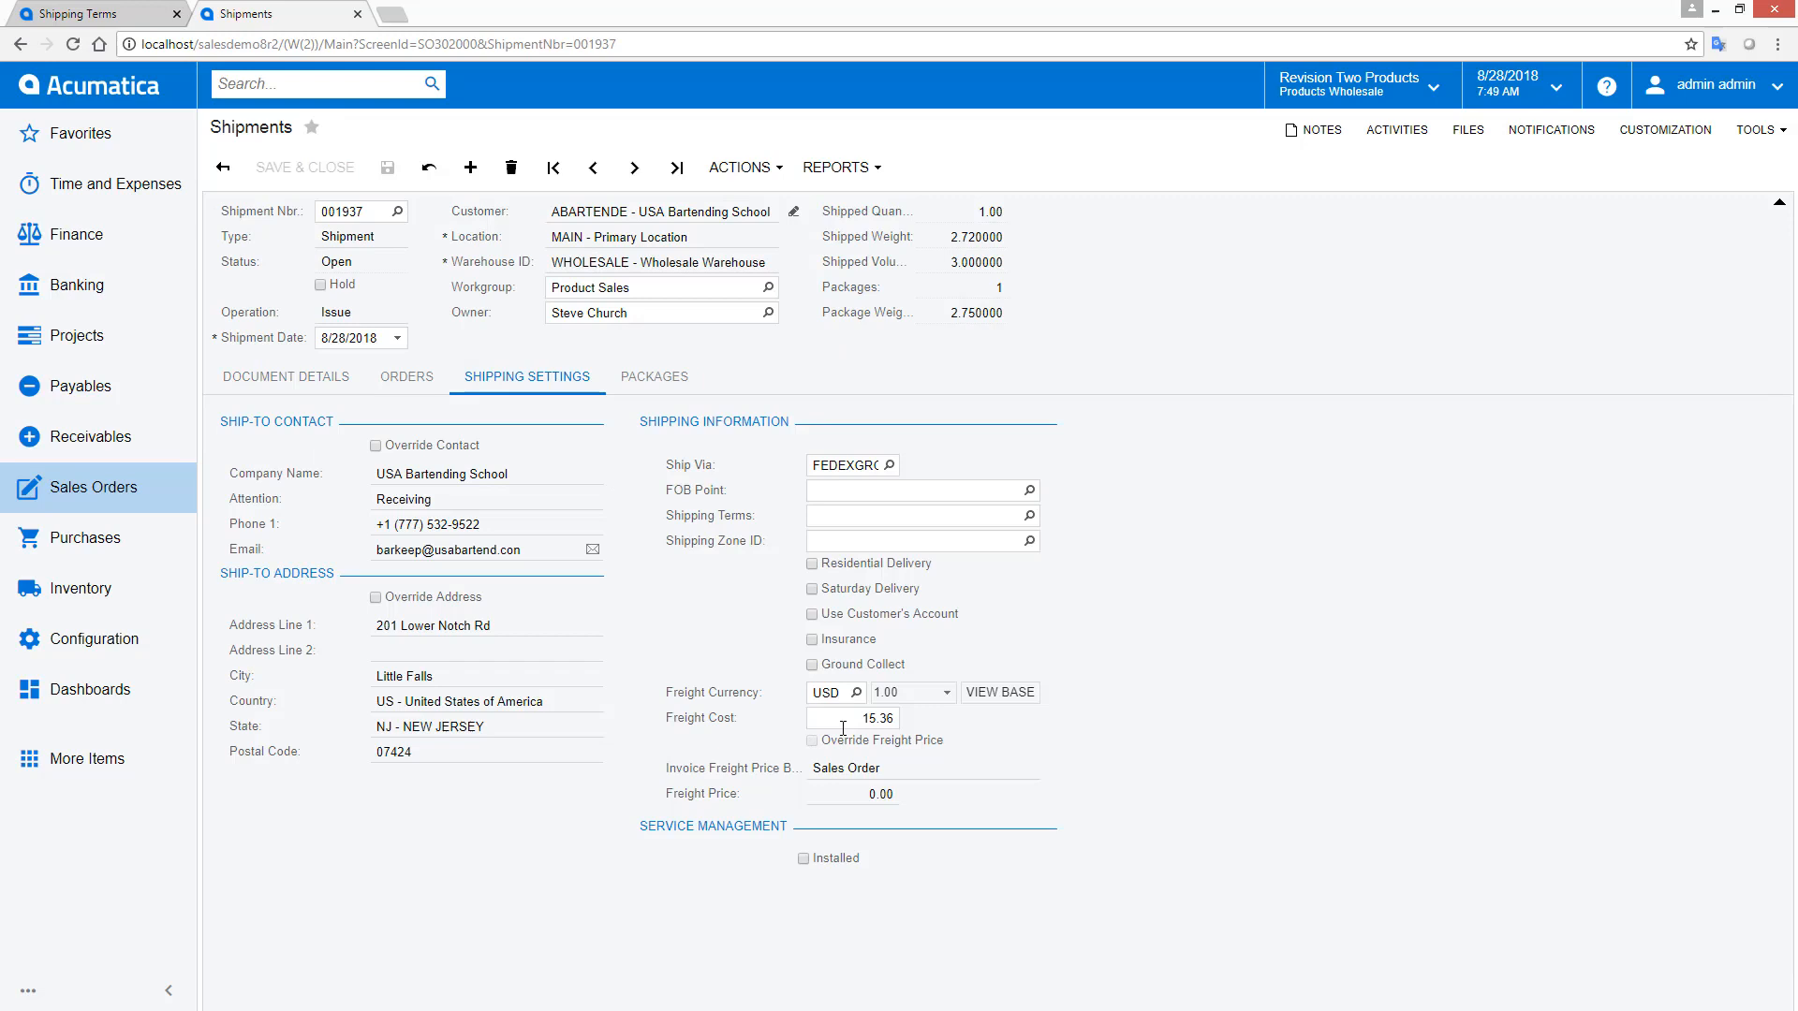
mouse_move(890, 472)
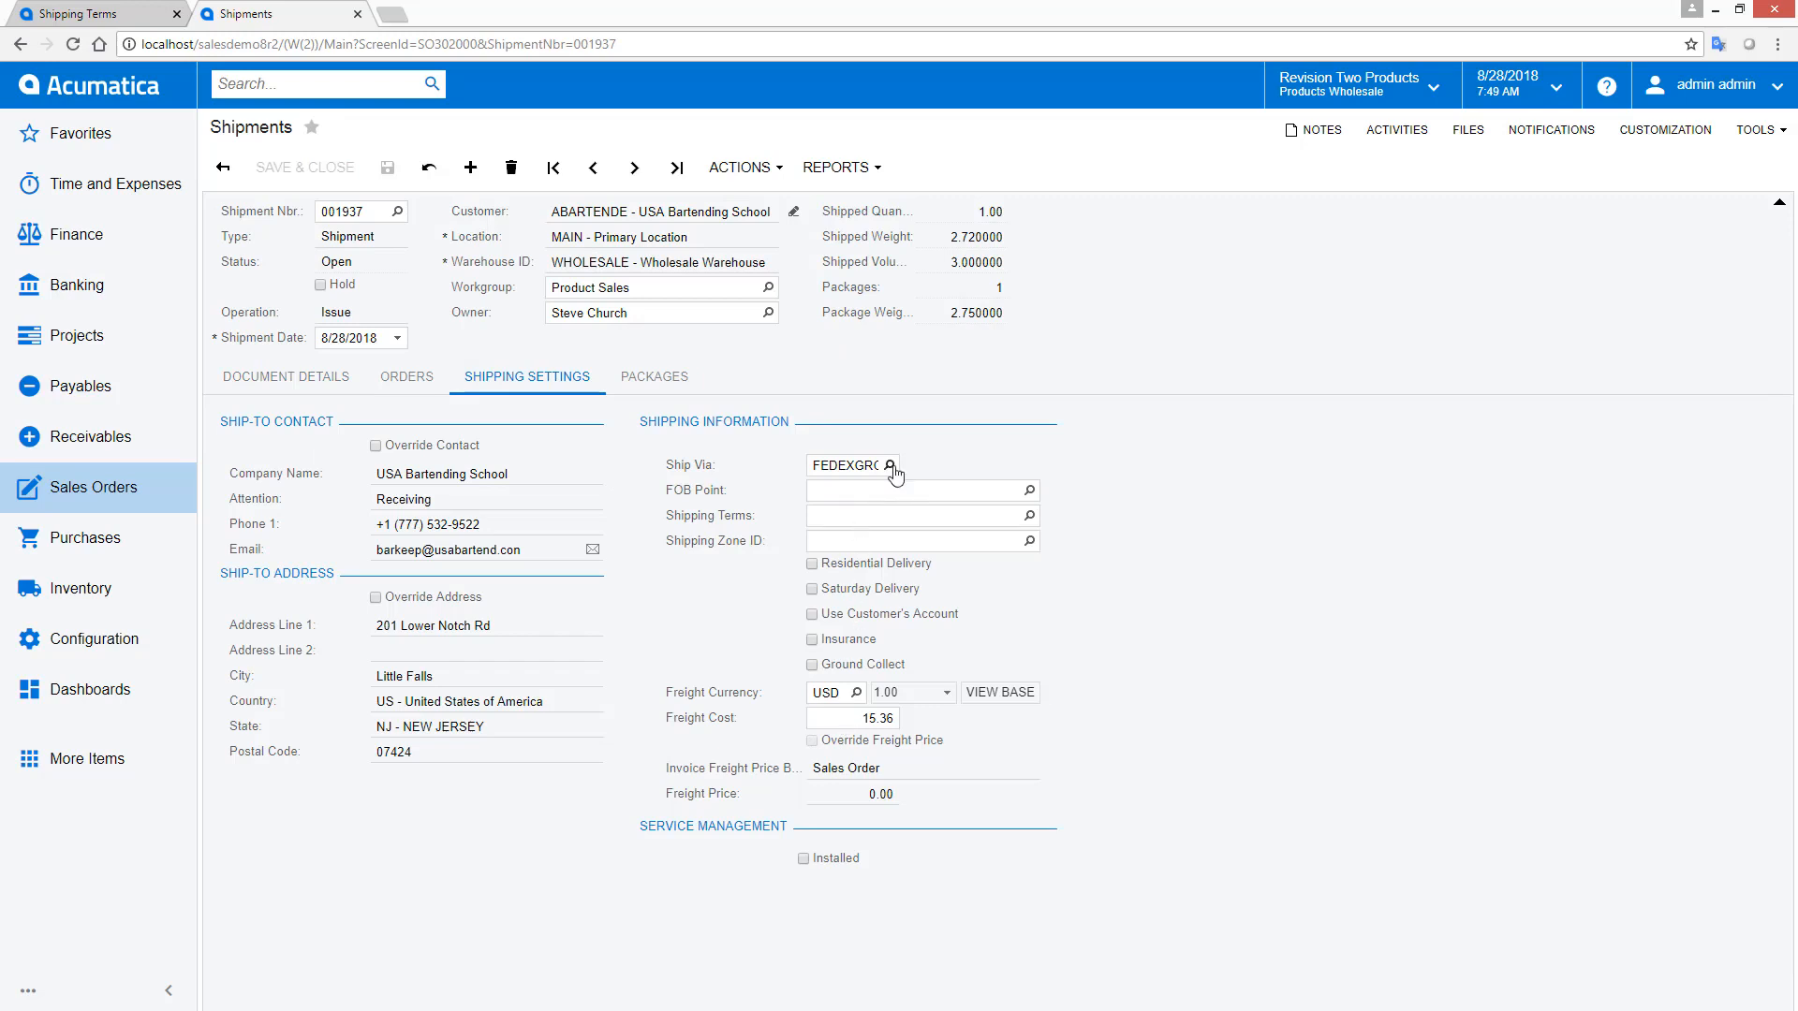
- Open invoice AR006121 for order SO004422 and review its Document Details
left_click(654, 376)
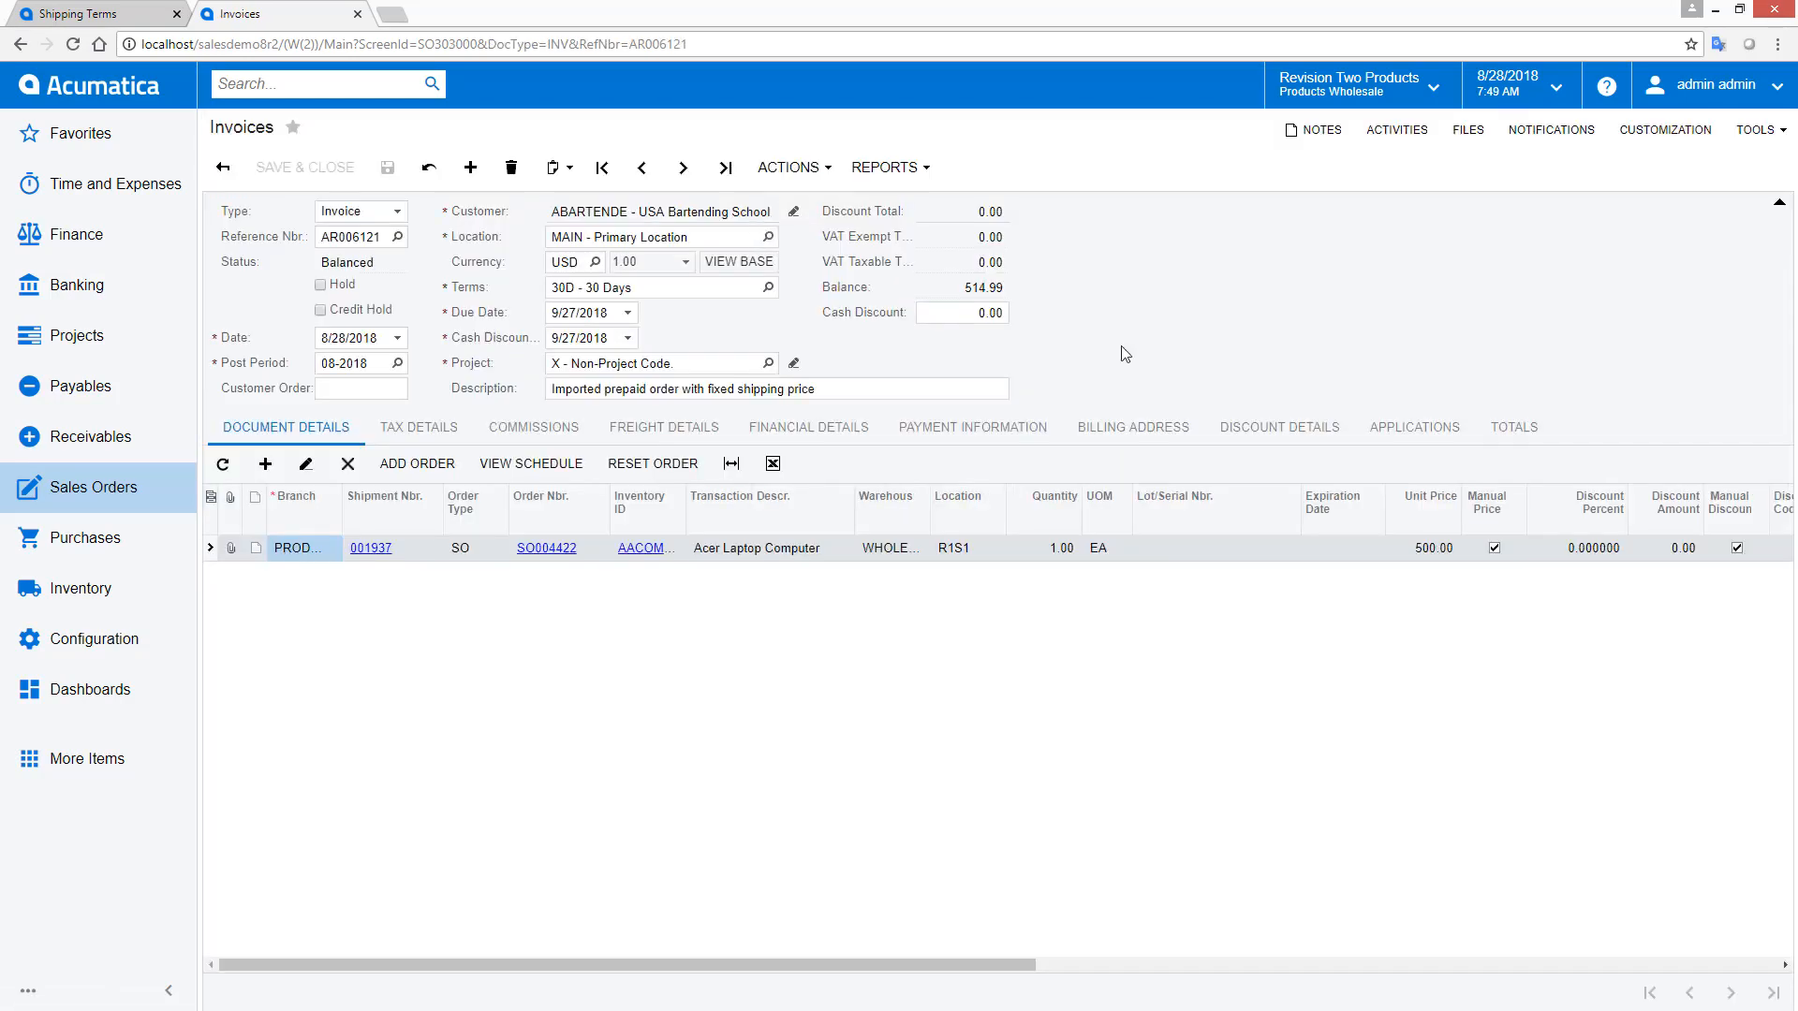
left_click(1513, 427)
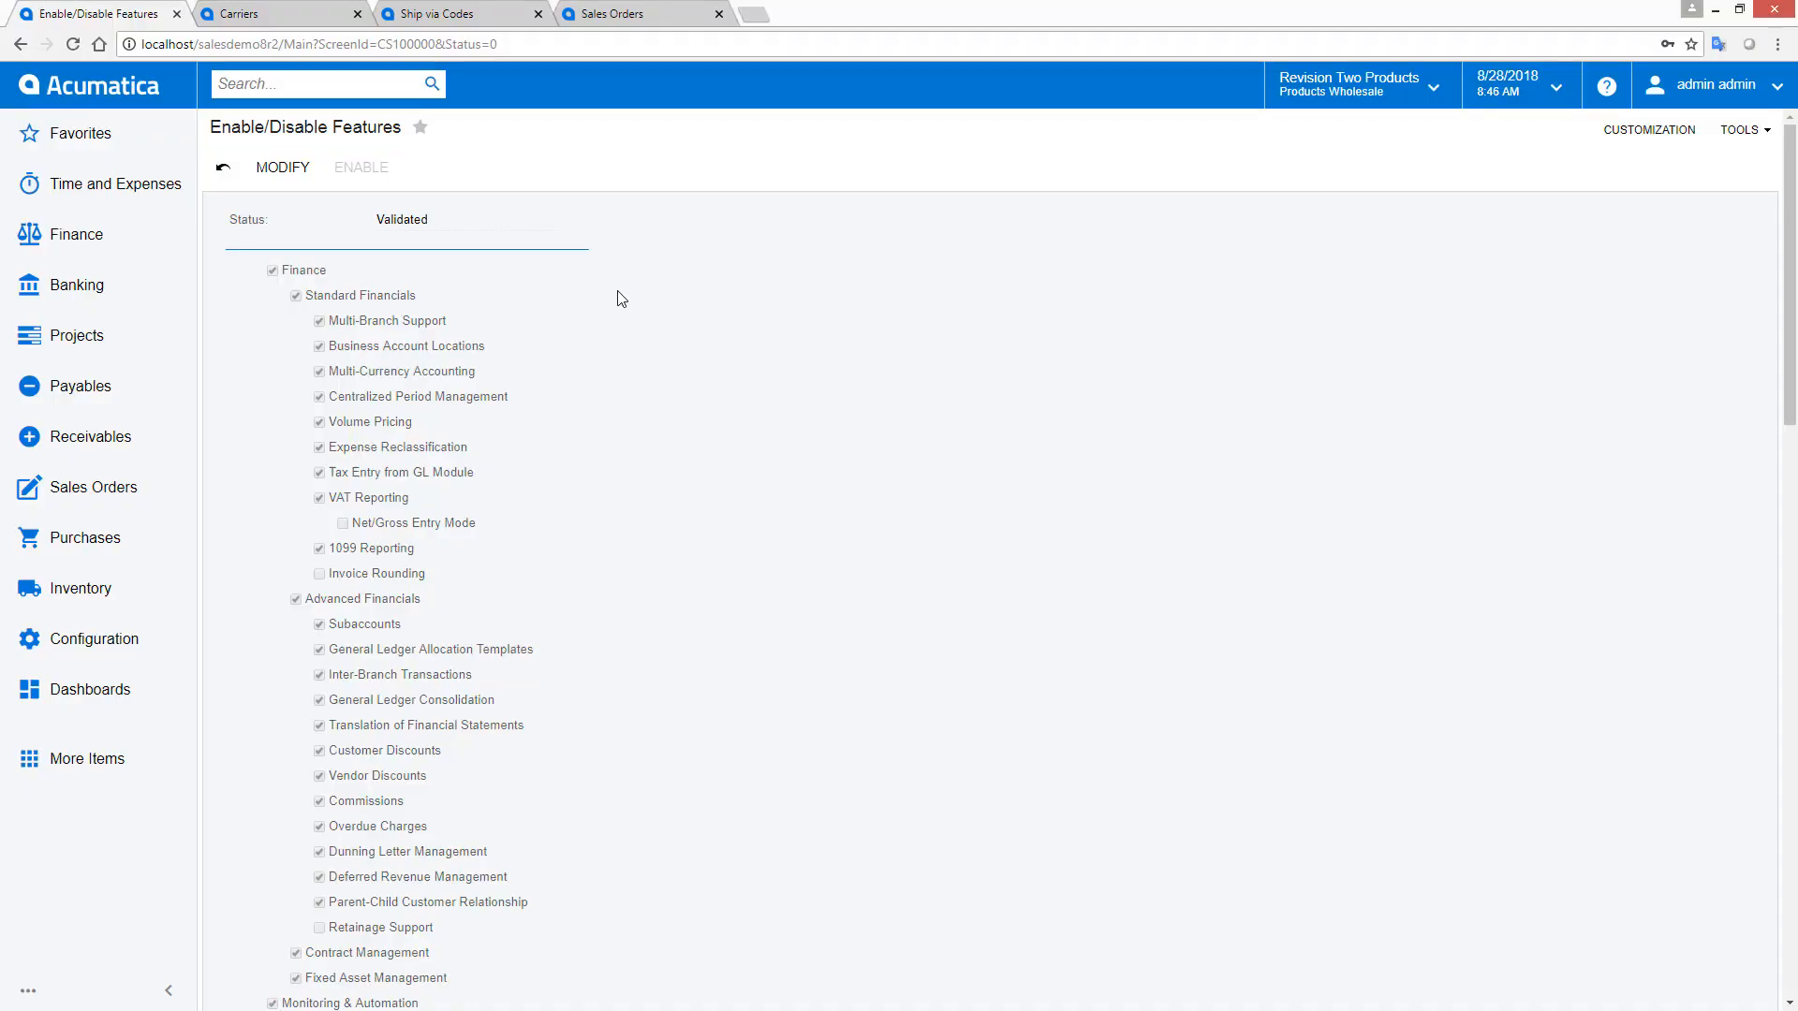
- Locate Shipping Carrier Integration and review the USPS carrier's plug-in type
scroll("down", 3)
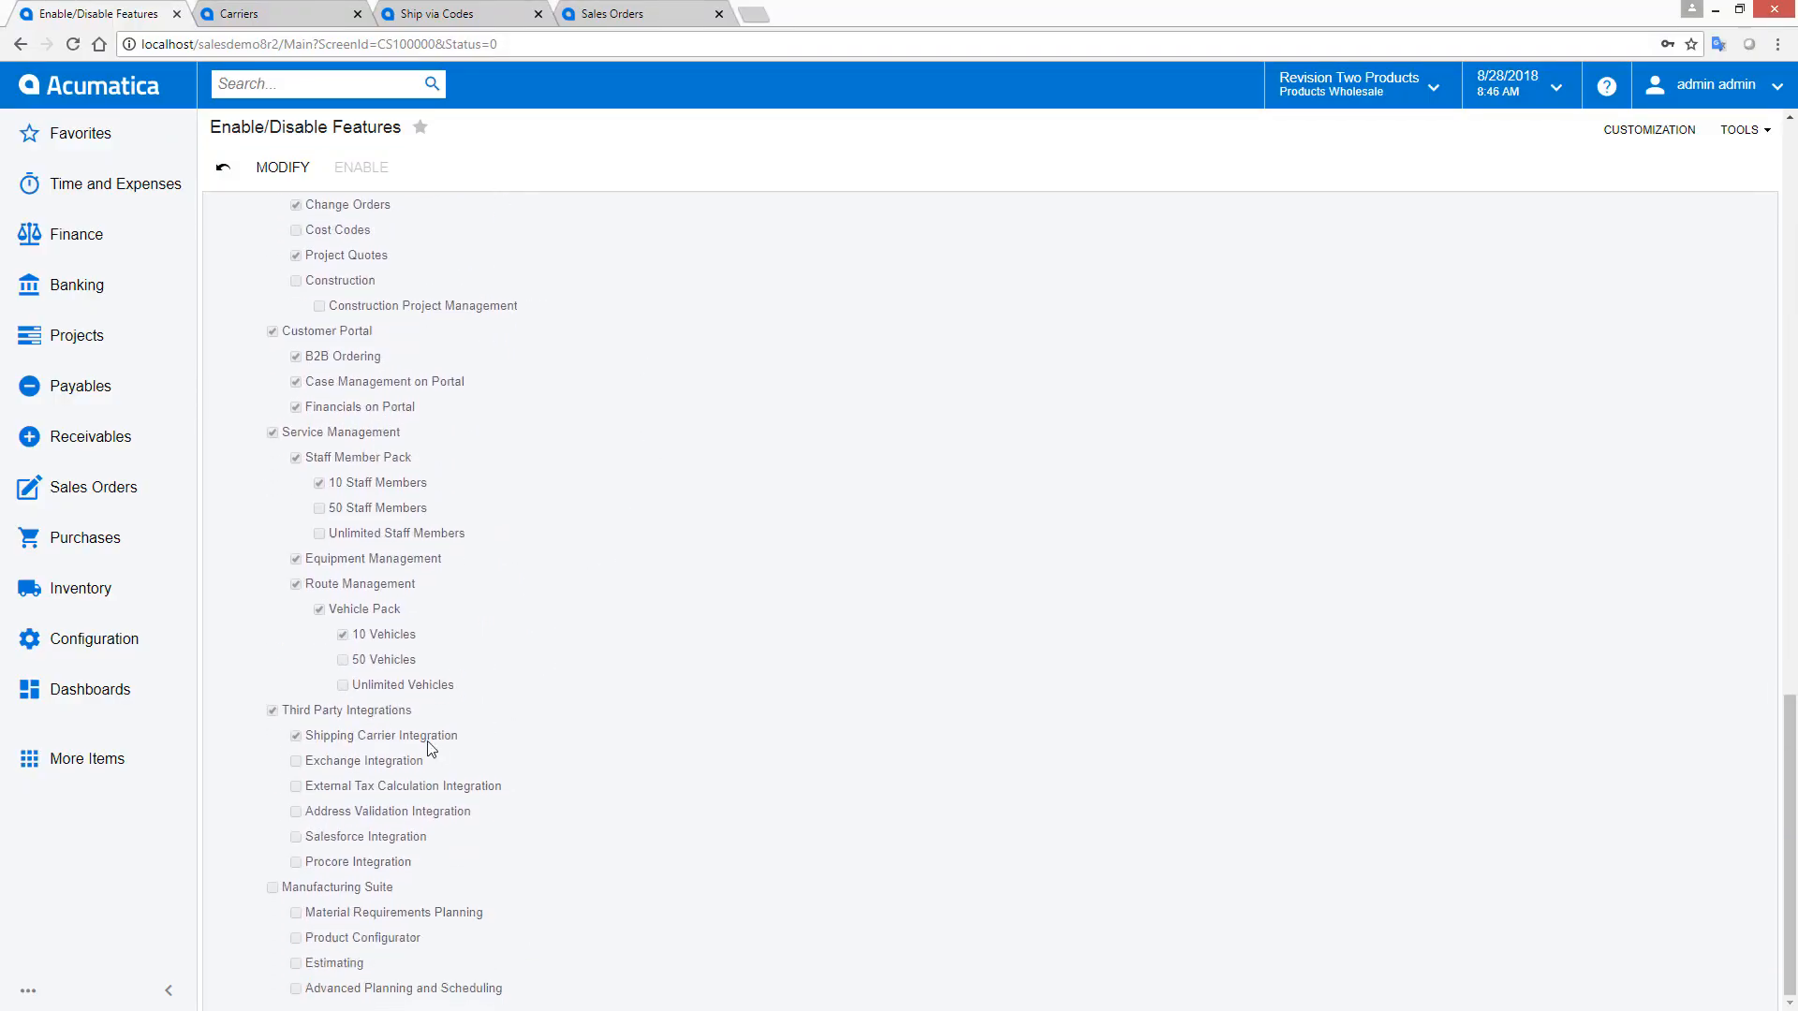
left_click(236, 15)
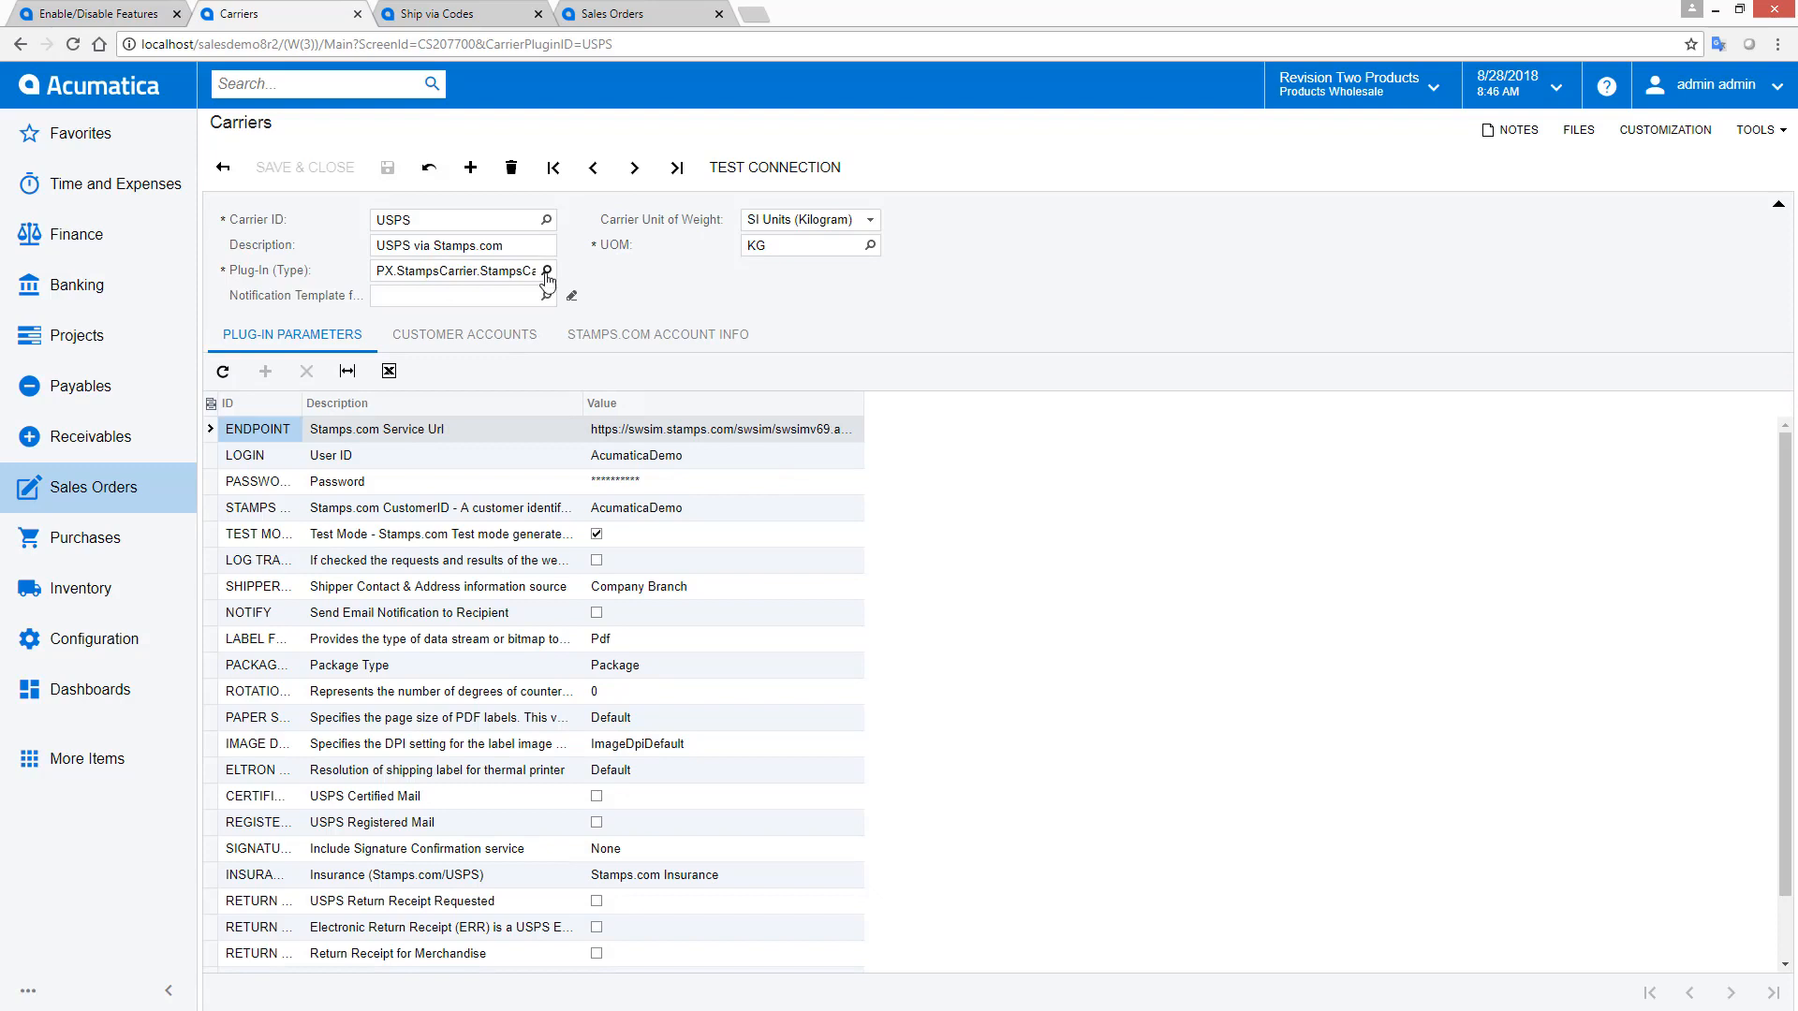
left_click(463, 270)
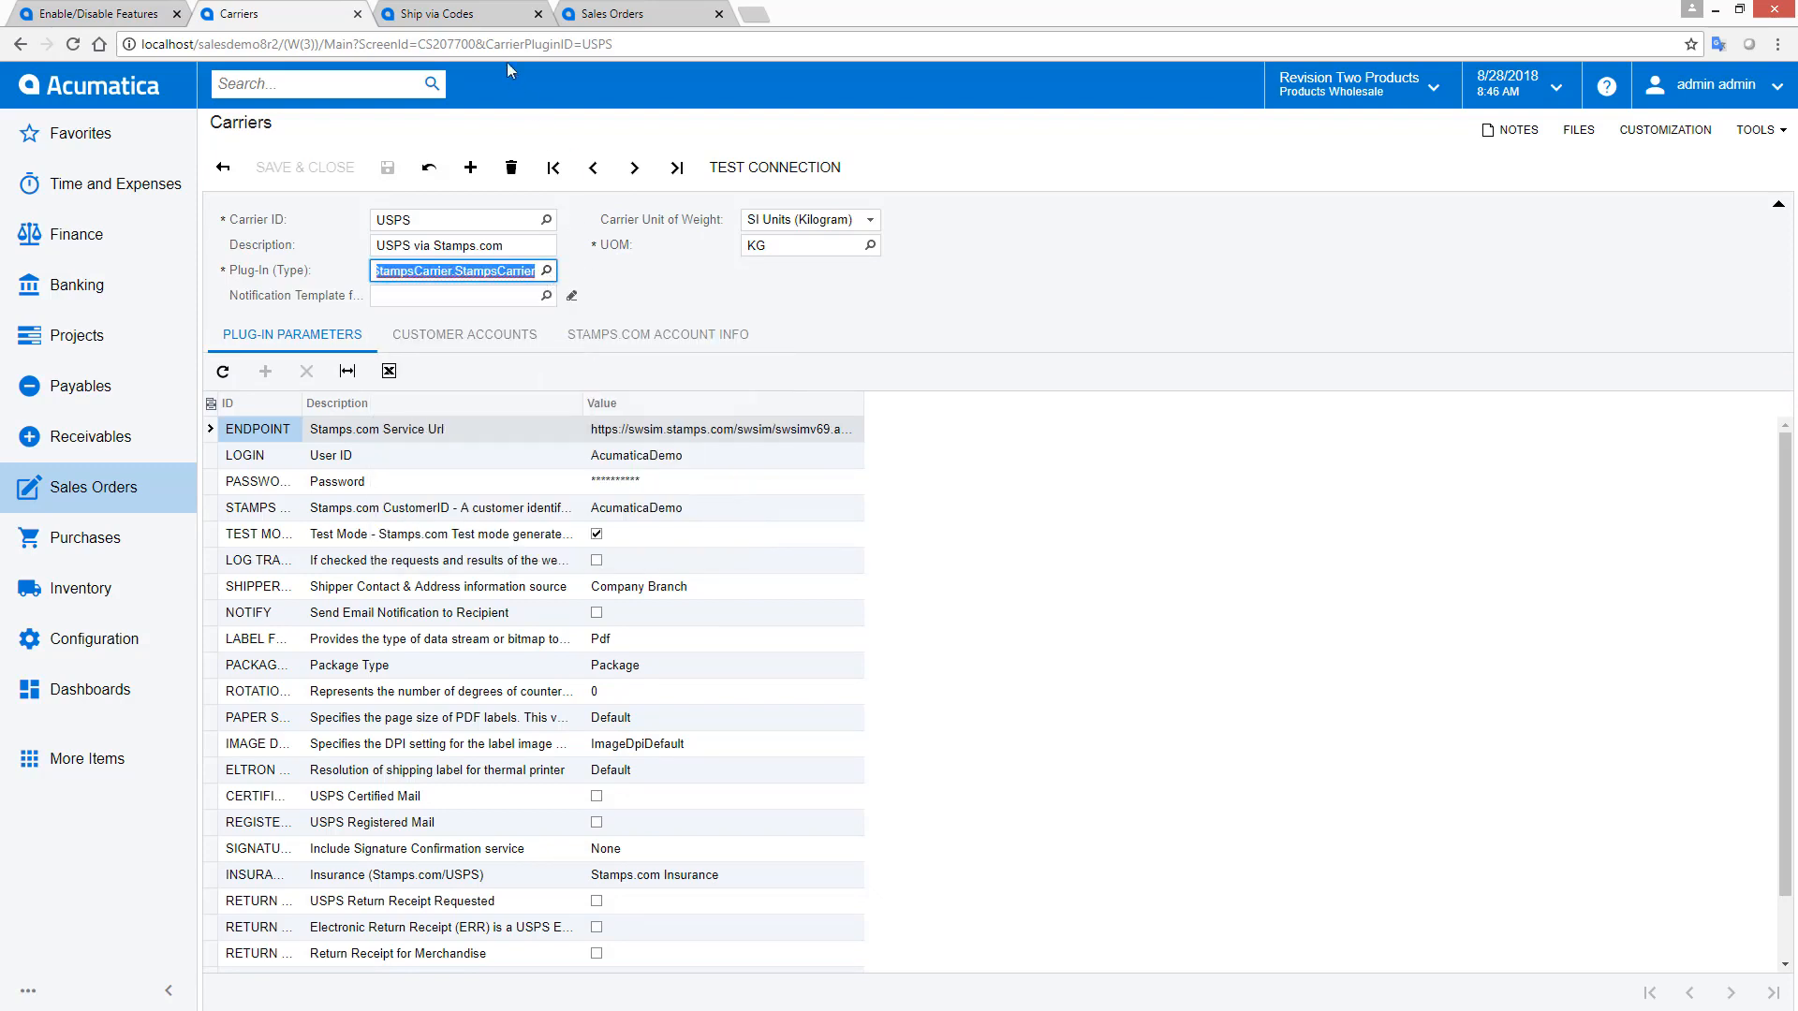
- Open ship via code USPSPRIOR, check its service methods, and view its Packages boxes
left_click(442, 15)
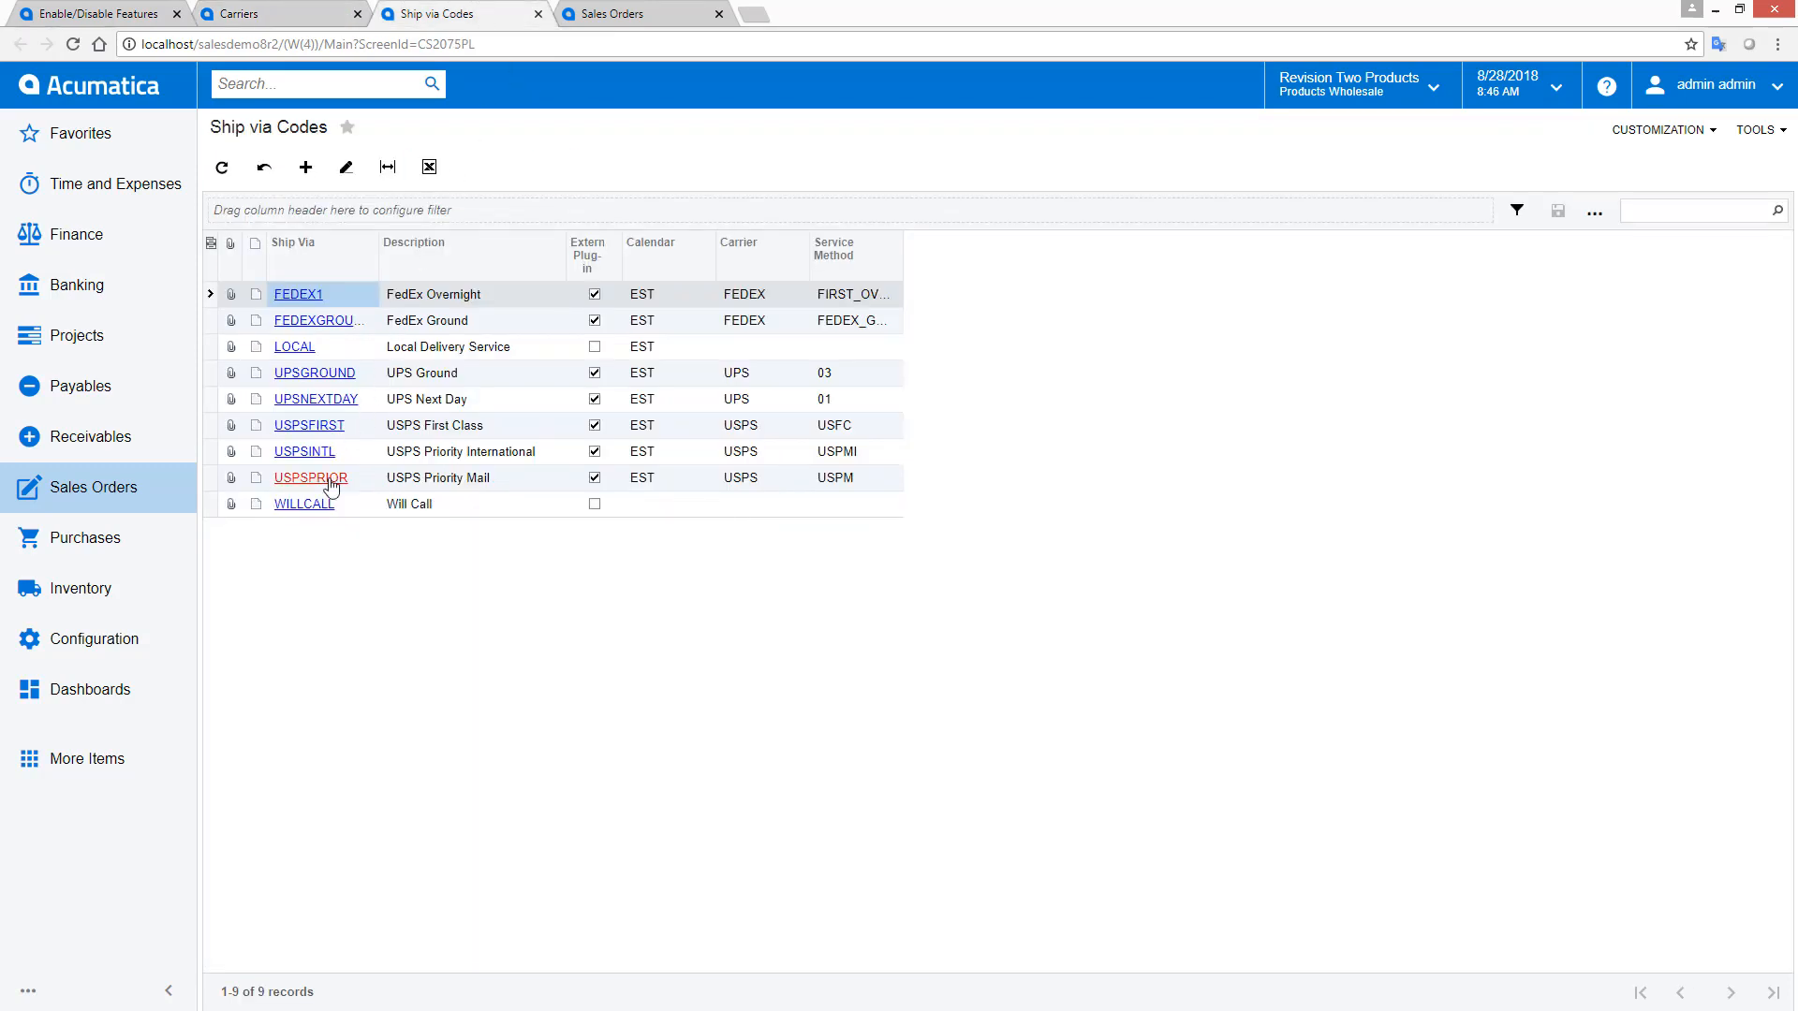
left_click(310, 477)
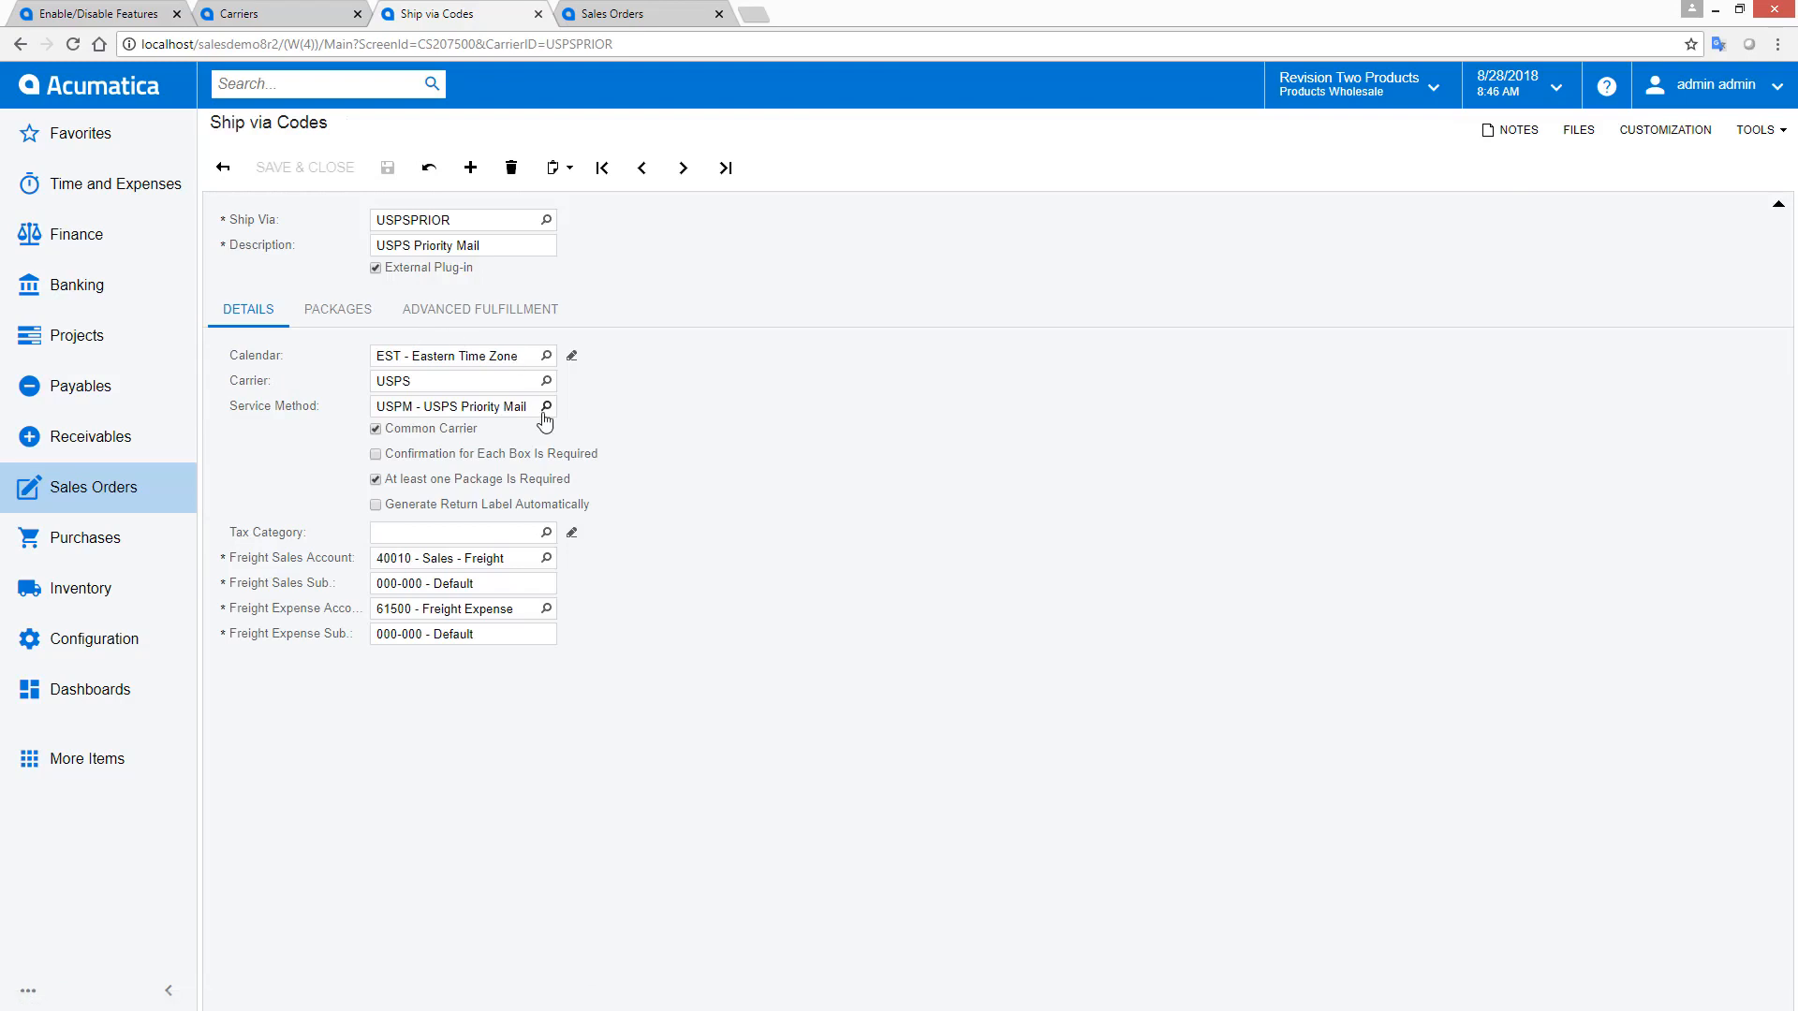
left_click(545, 406)
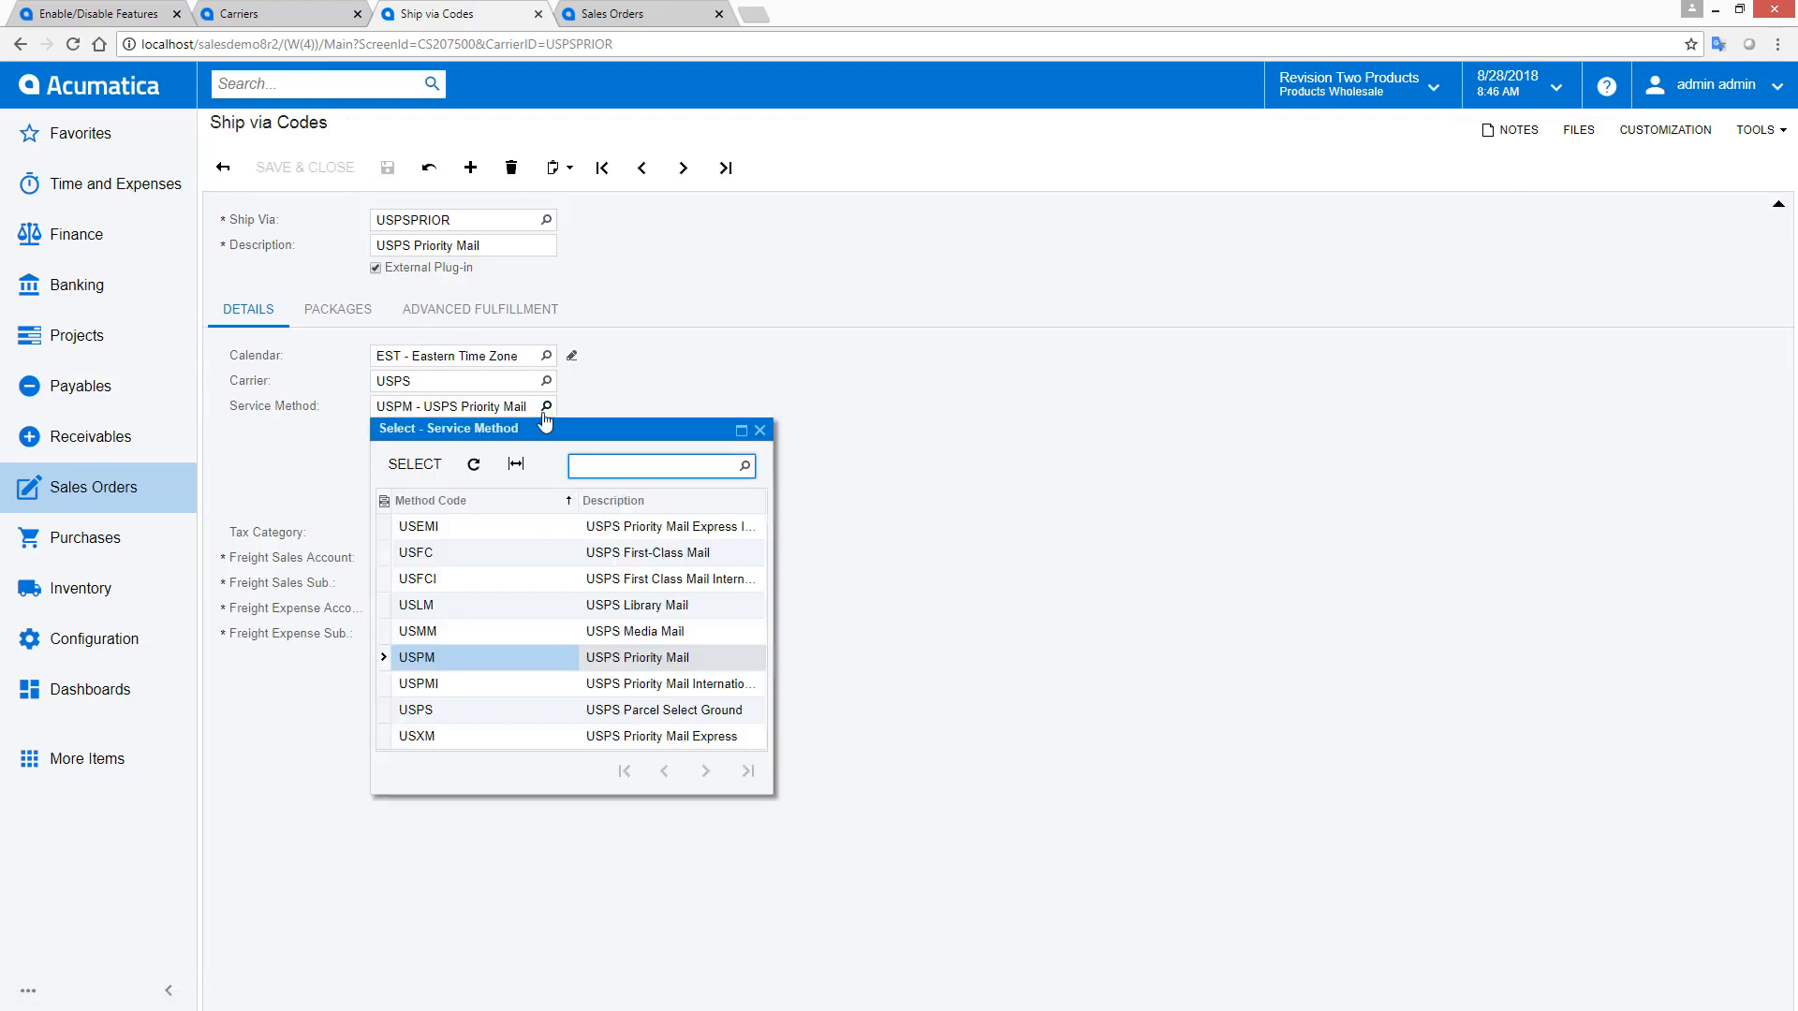
left_click(337, 309)
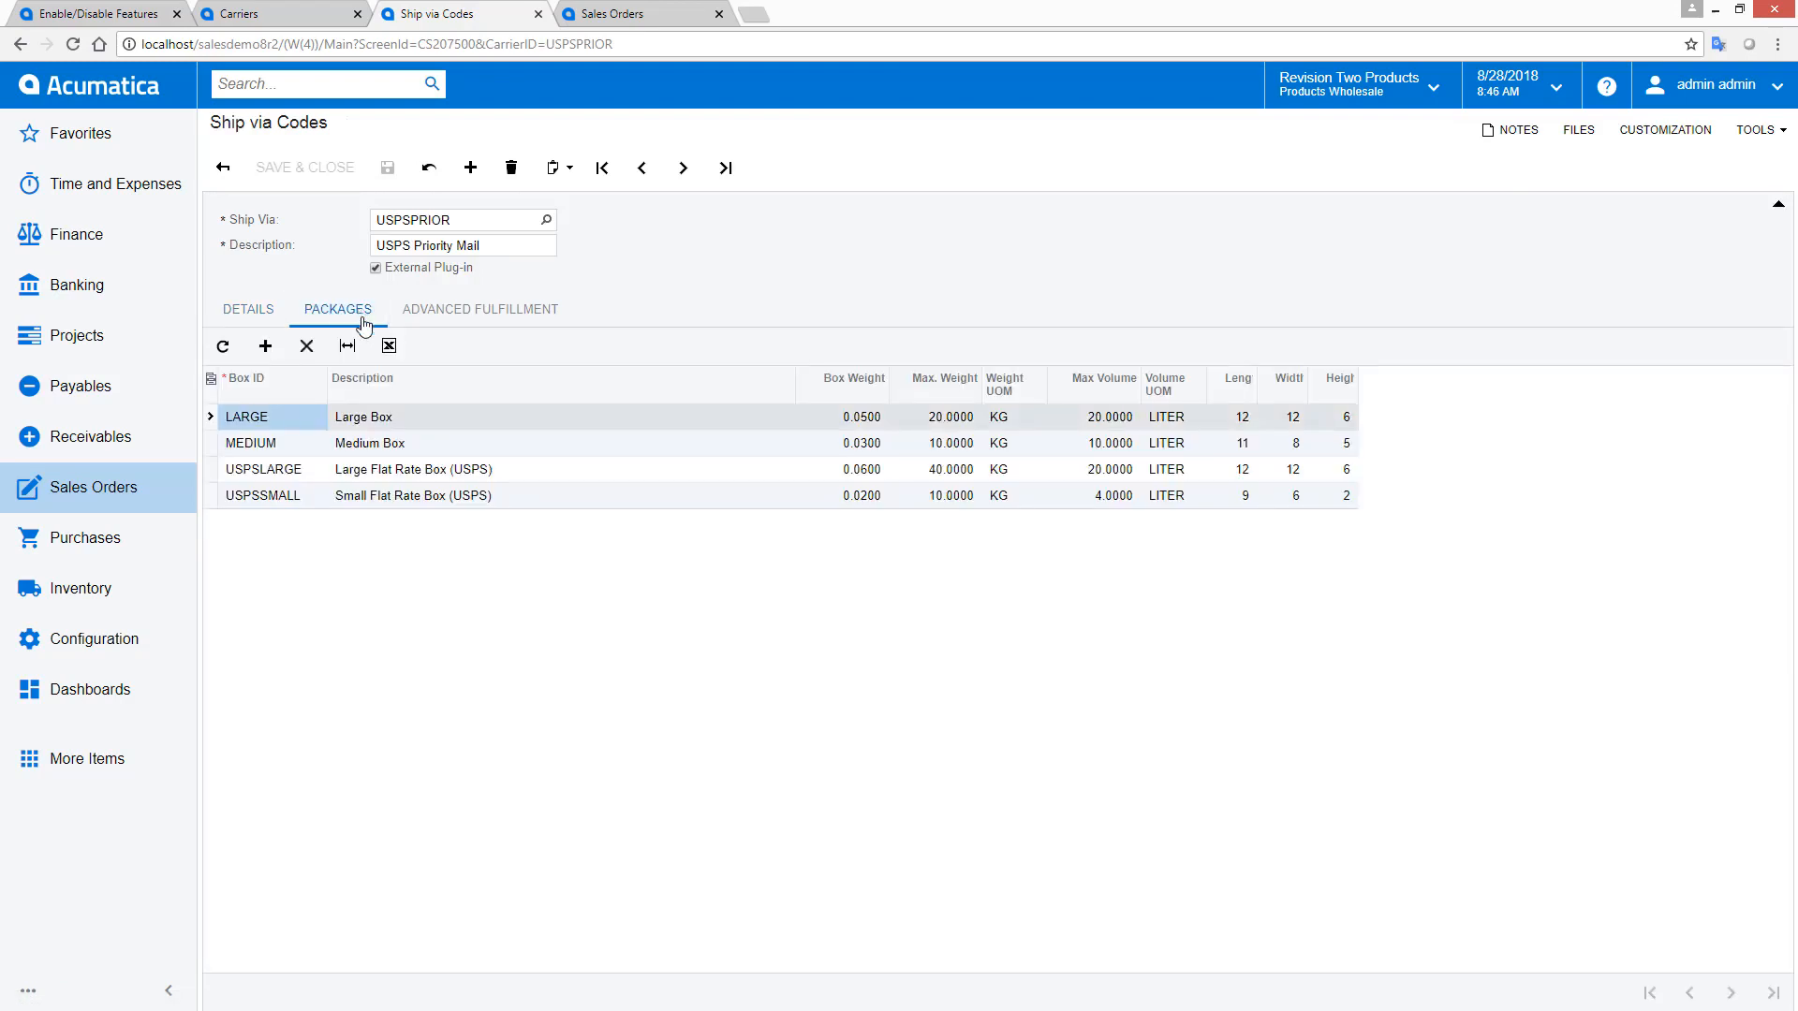
left_click(625, 13)
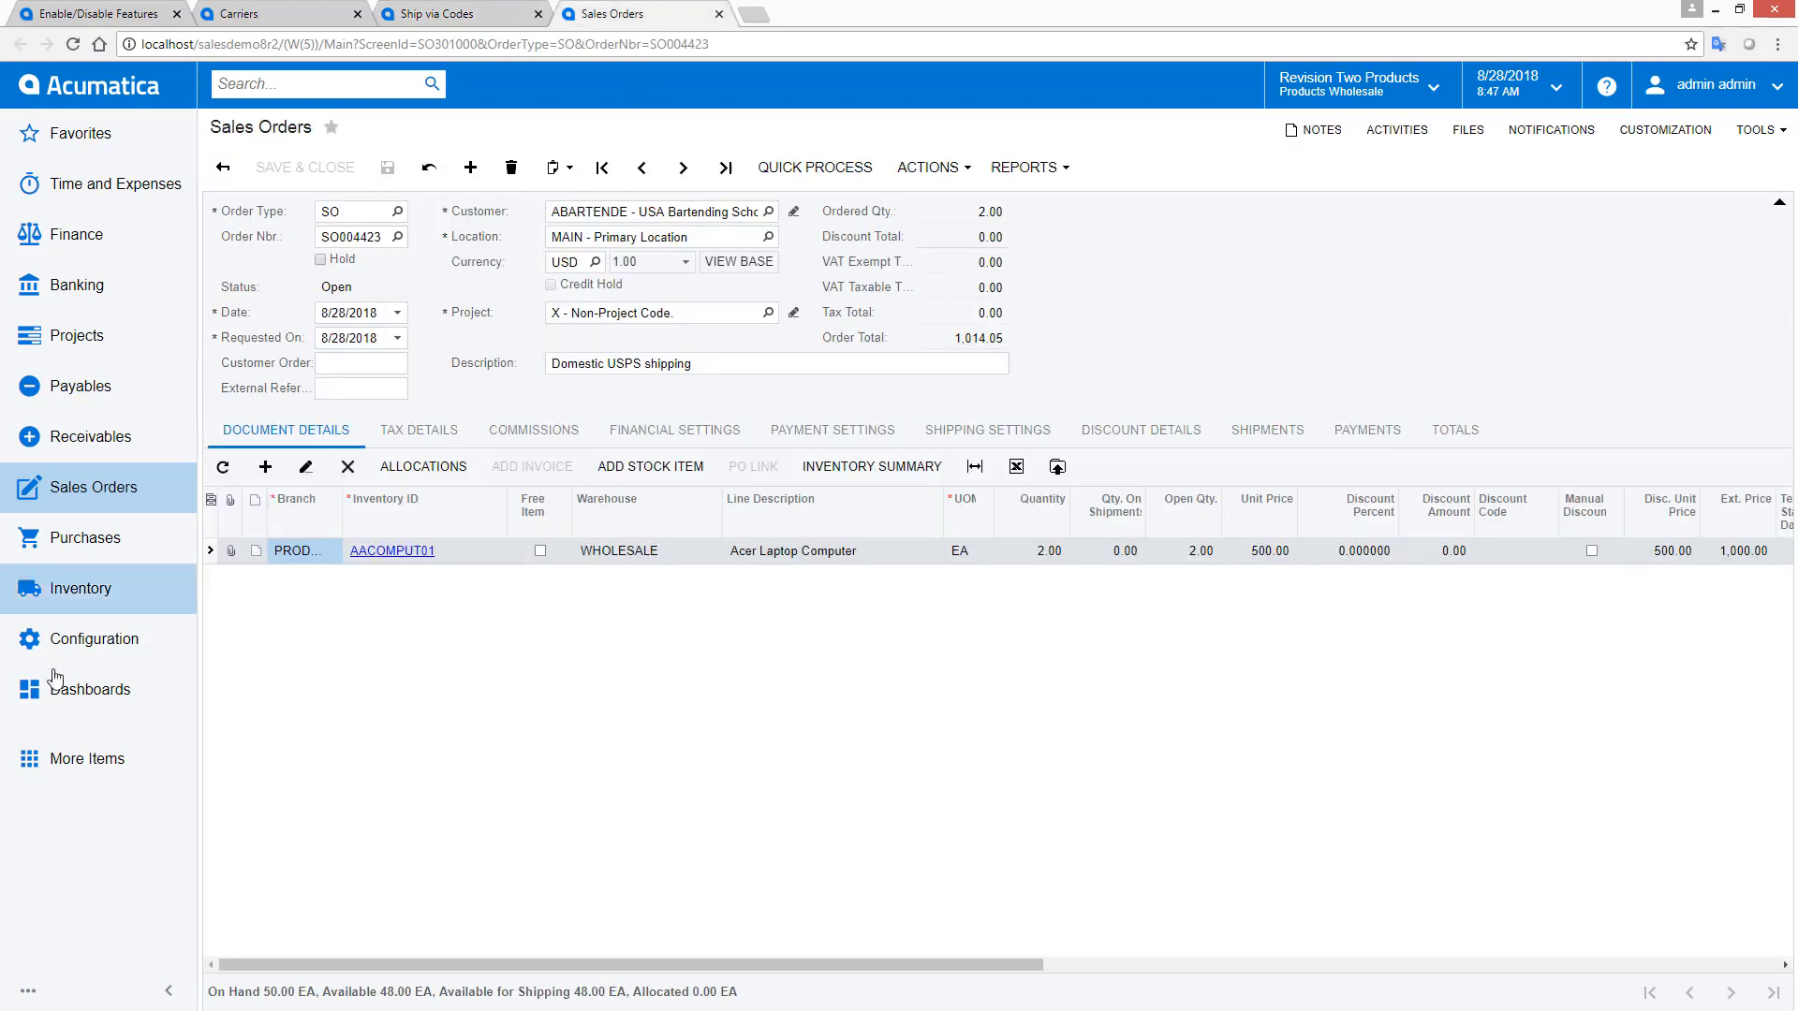
- Open the Shipping Clerk dashboard and bring up order SO004423
left_click(90, 689)
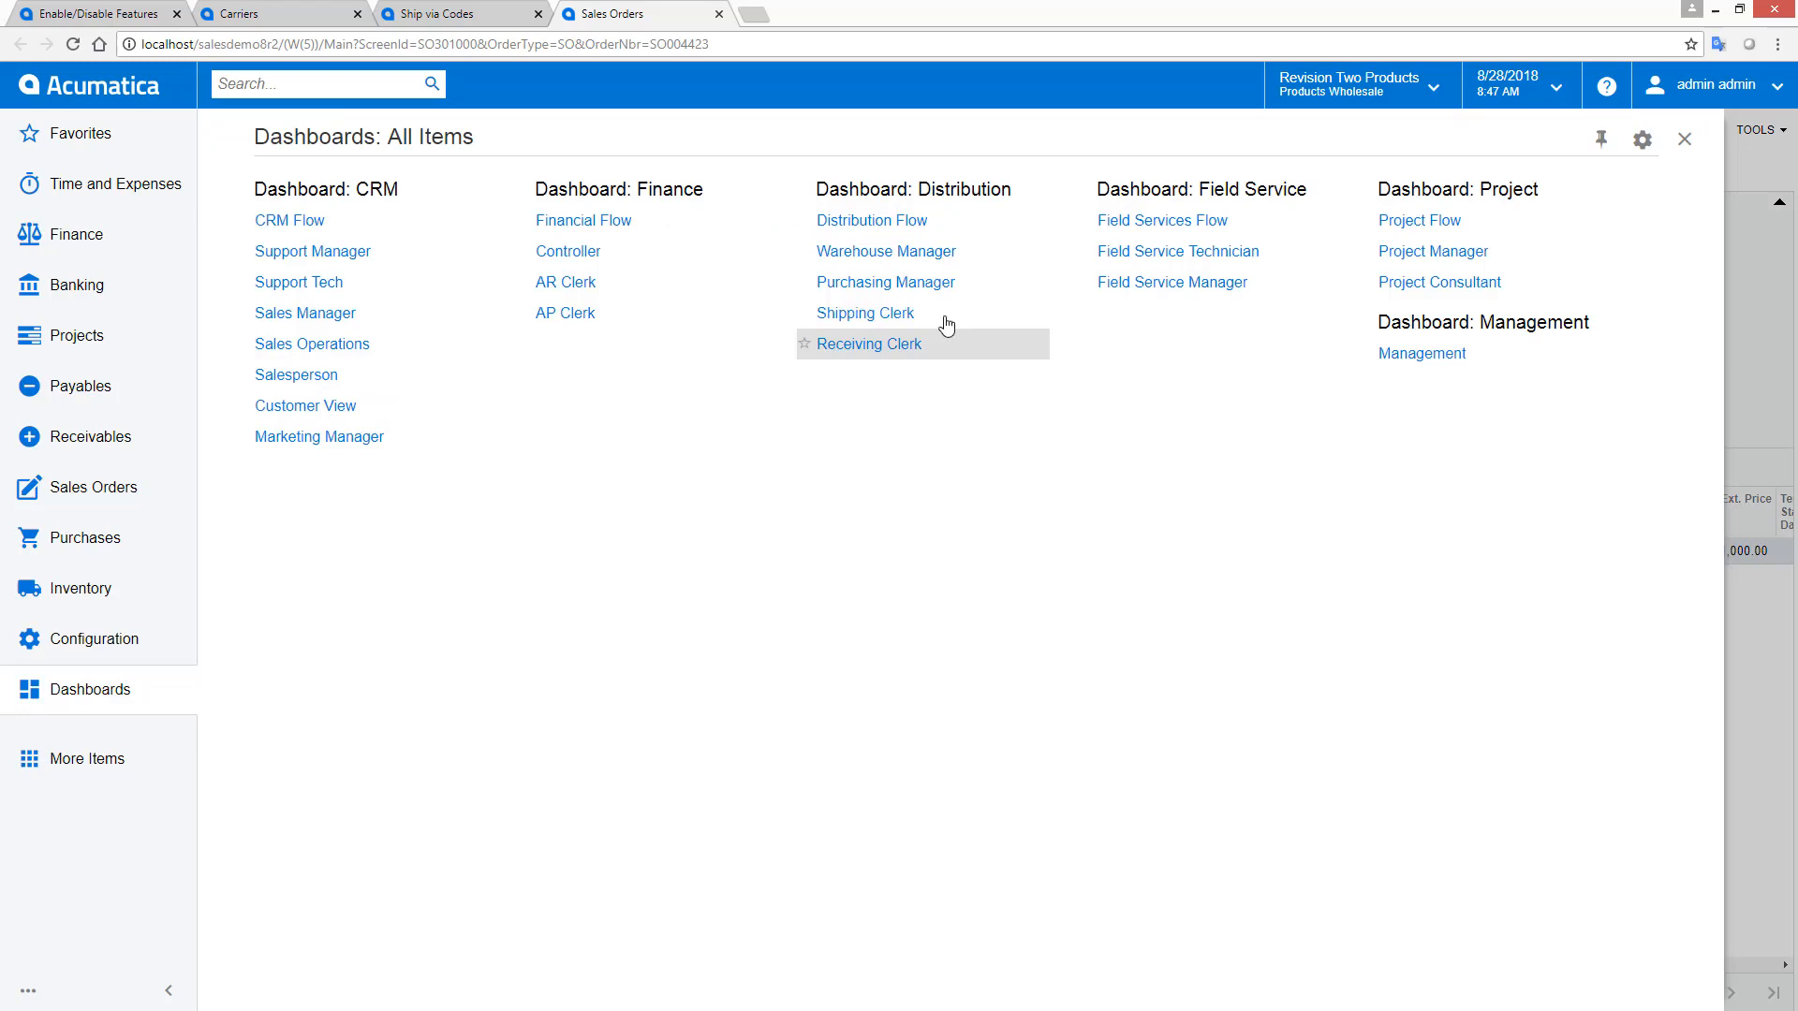
left_click(865, 313)
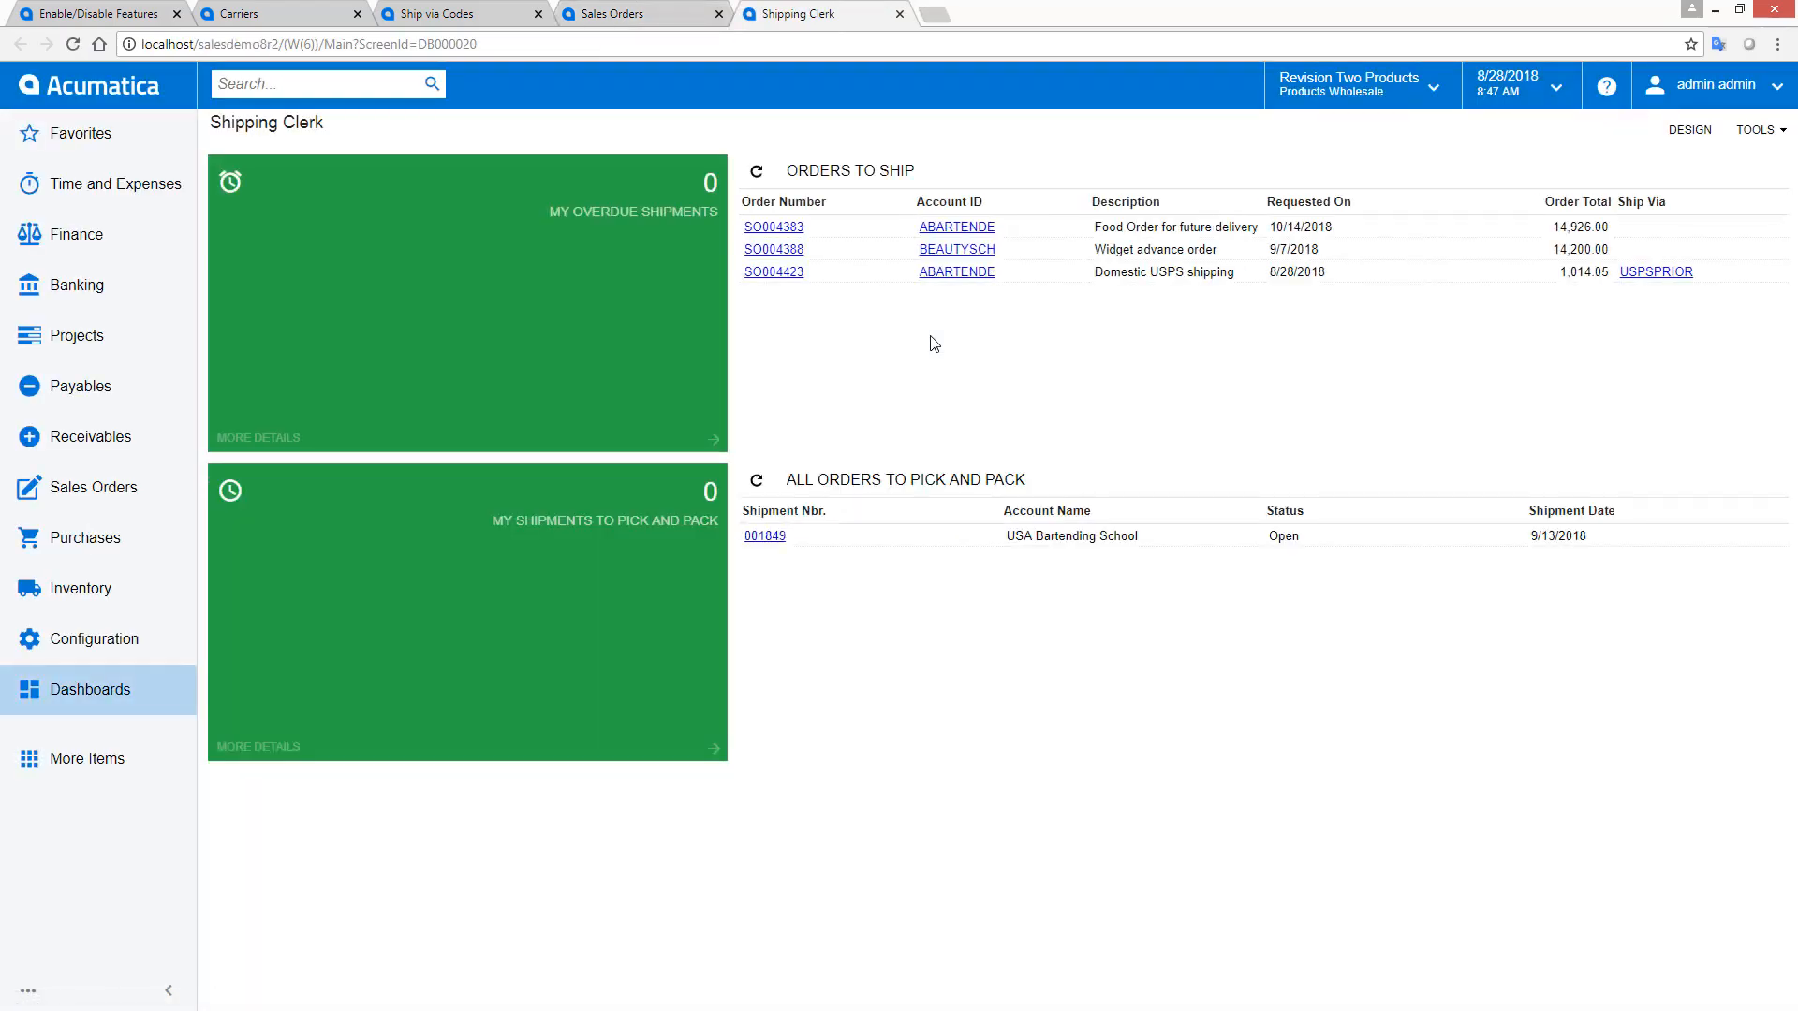
mouse_move(787, 279)
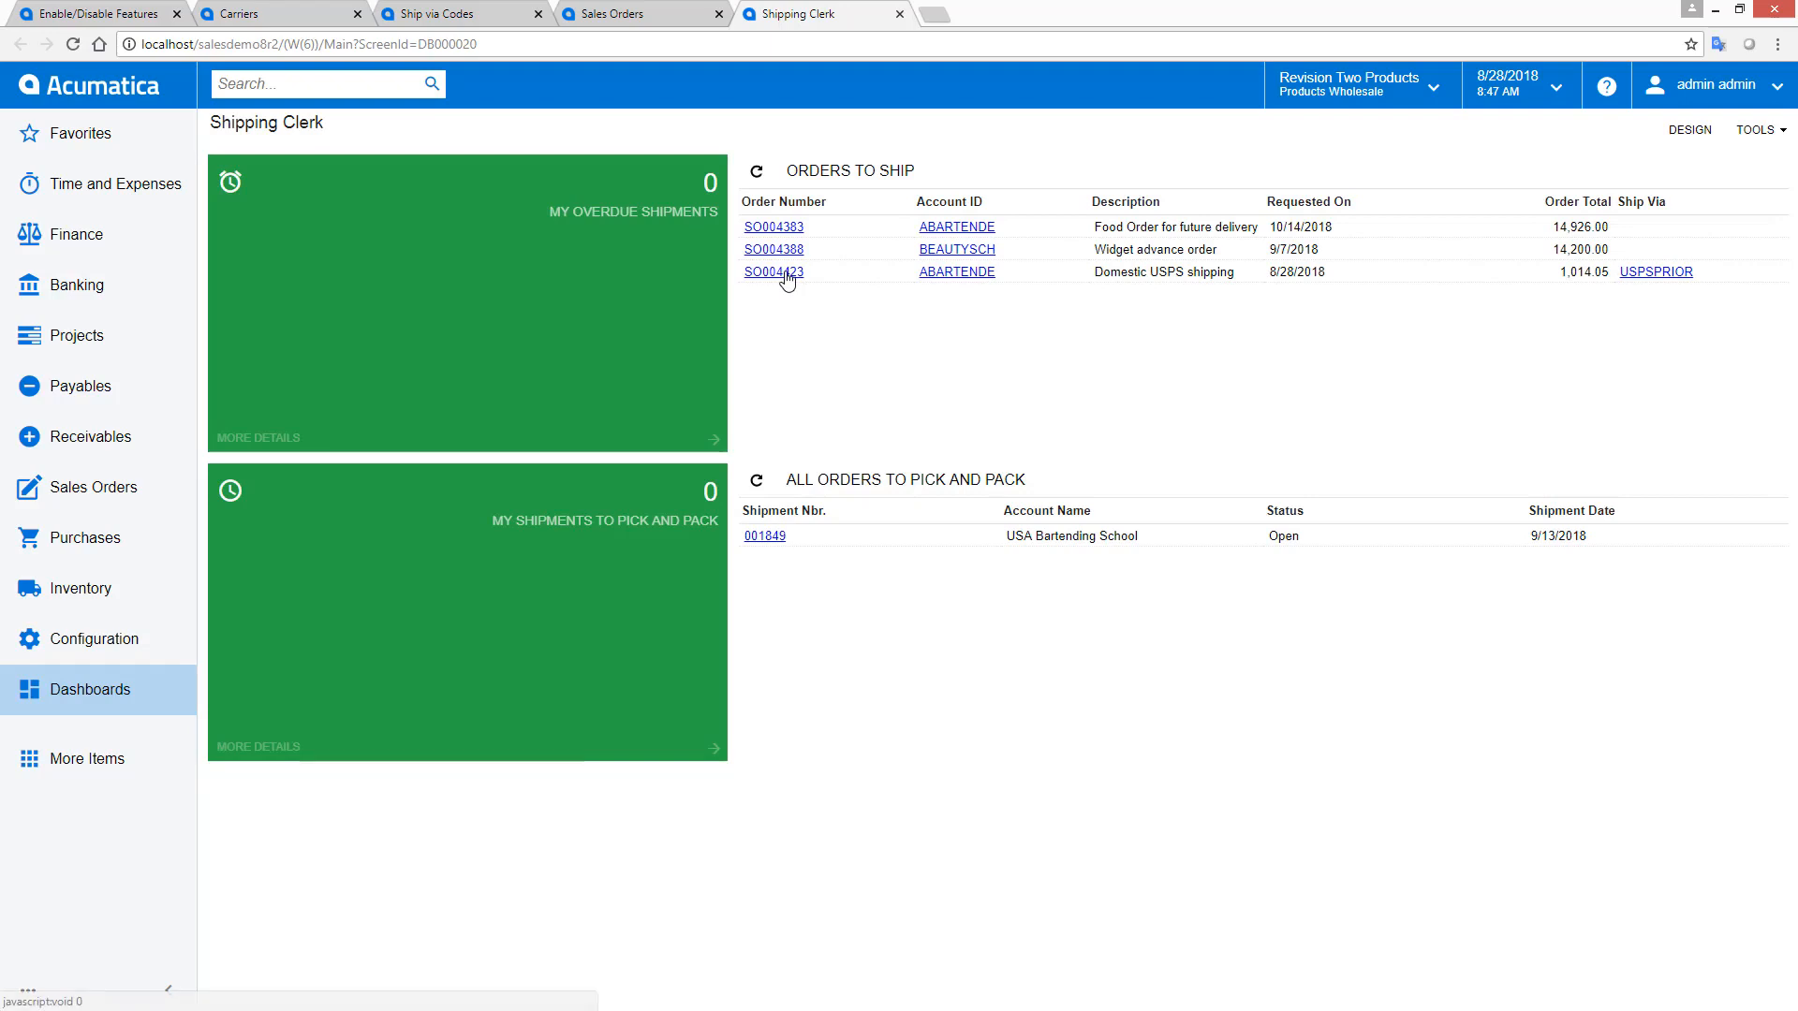
left_click(771, 271)
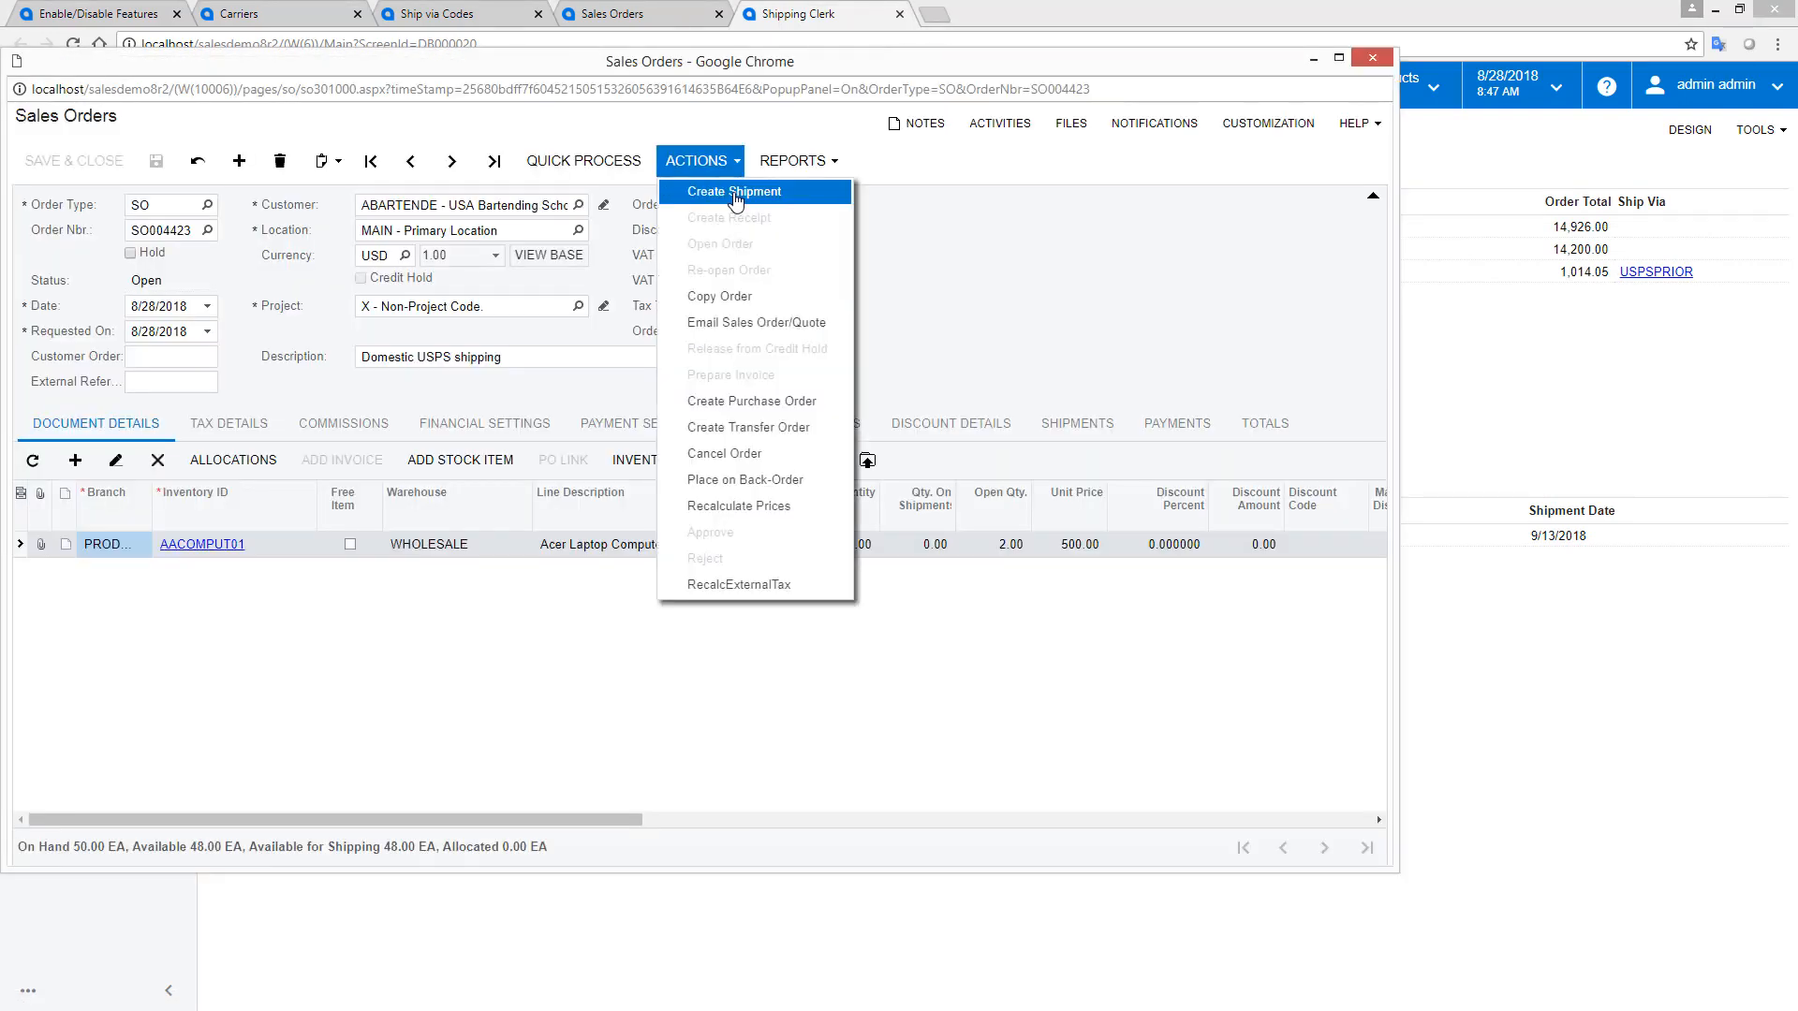
- Create shipment 001938 for SO004423, confirming date and warehouse, then close its window
left_click(734, 191)
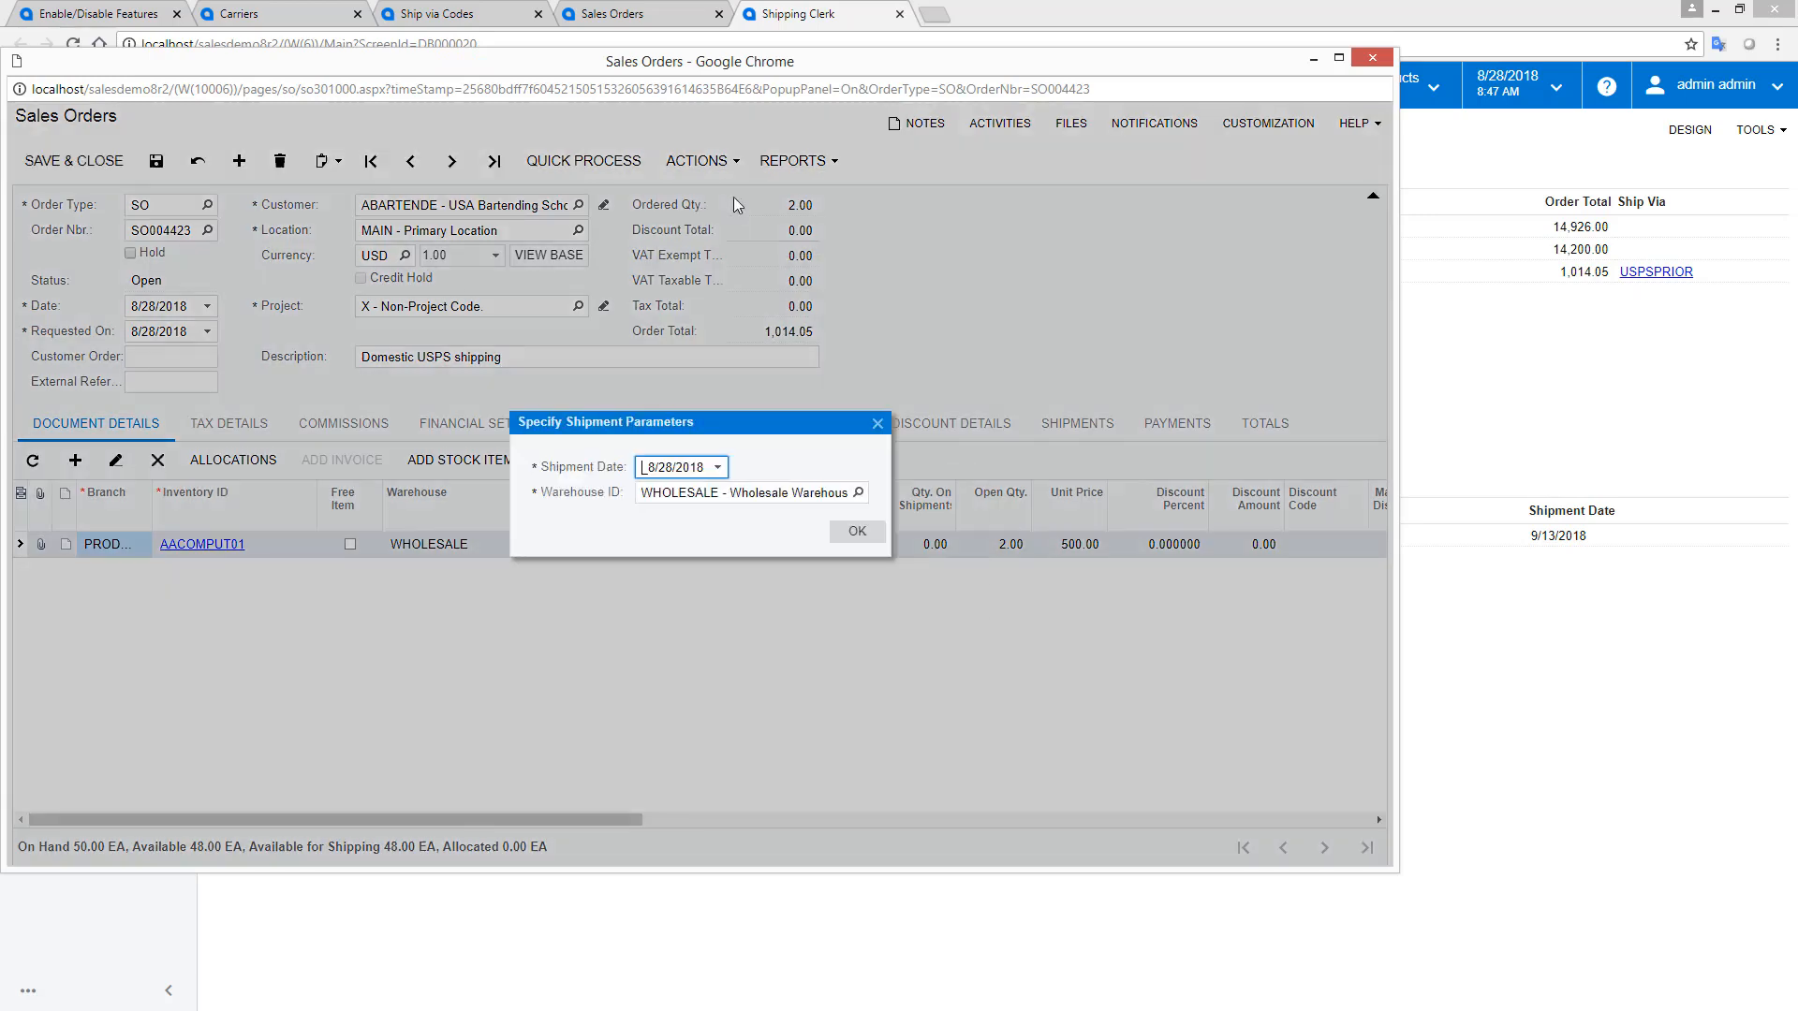
left_click(857, 532)
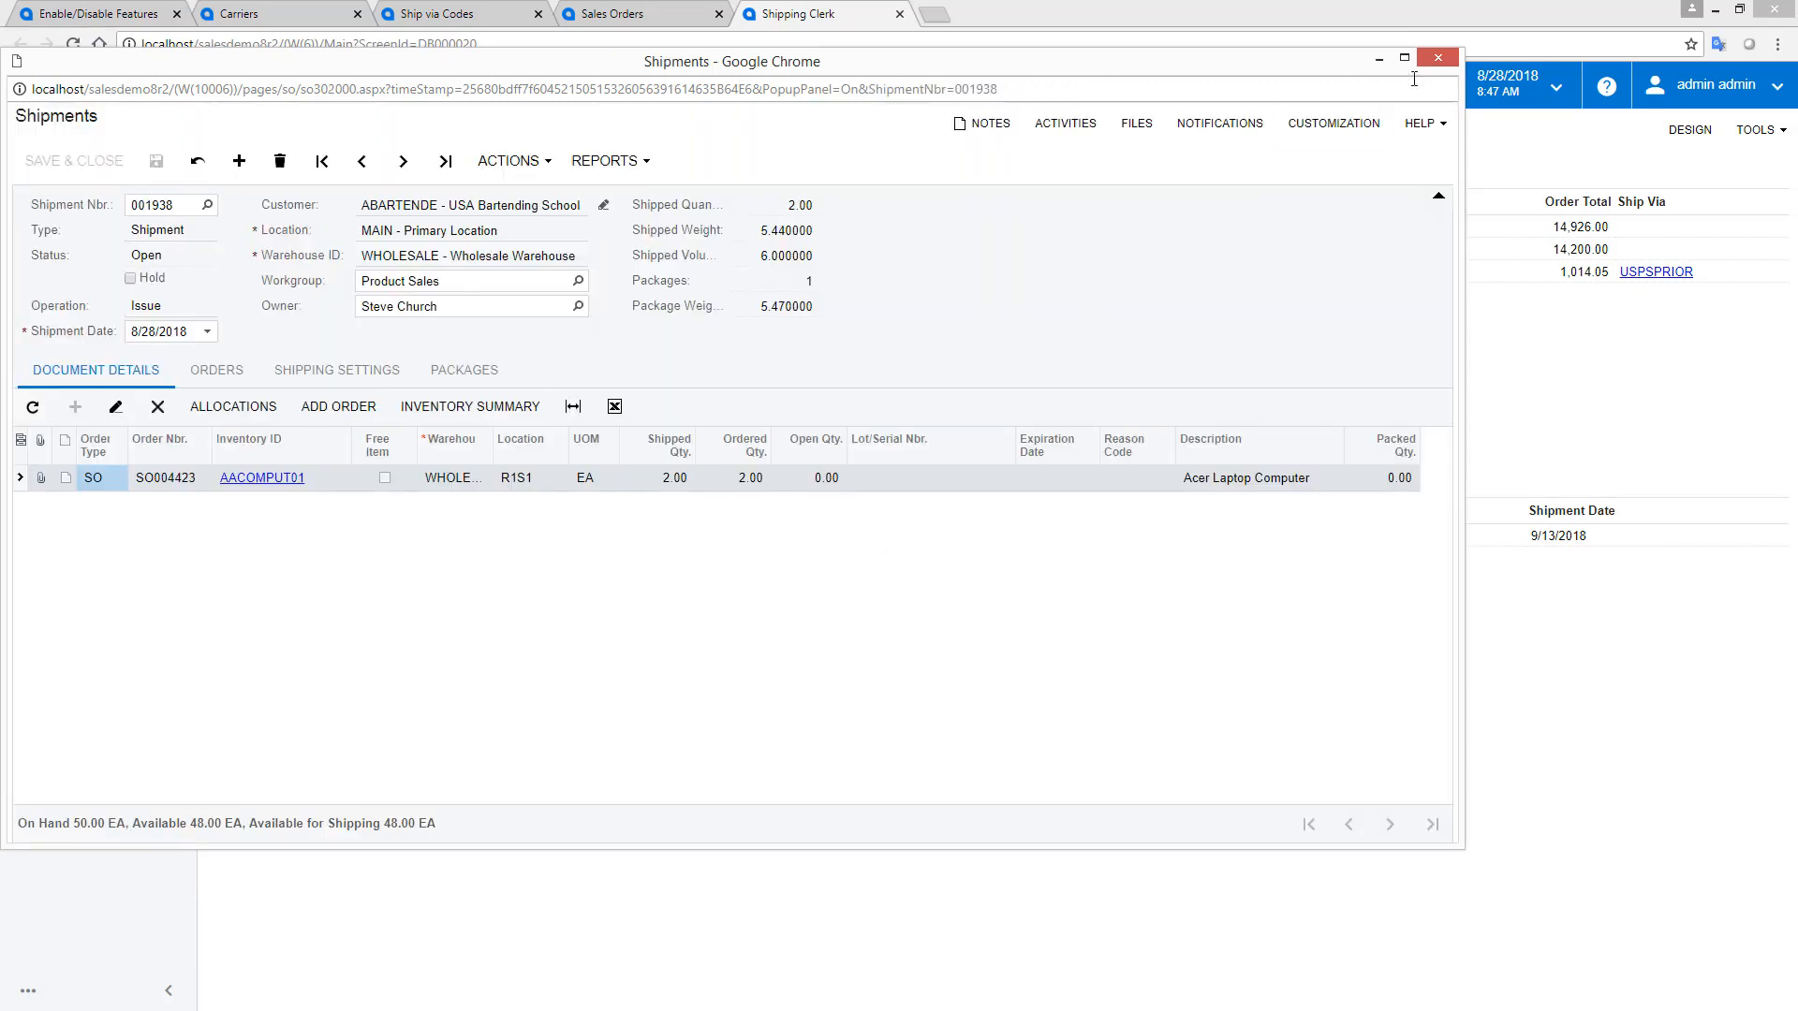
left_click(1432, 56)
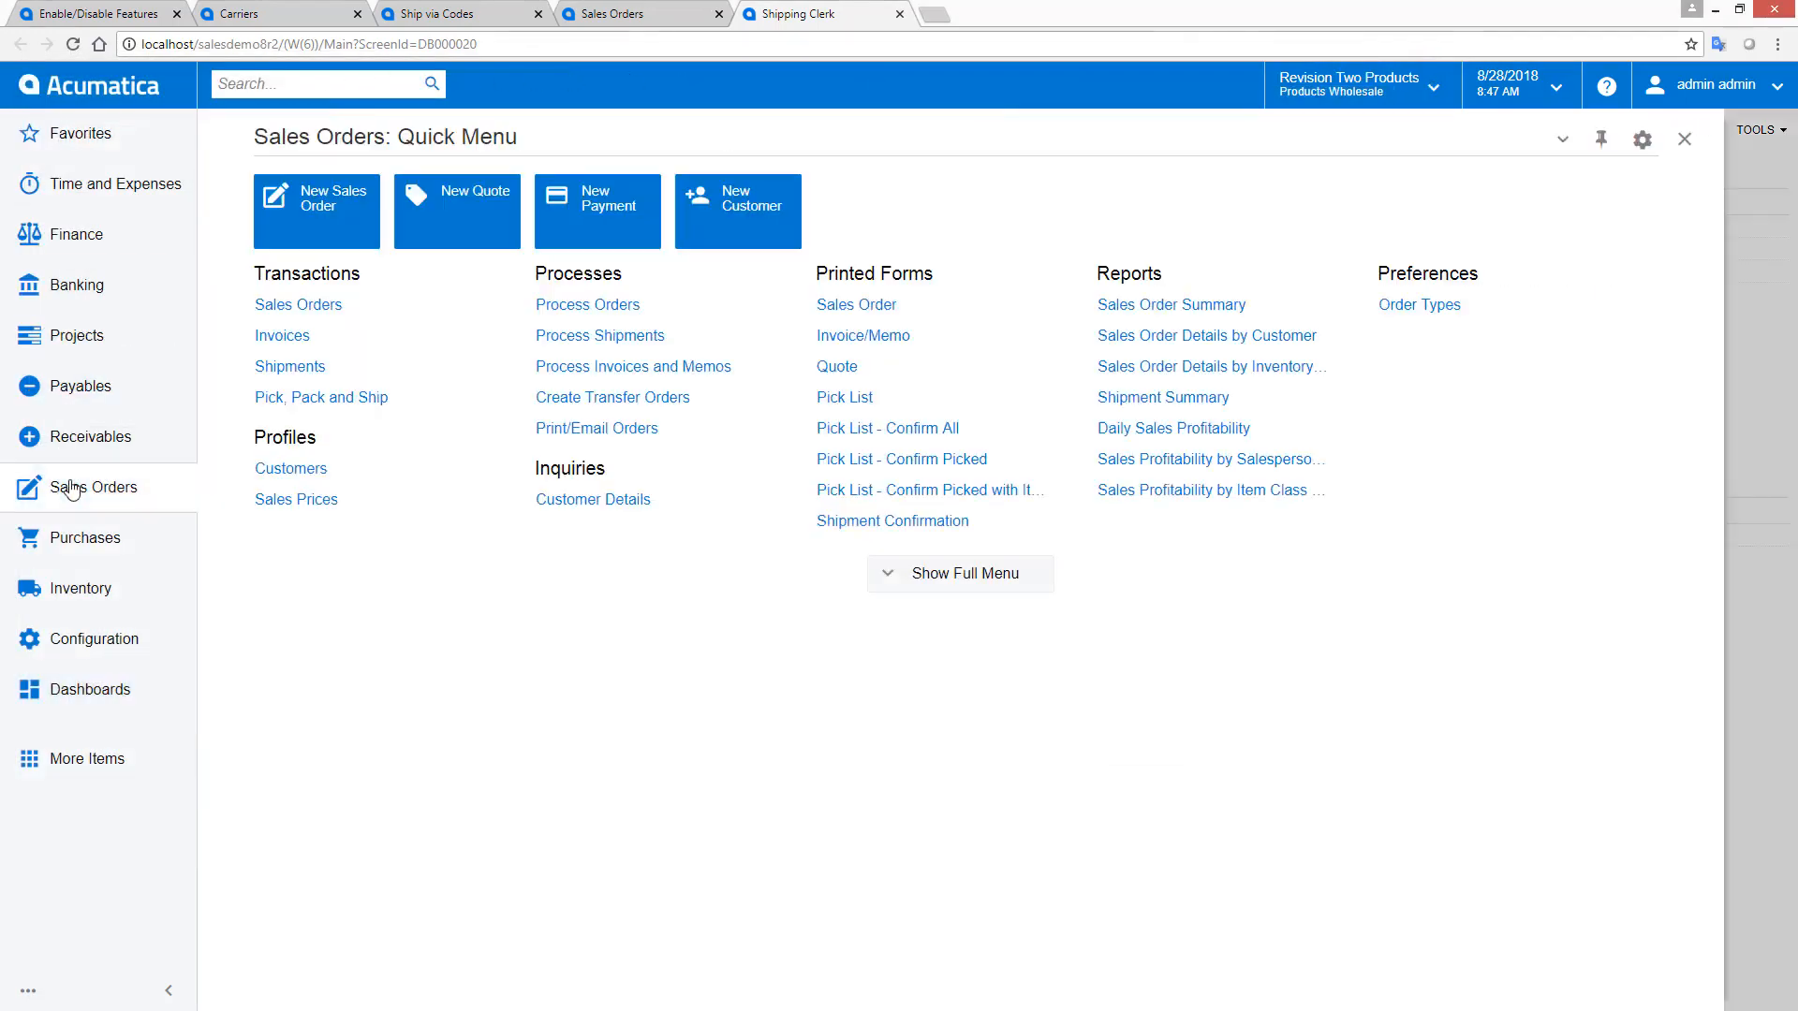
- Start Pick, Pack and Ship and scan shipment 001938
left_click(599, 335)
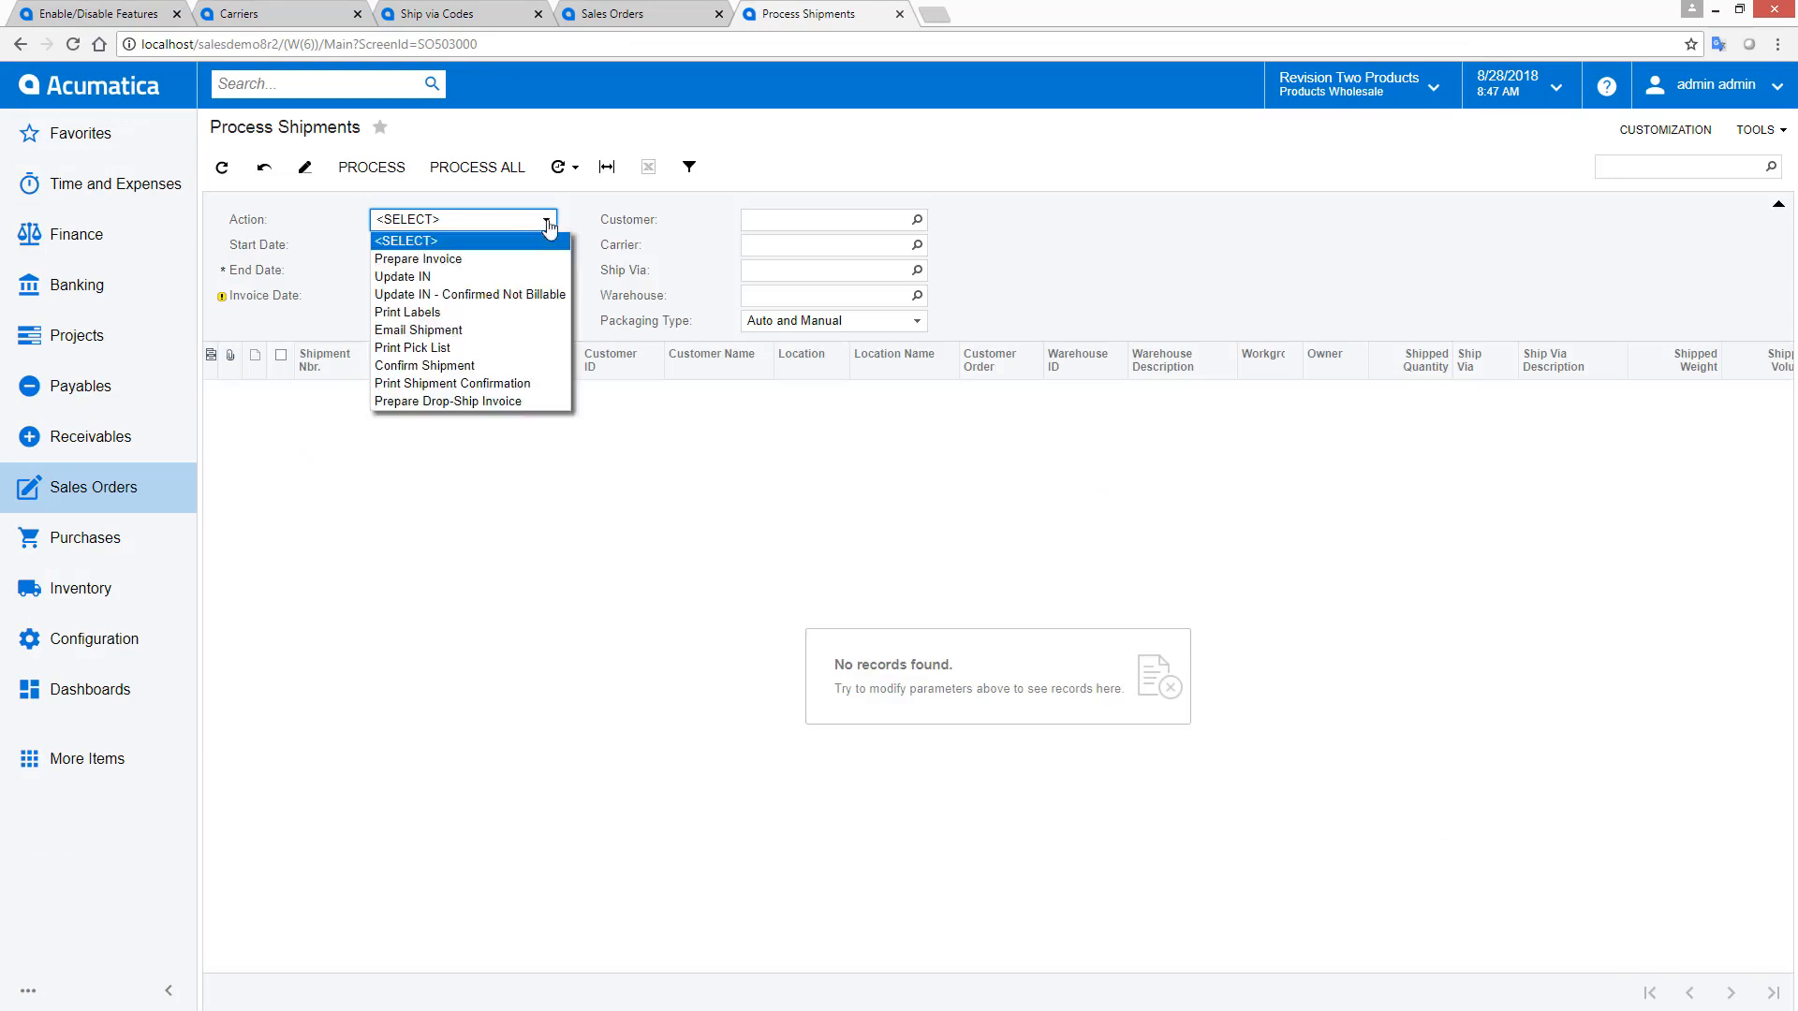
left_click(412, 348)
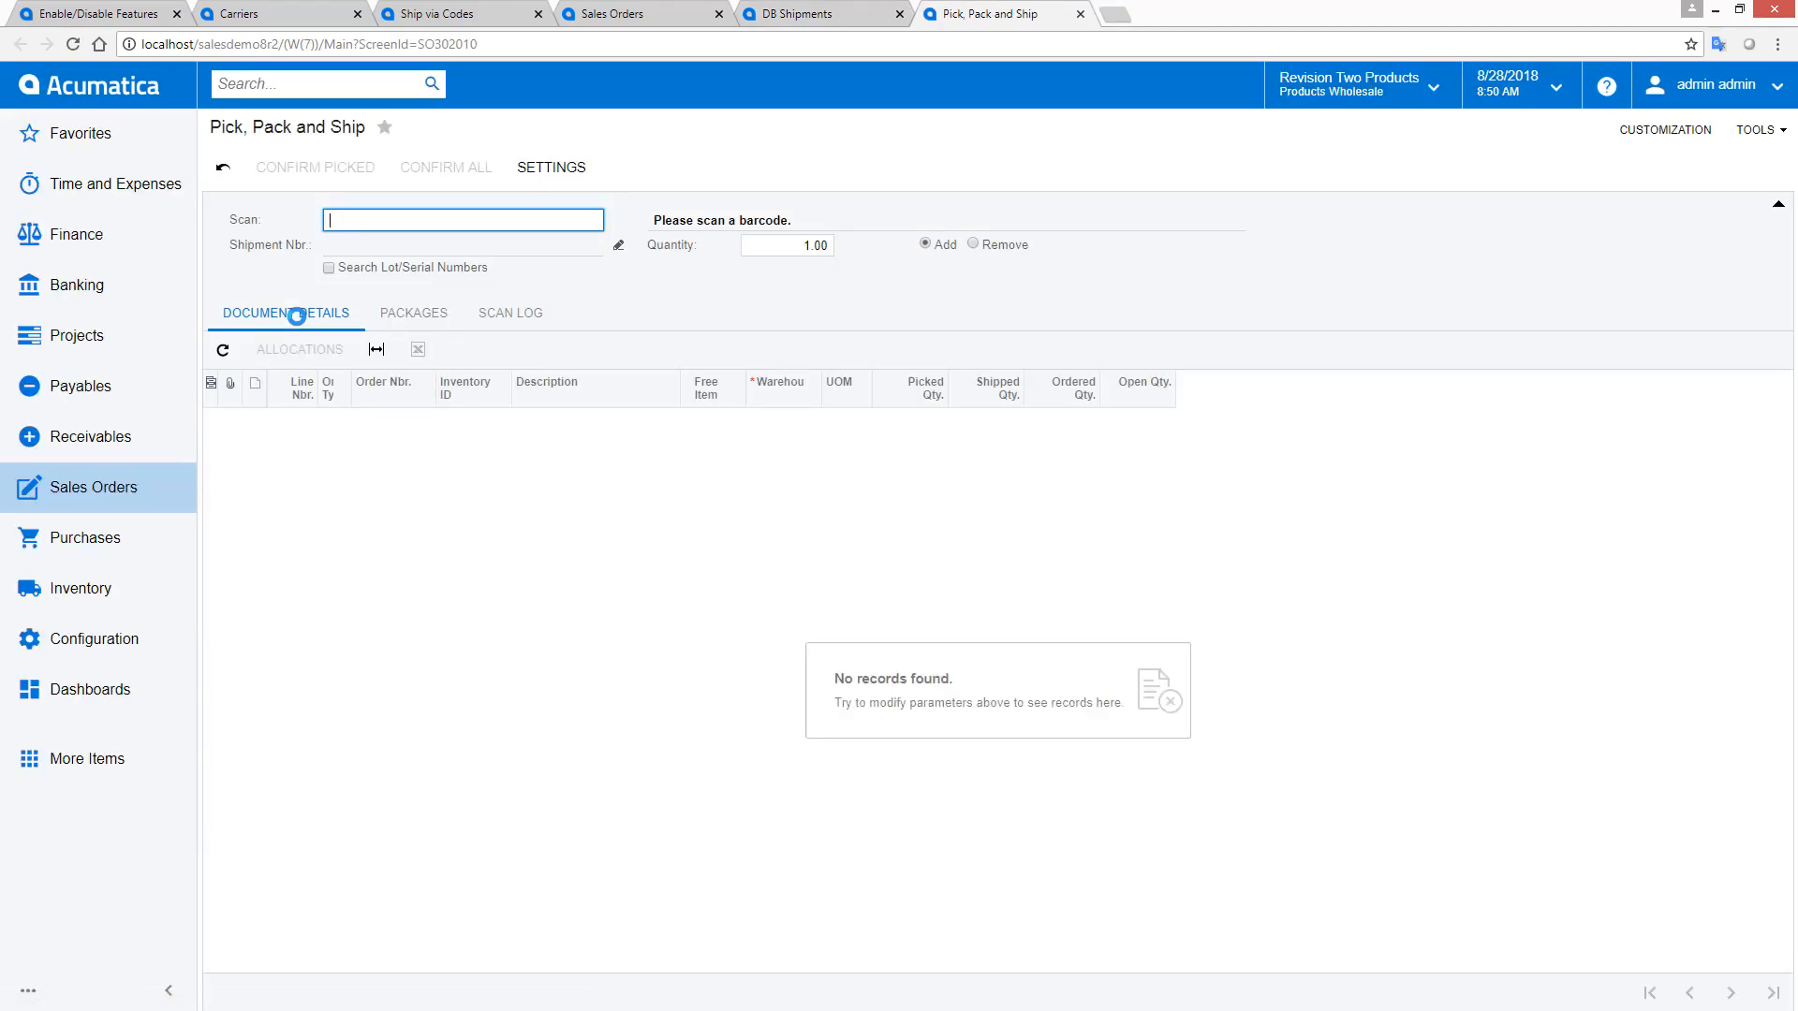
type("001938")
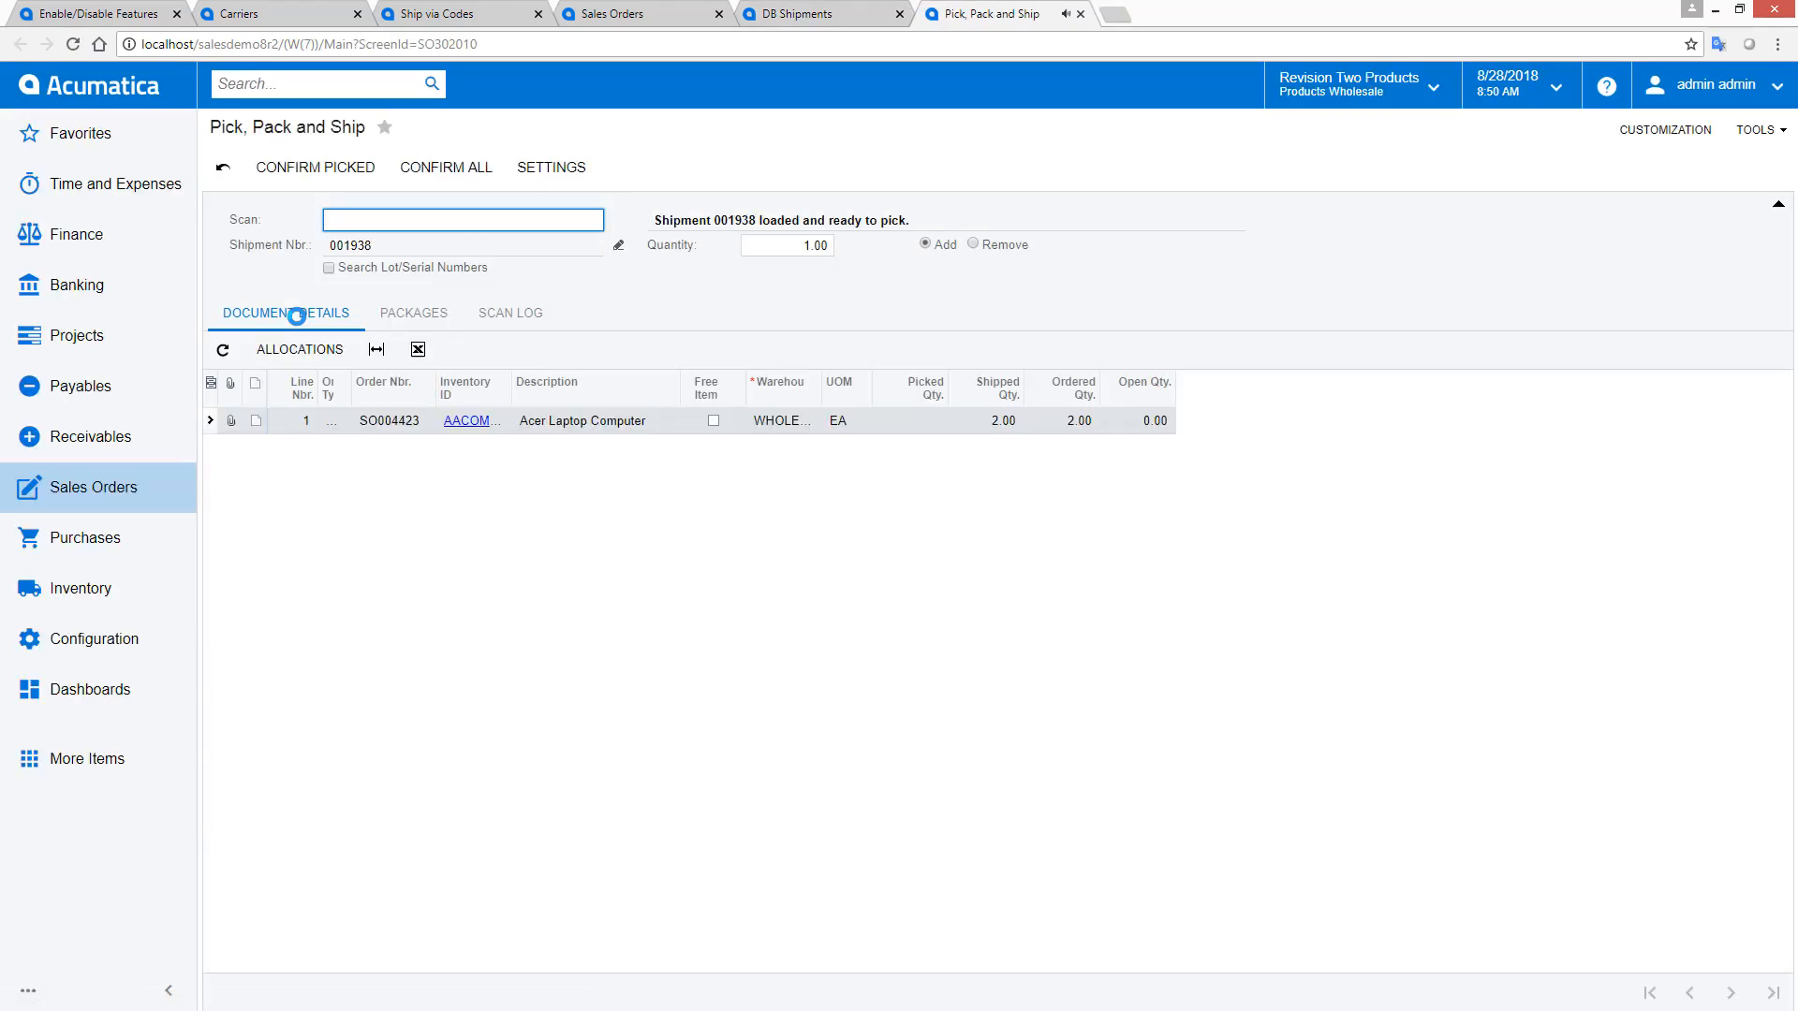
- Scan AACOMPUT01 twice to pick both Acer laptops
type("AACOMPUT01")
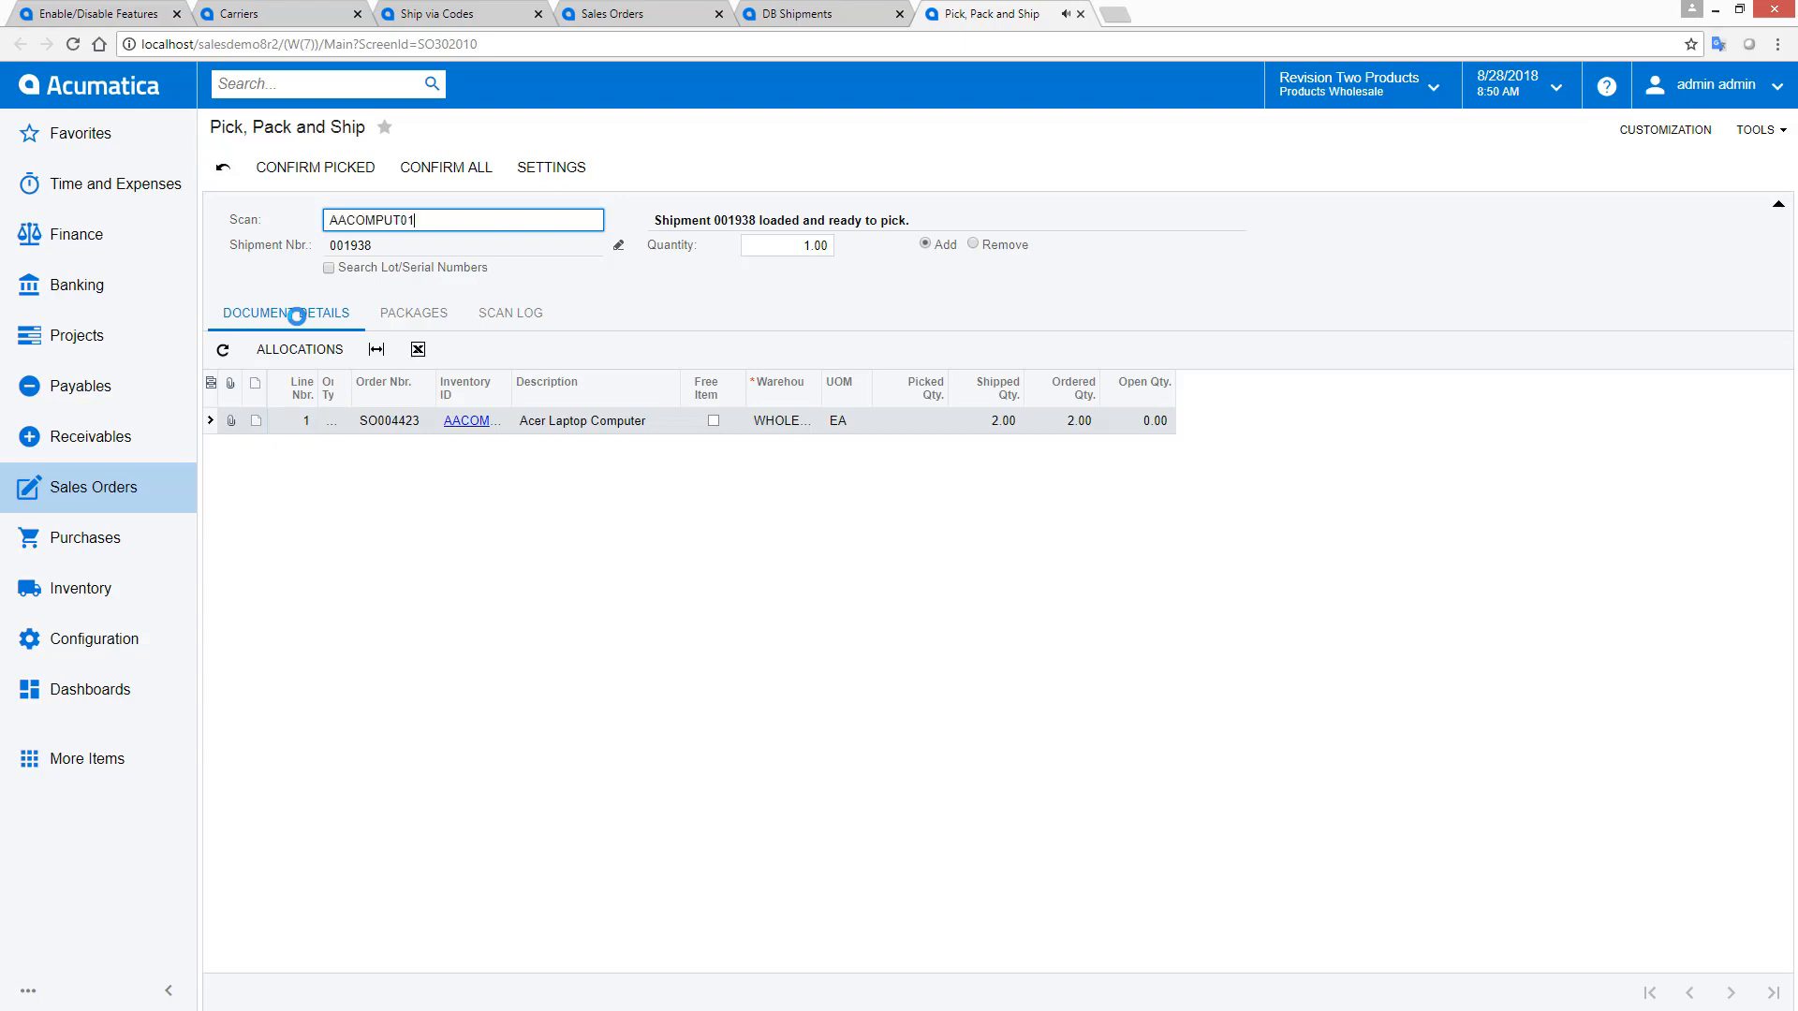
key("Enter")
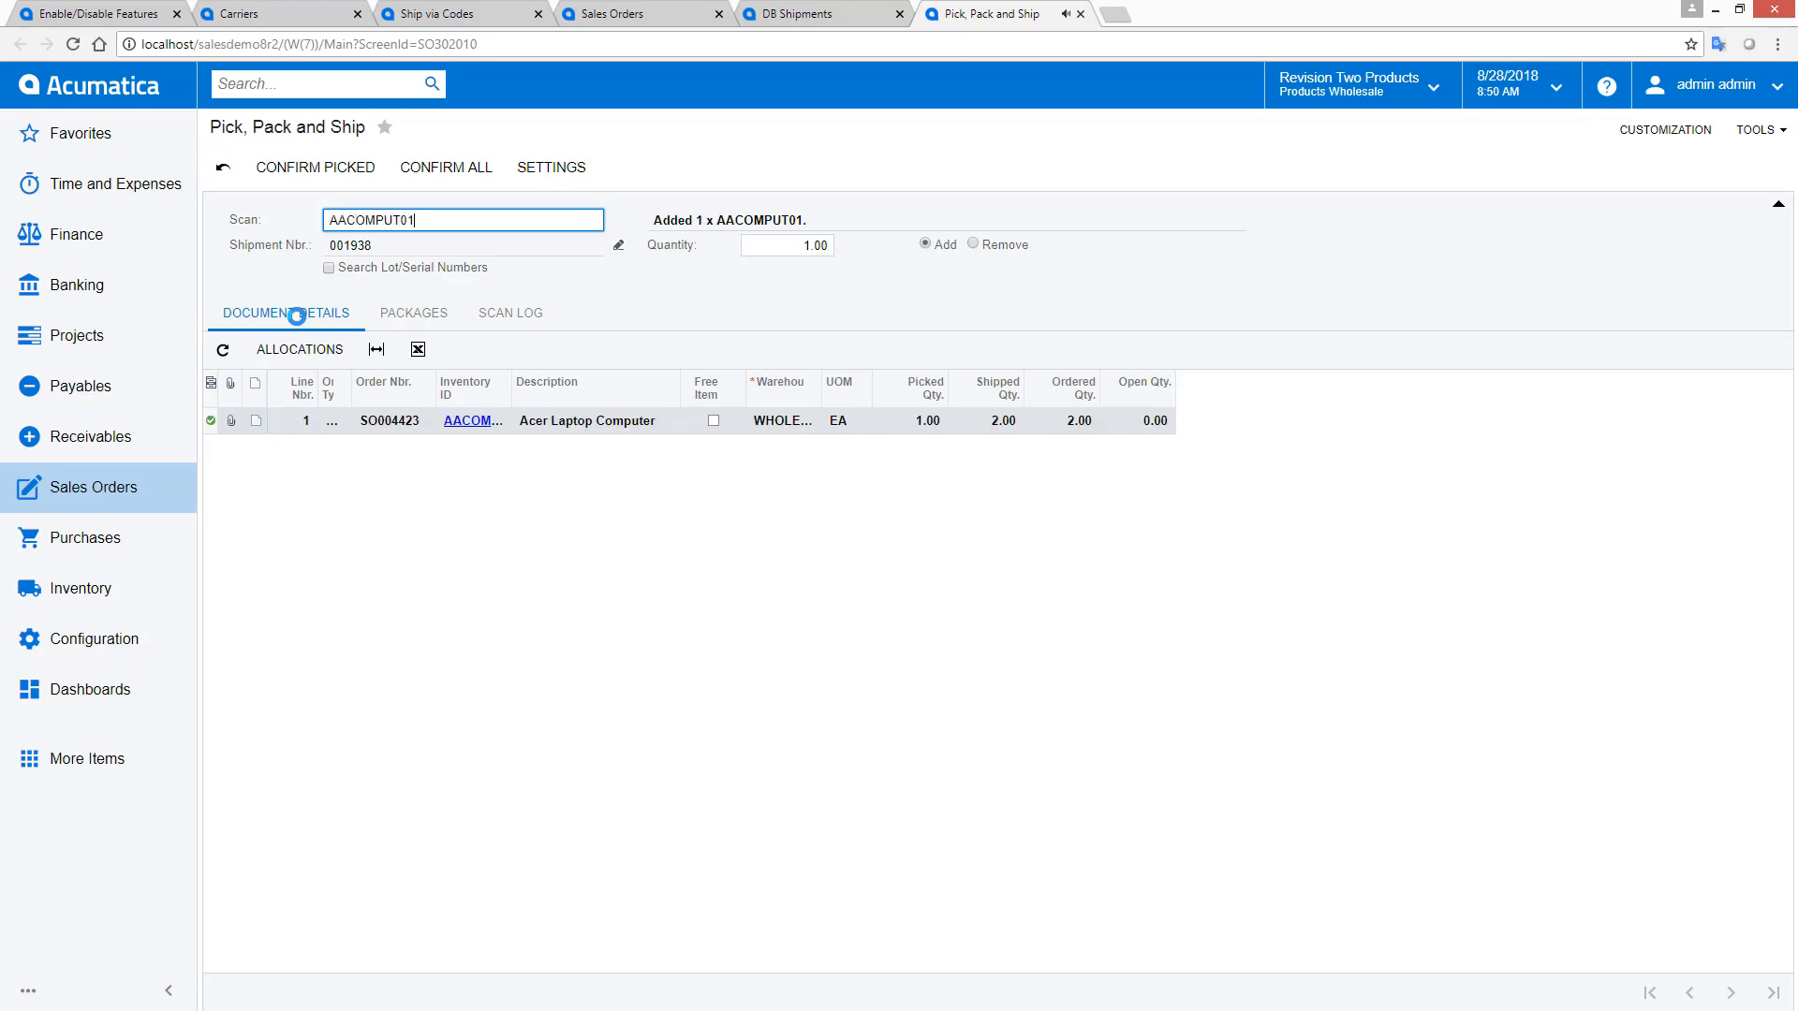
key("Enter")
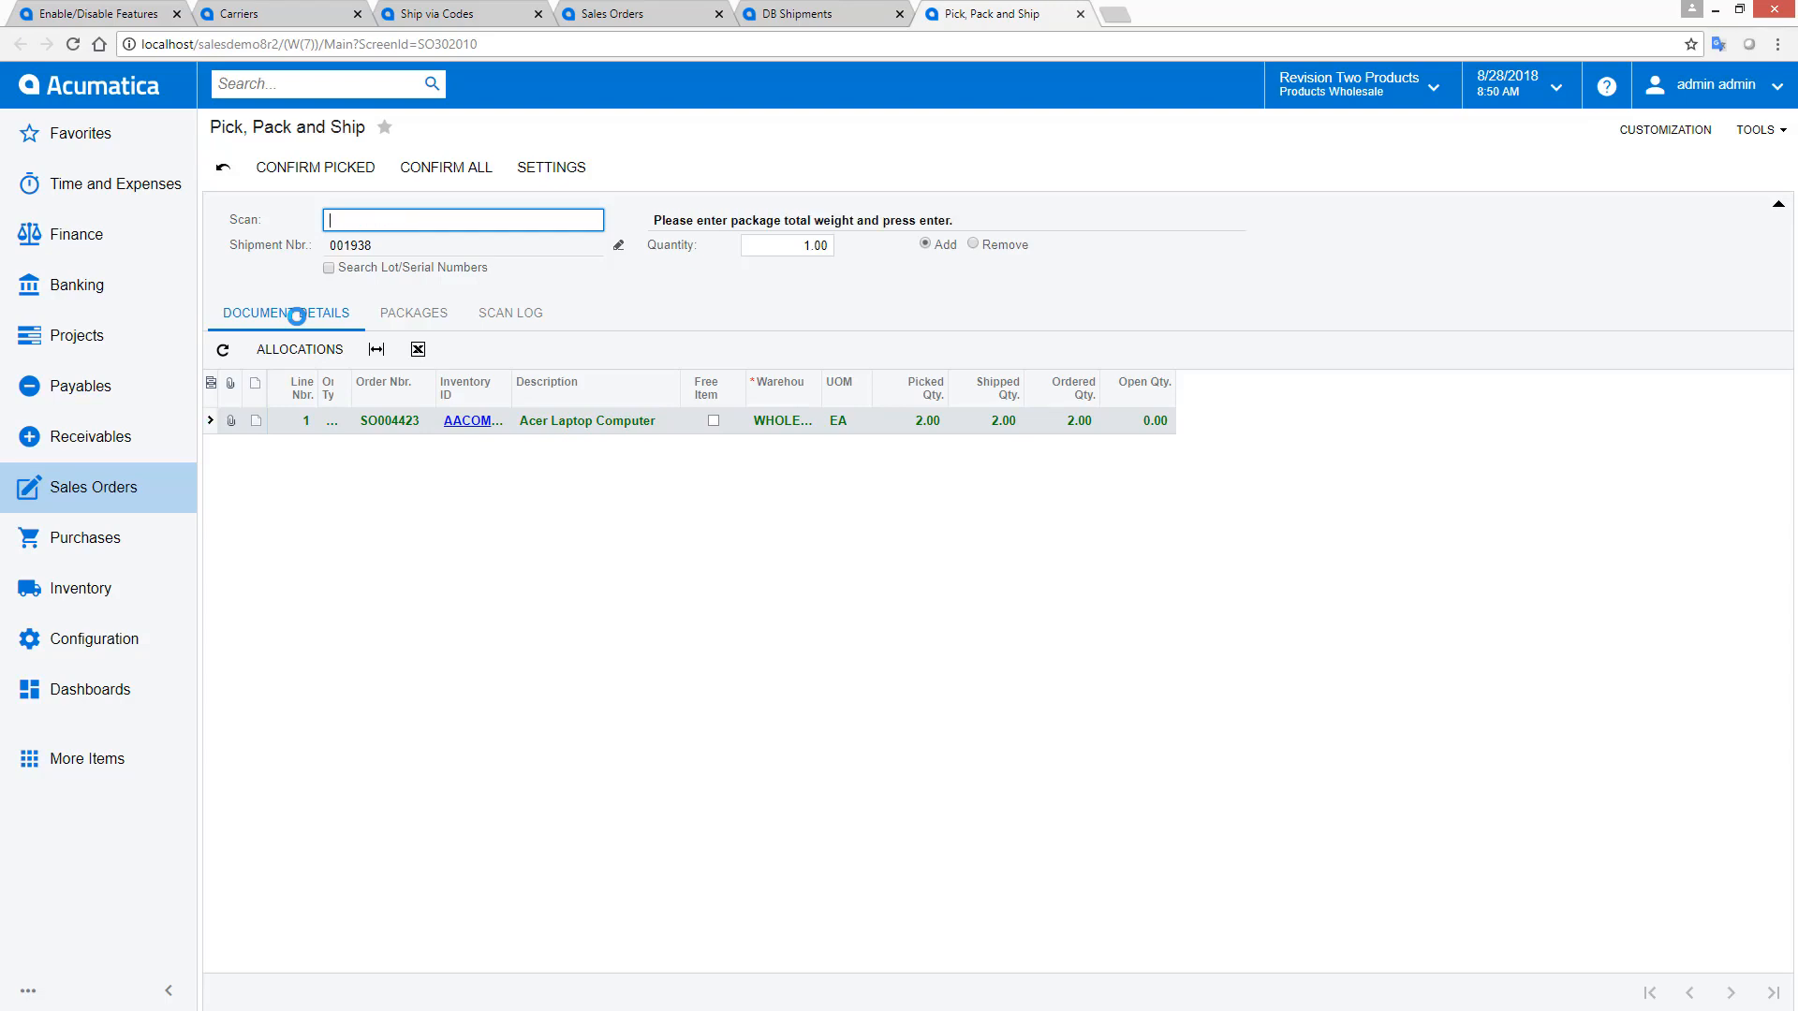
- Enter package weight 5 and confirm shipment 001938 in full
type("5")
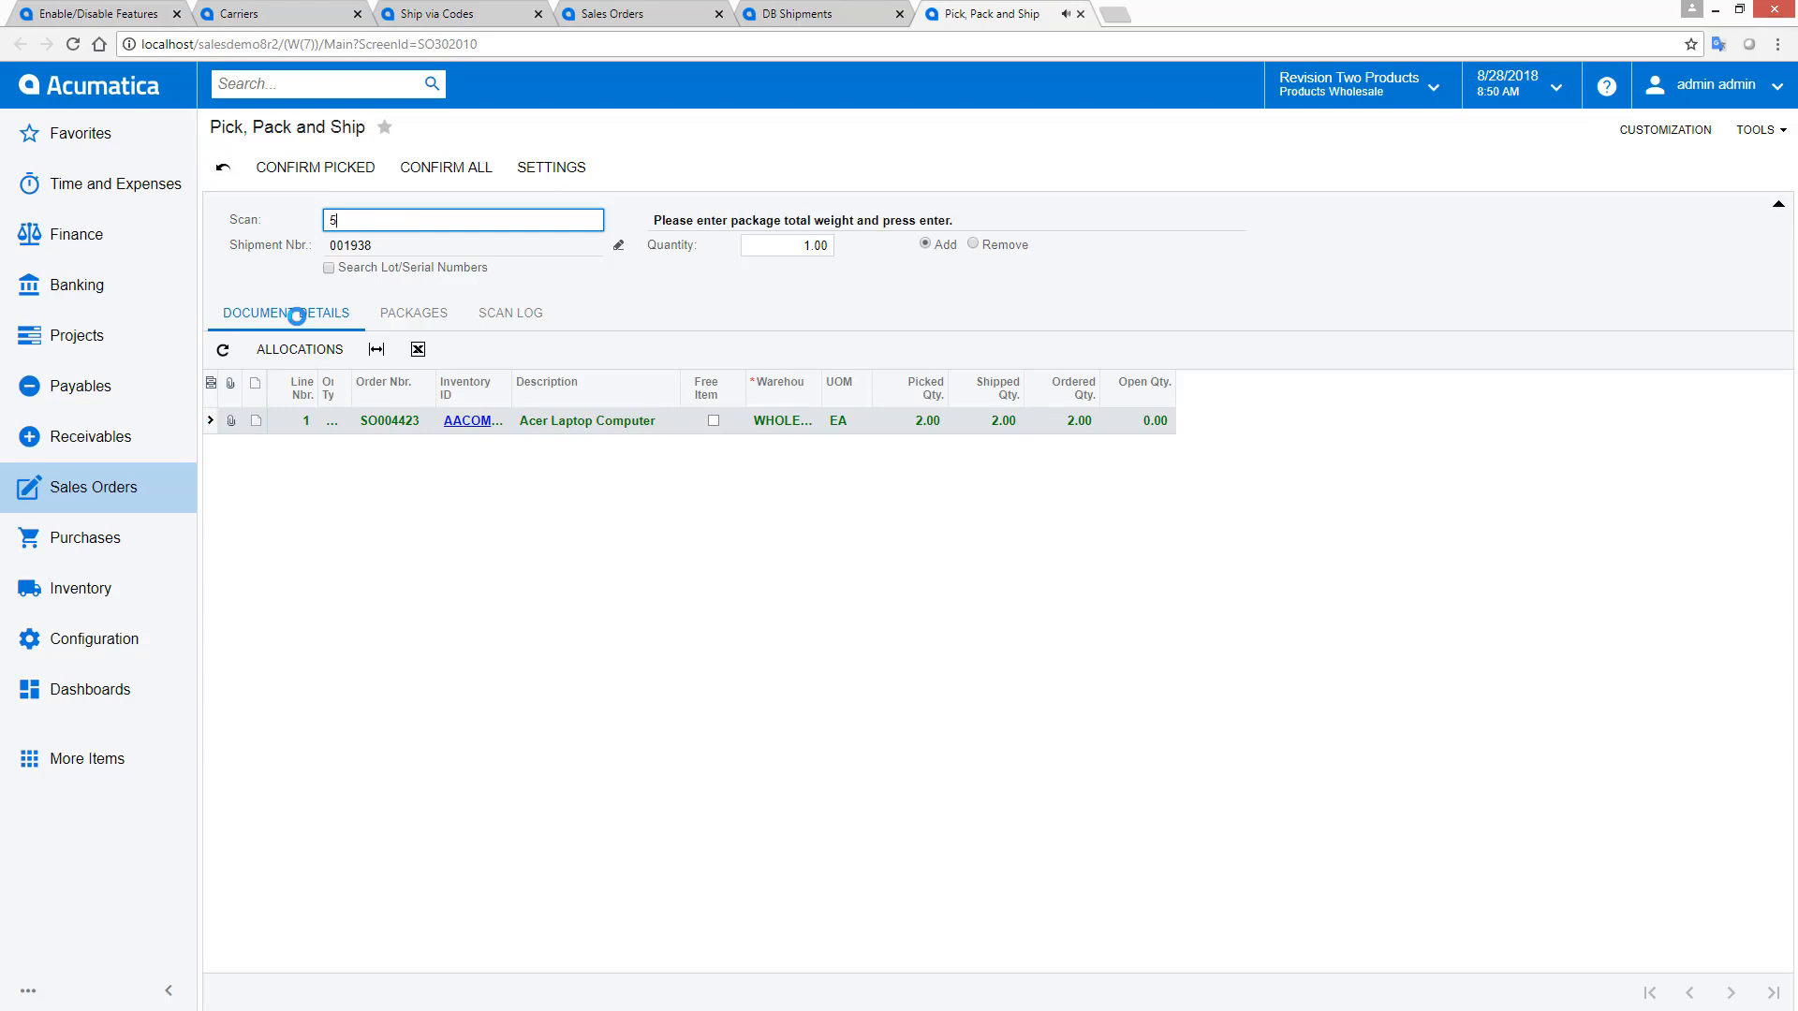
key("Enter")
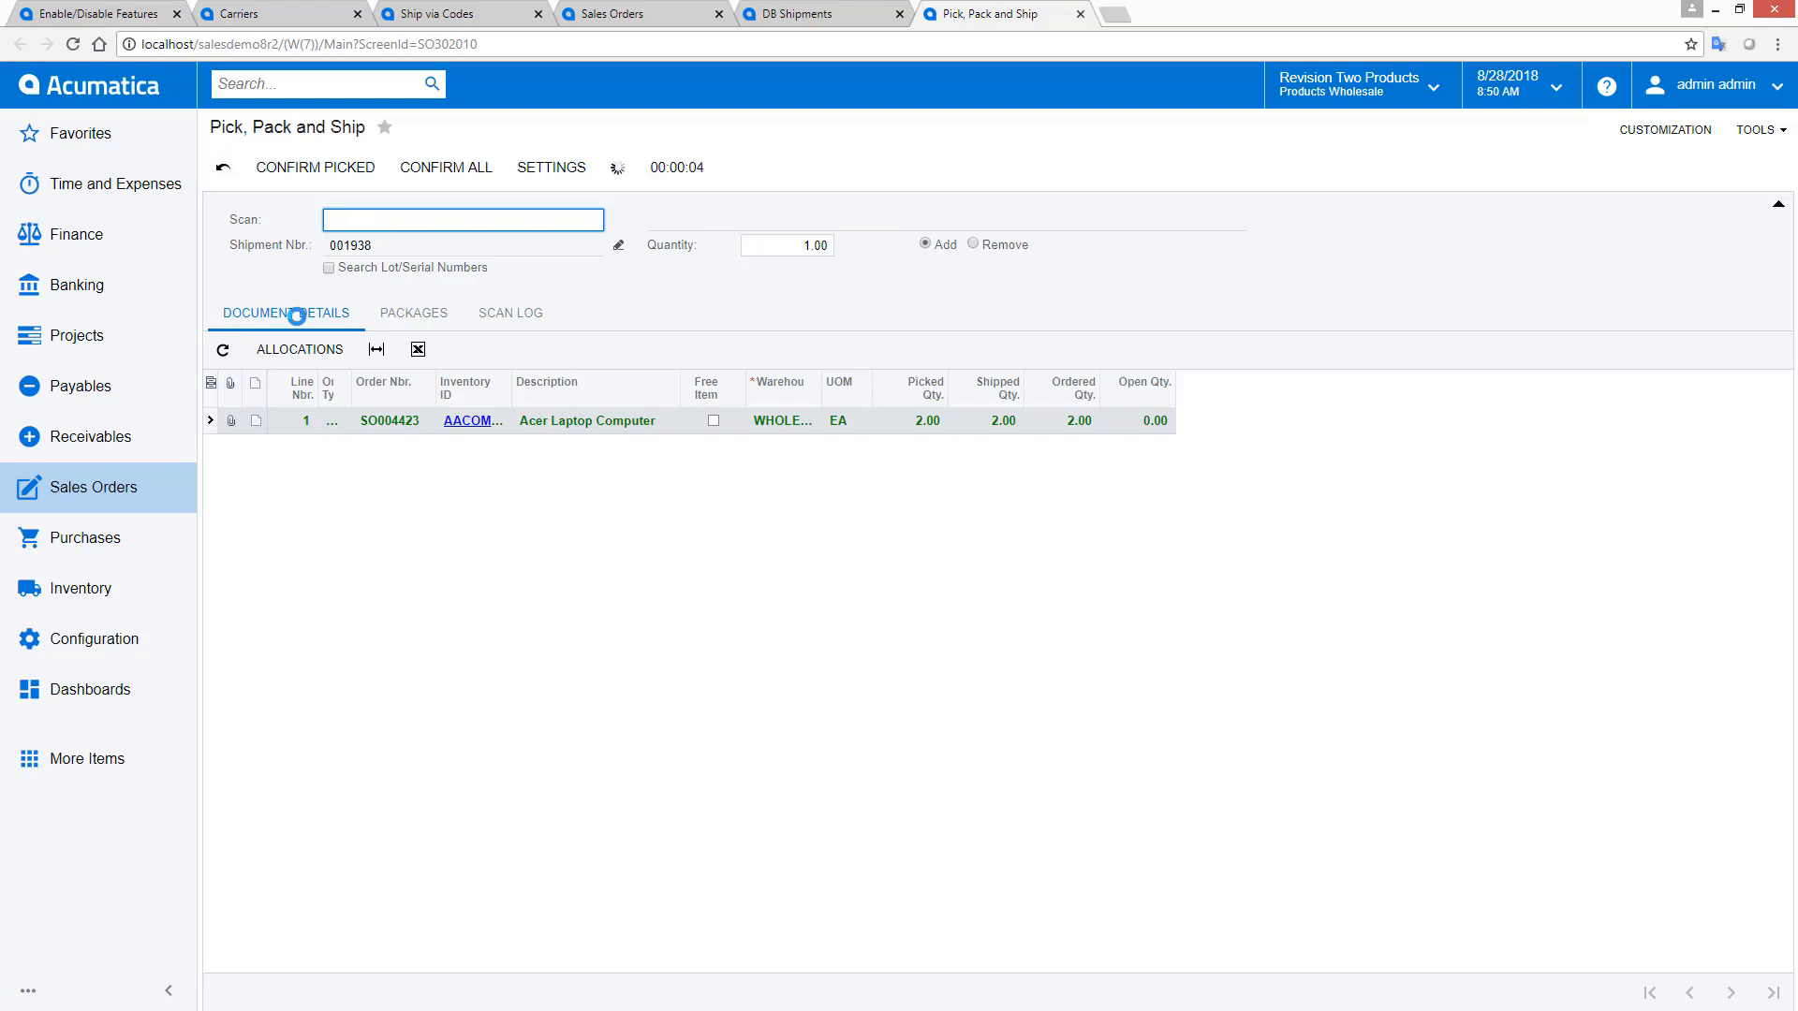
left_click(446, 167)
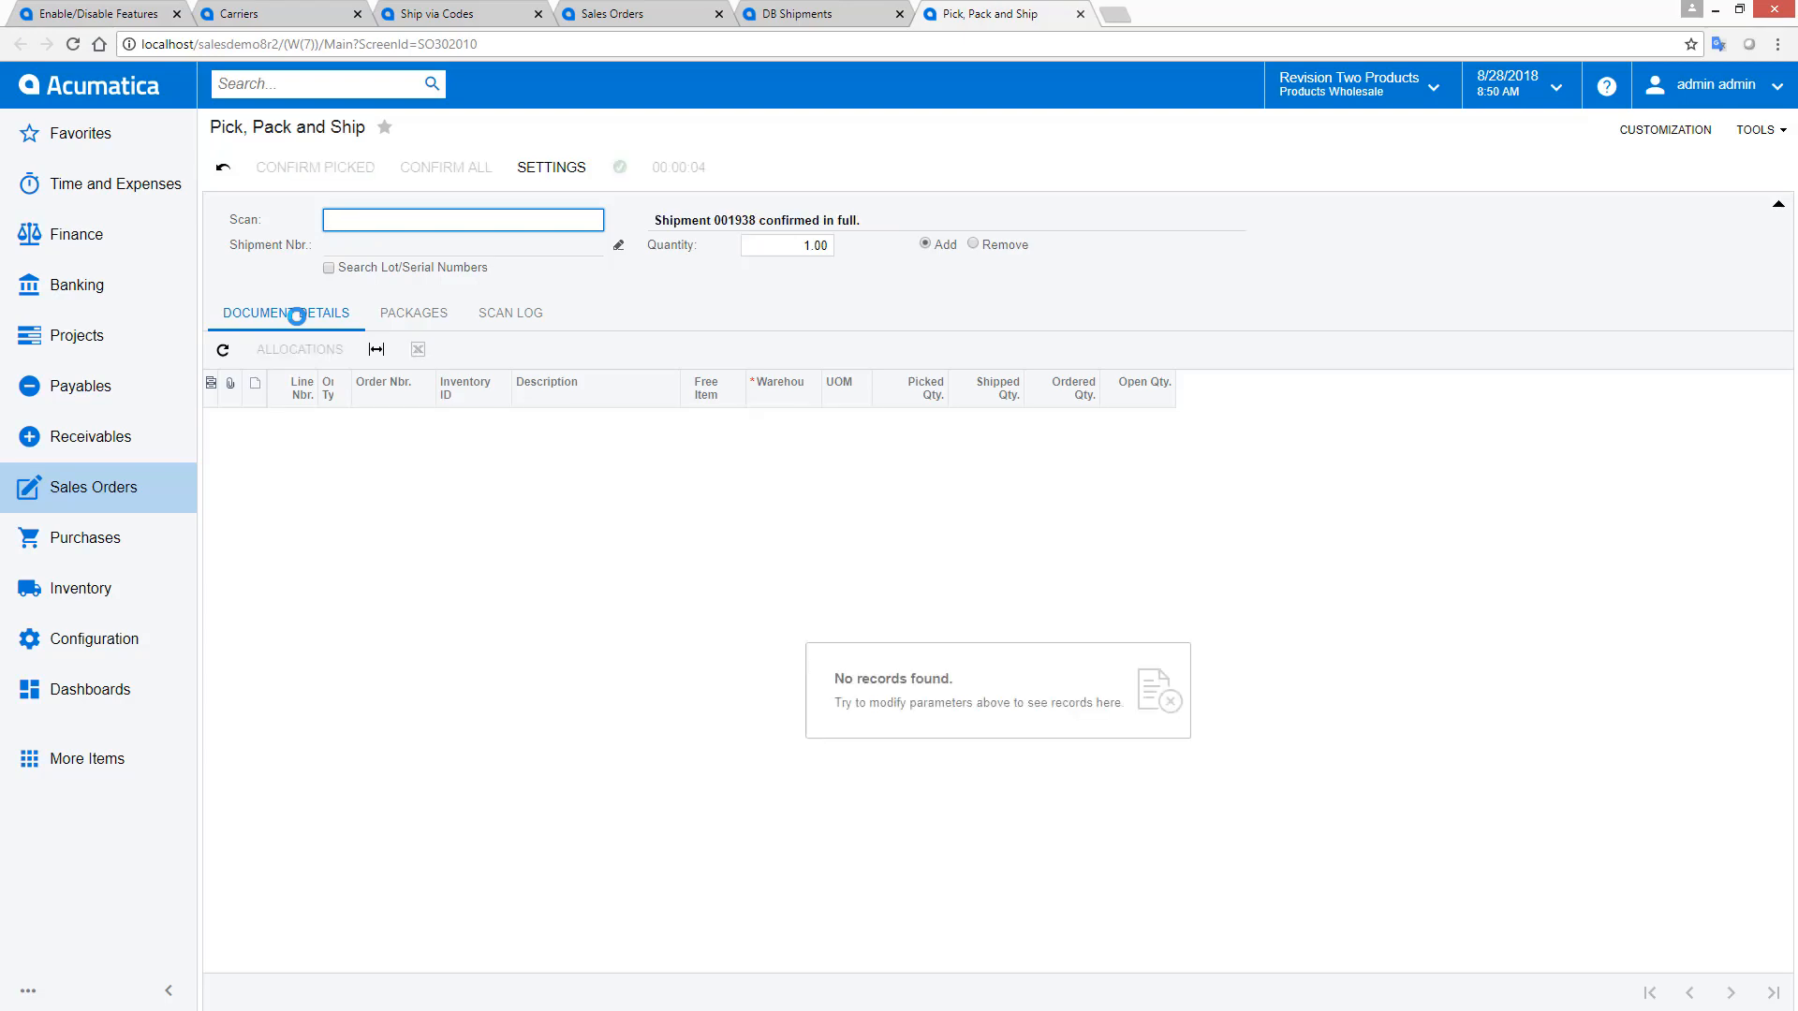
left_click(285, 313)
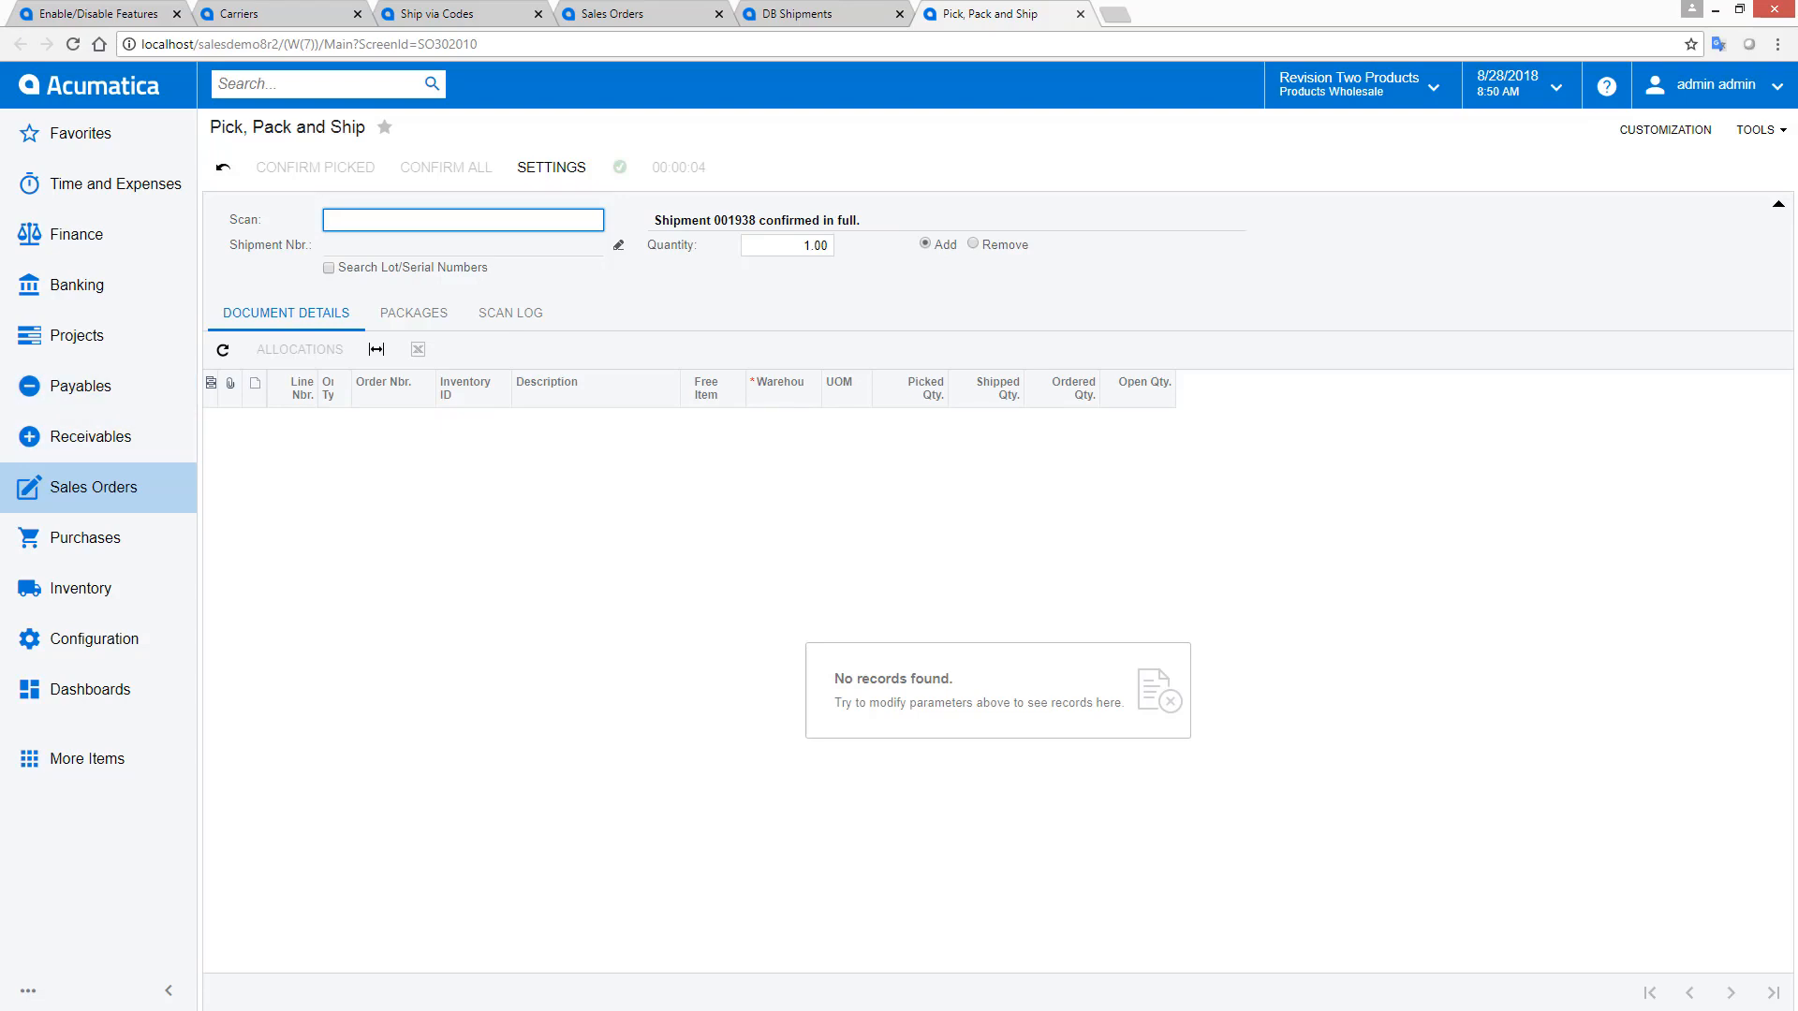
- Show shipment 001938 in the side panel and open its attached Label file
left_click(812, 15)
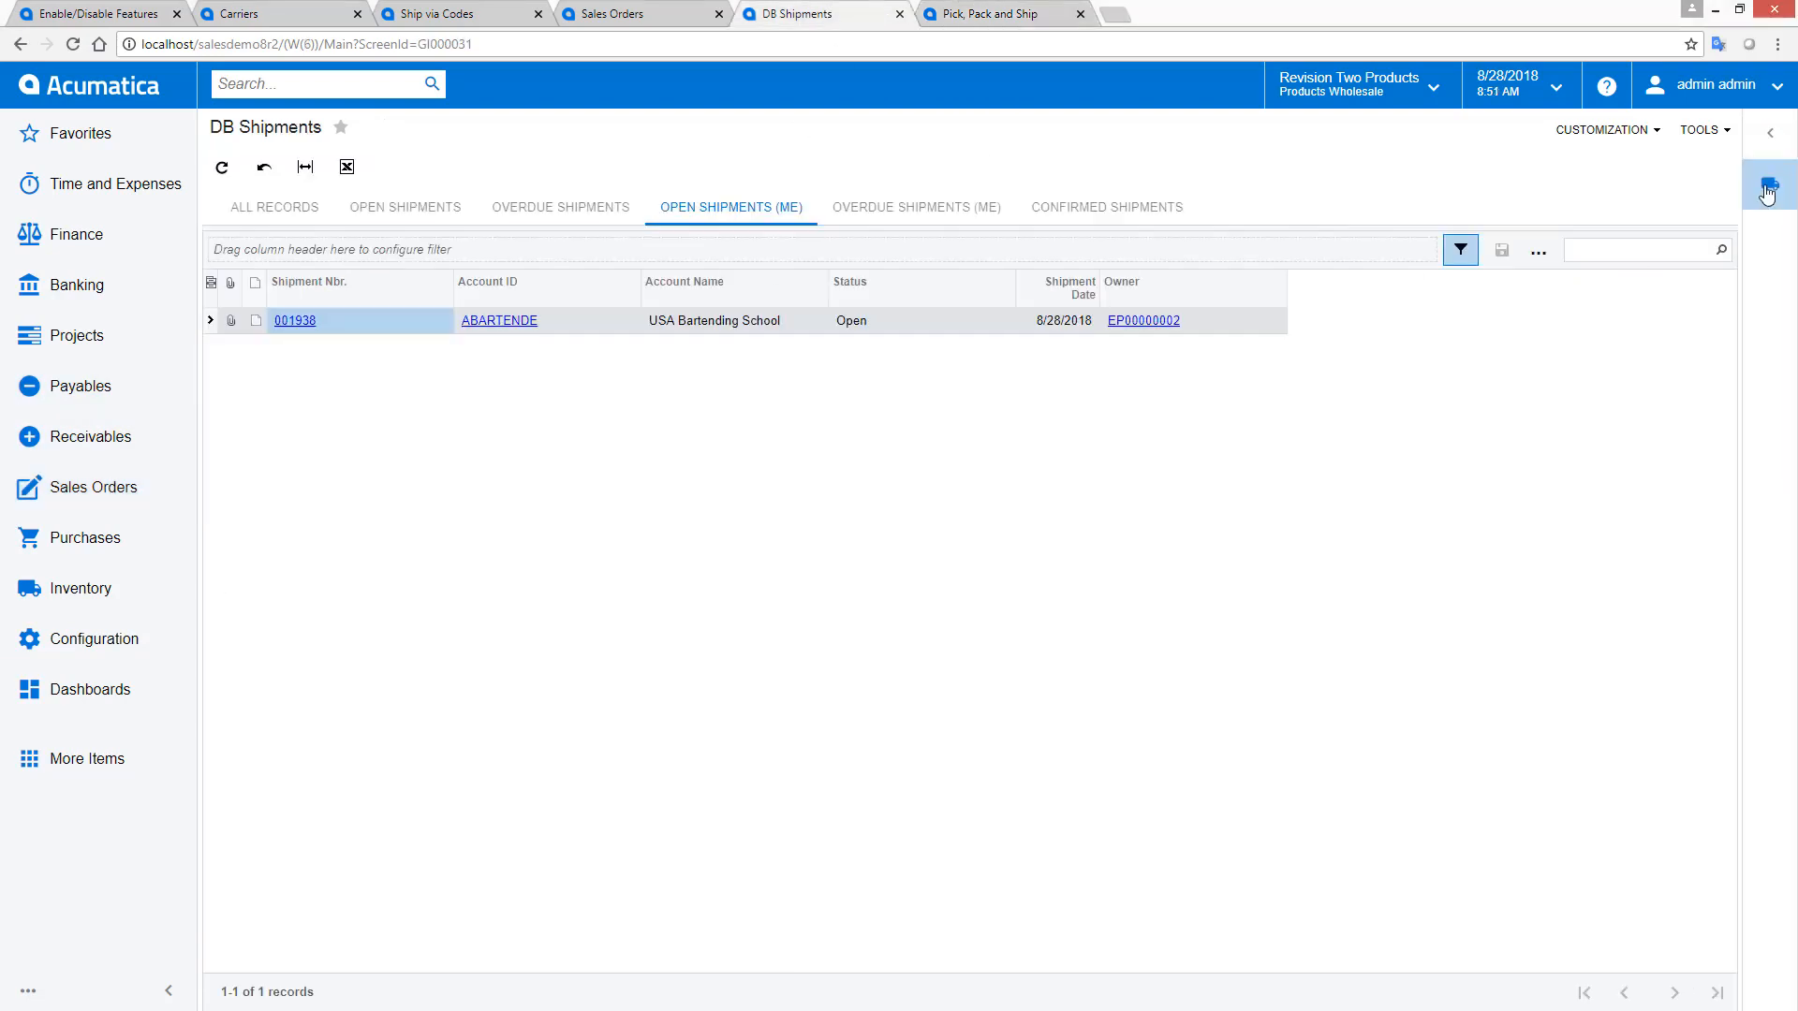
left_click(1767, 184)
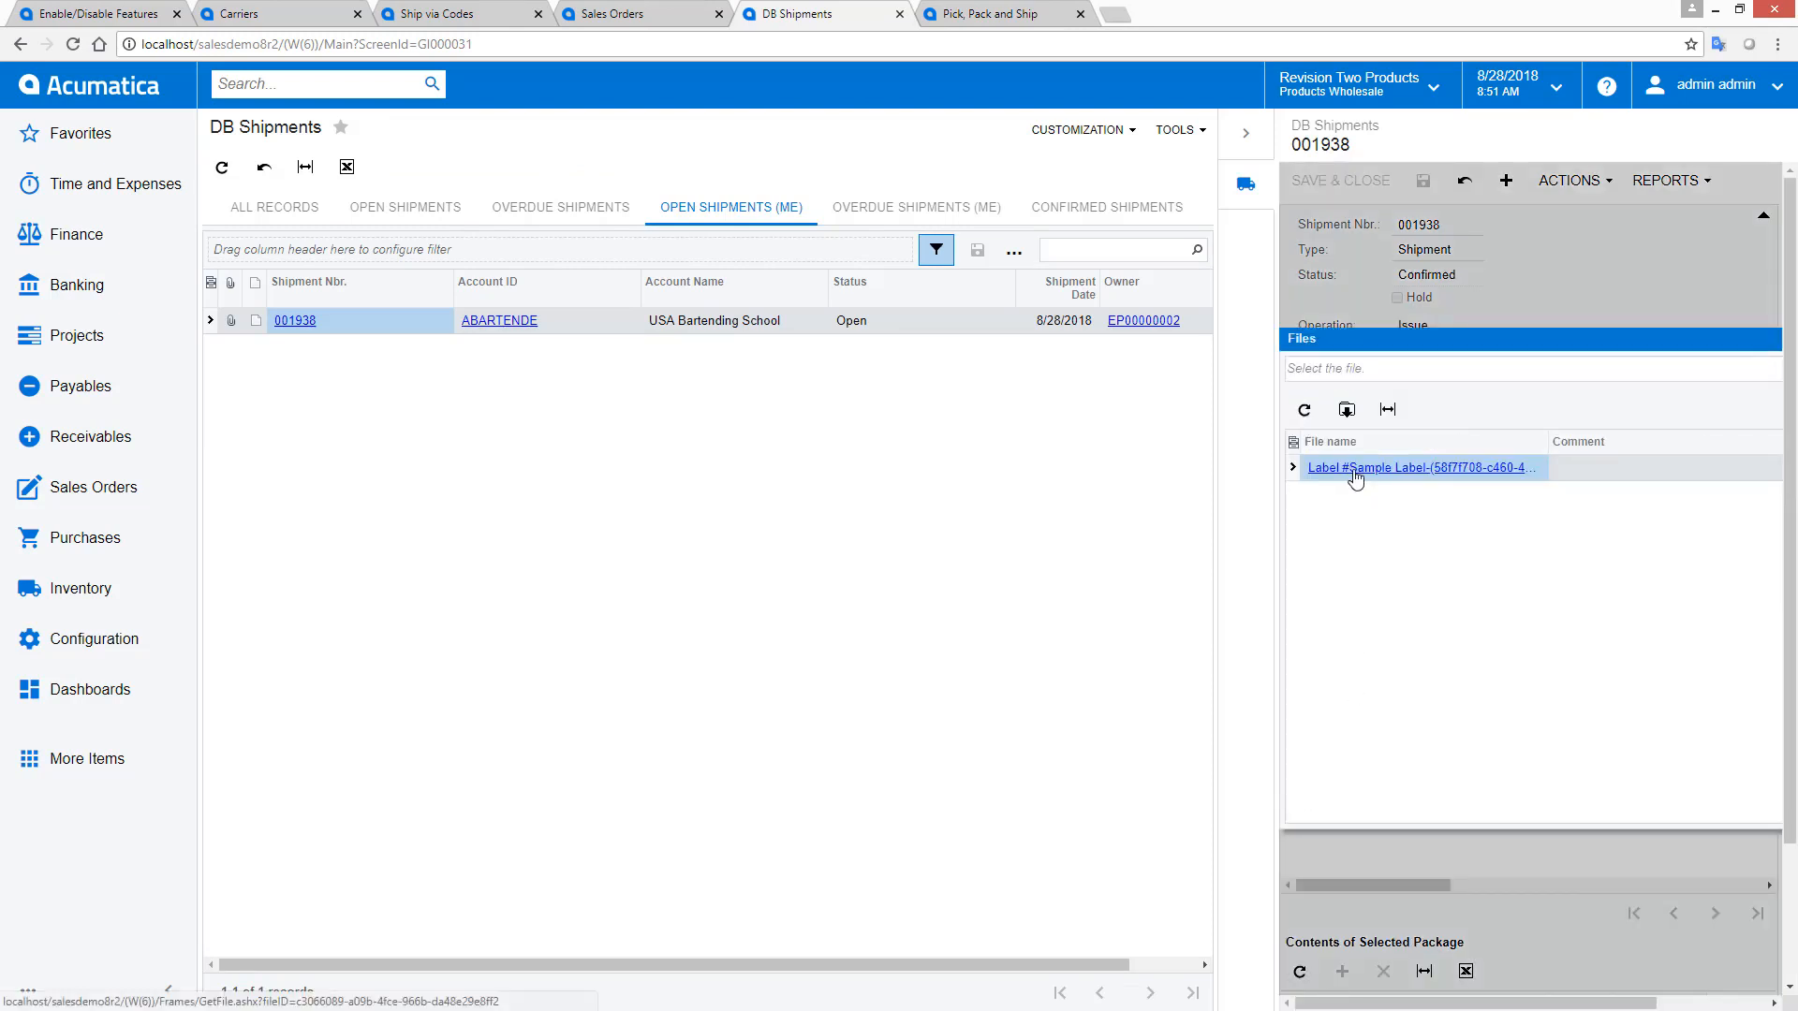
left_click(1419, 468)
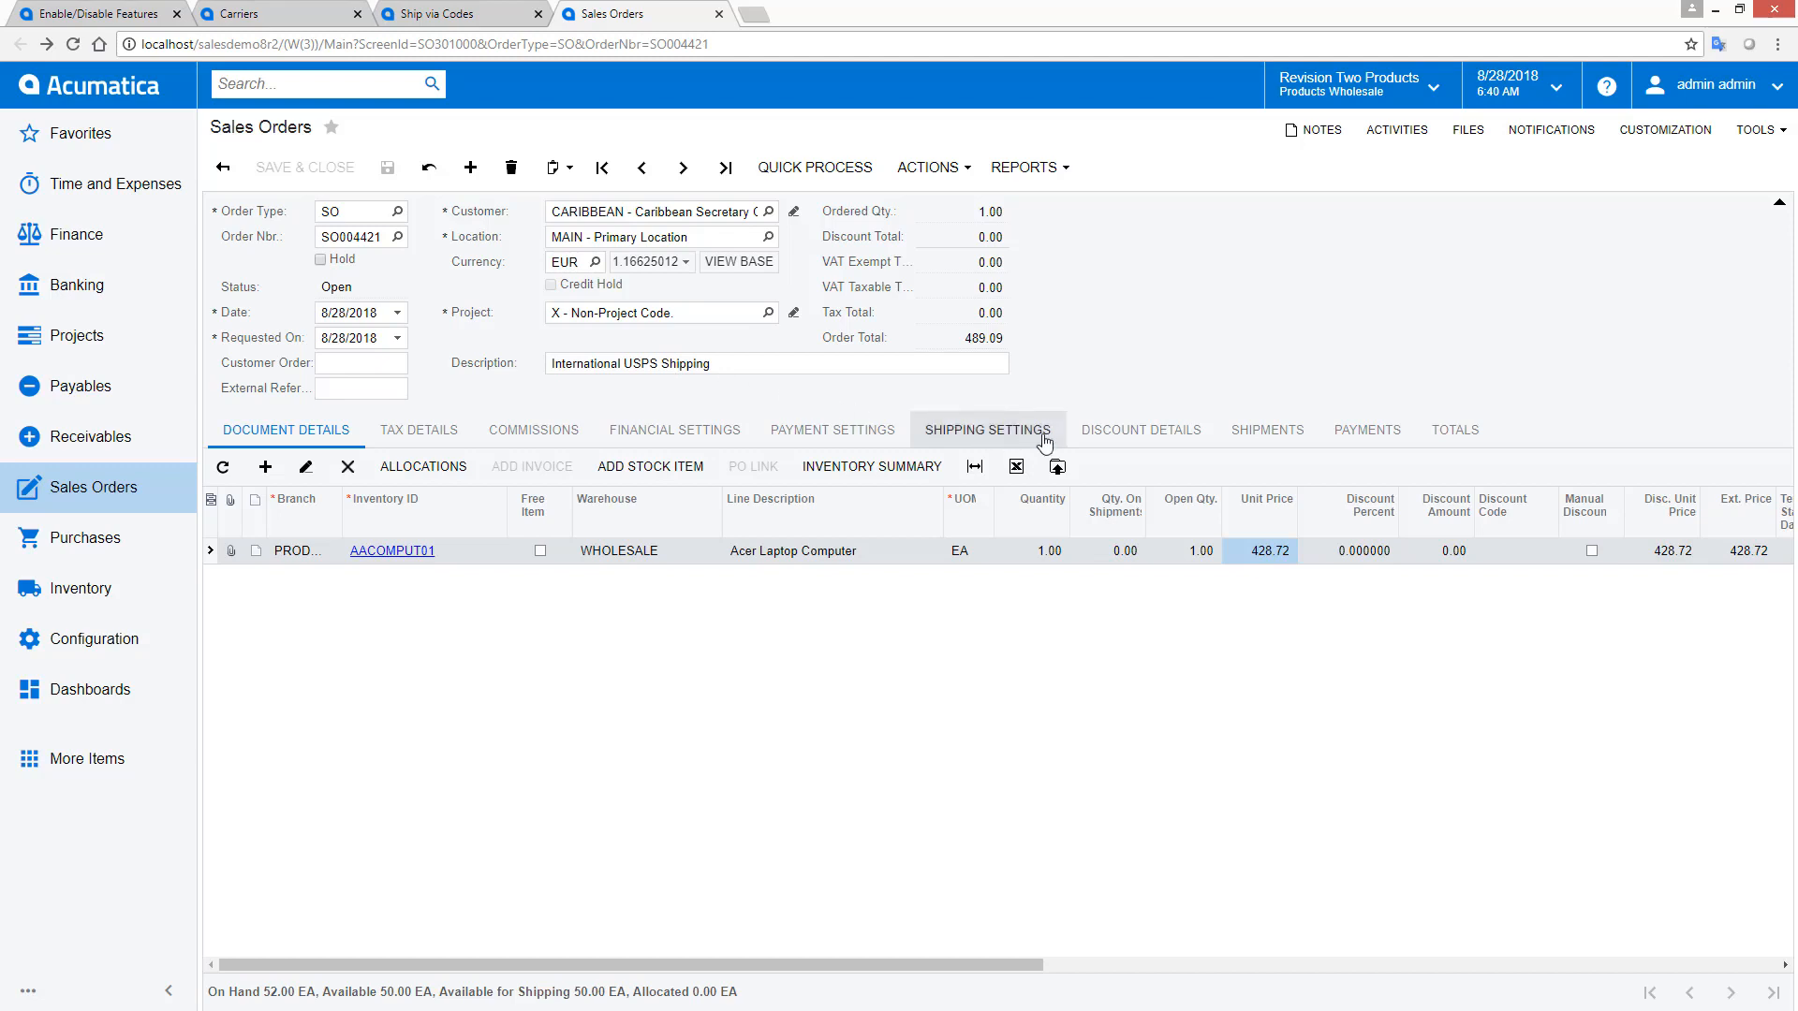
- Check order SO004421's shipping settings with ship via USPSINTL, then return to line items
left_click(987, 431)
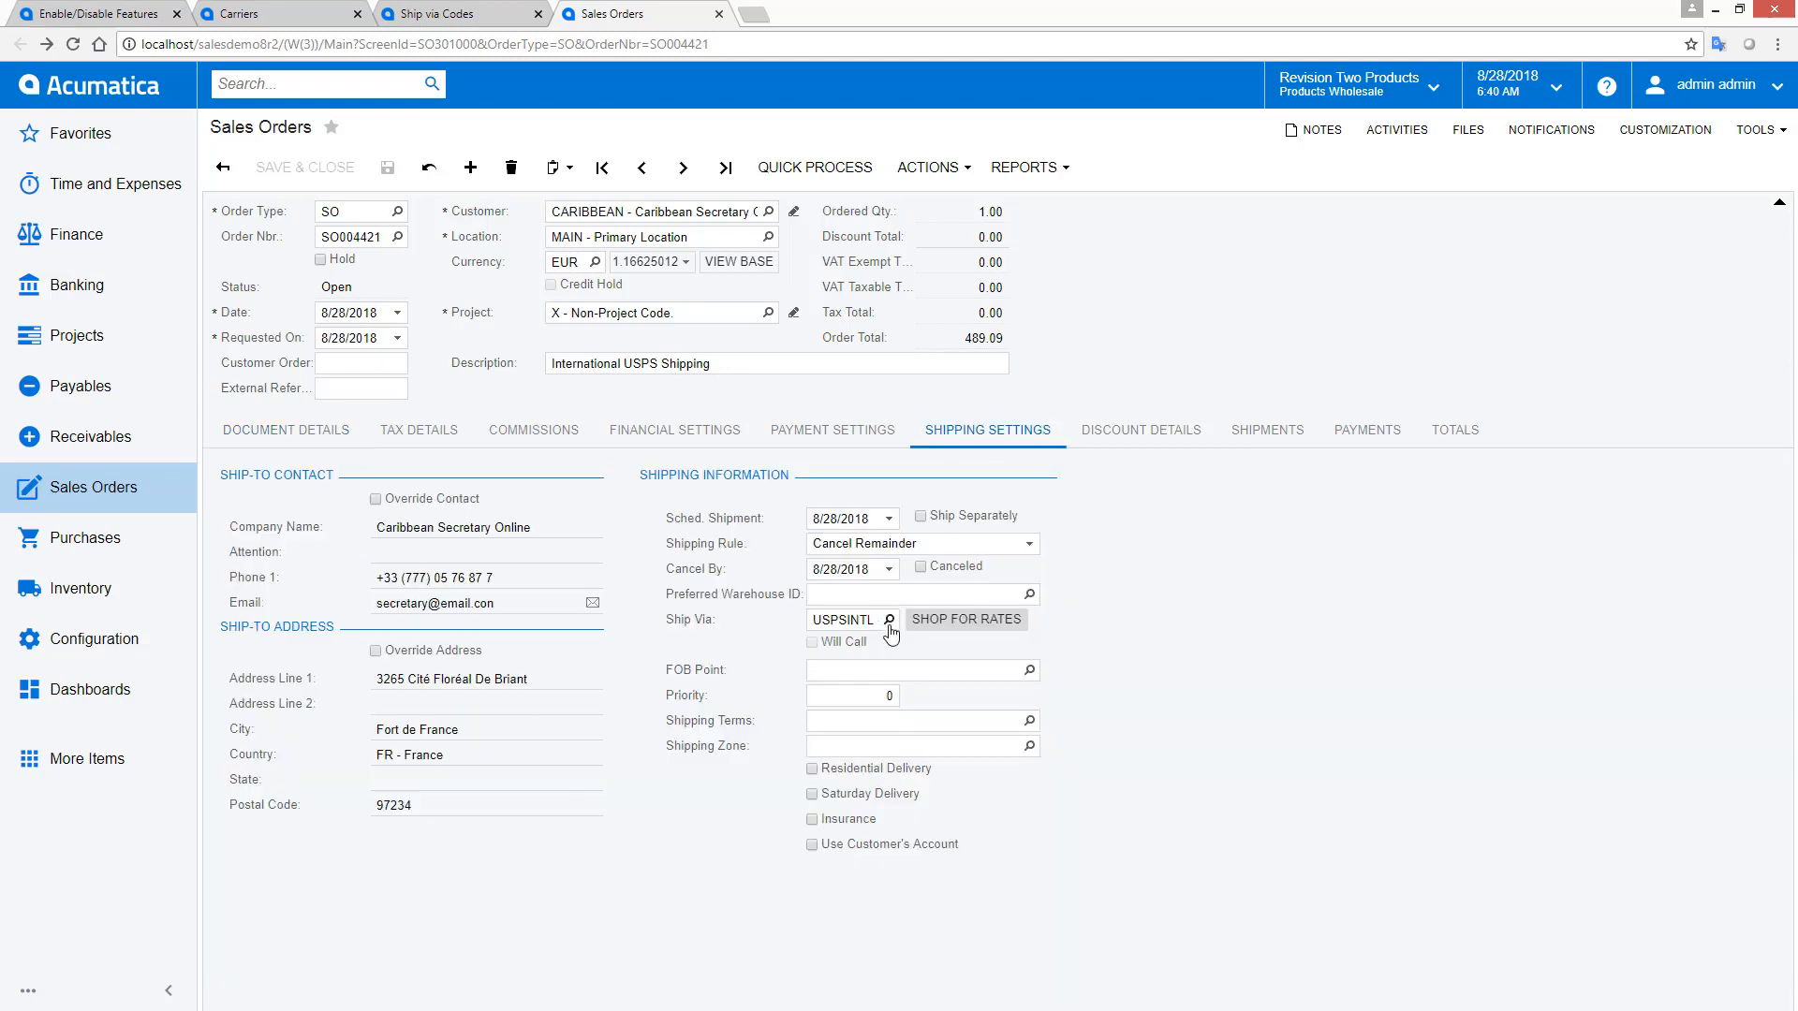
left_click(844, 620)
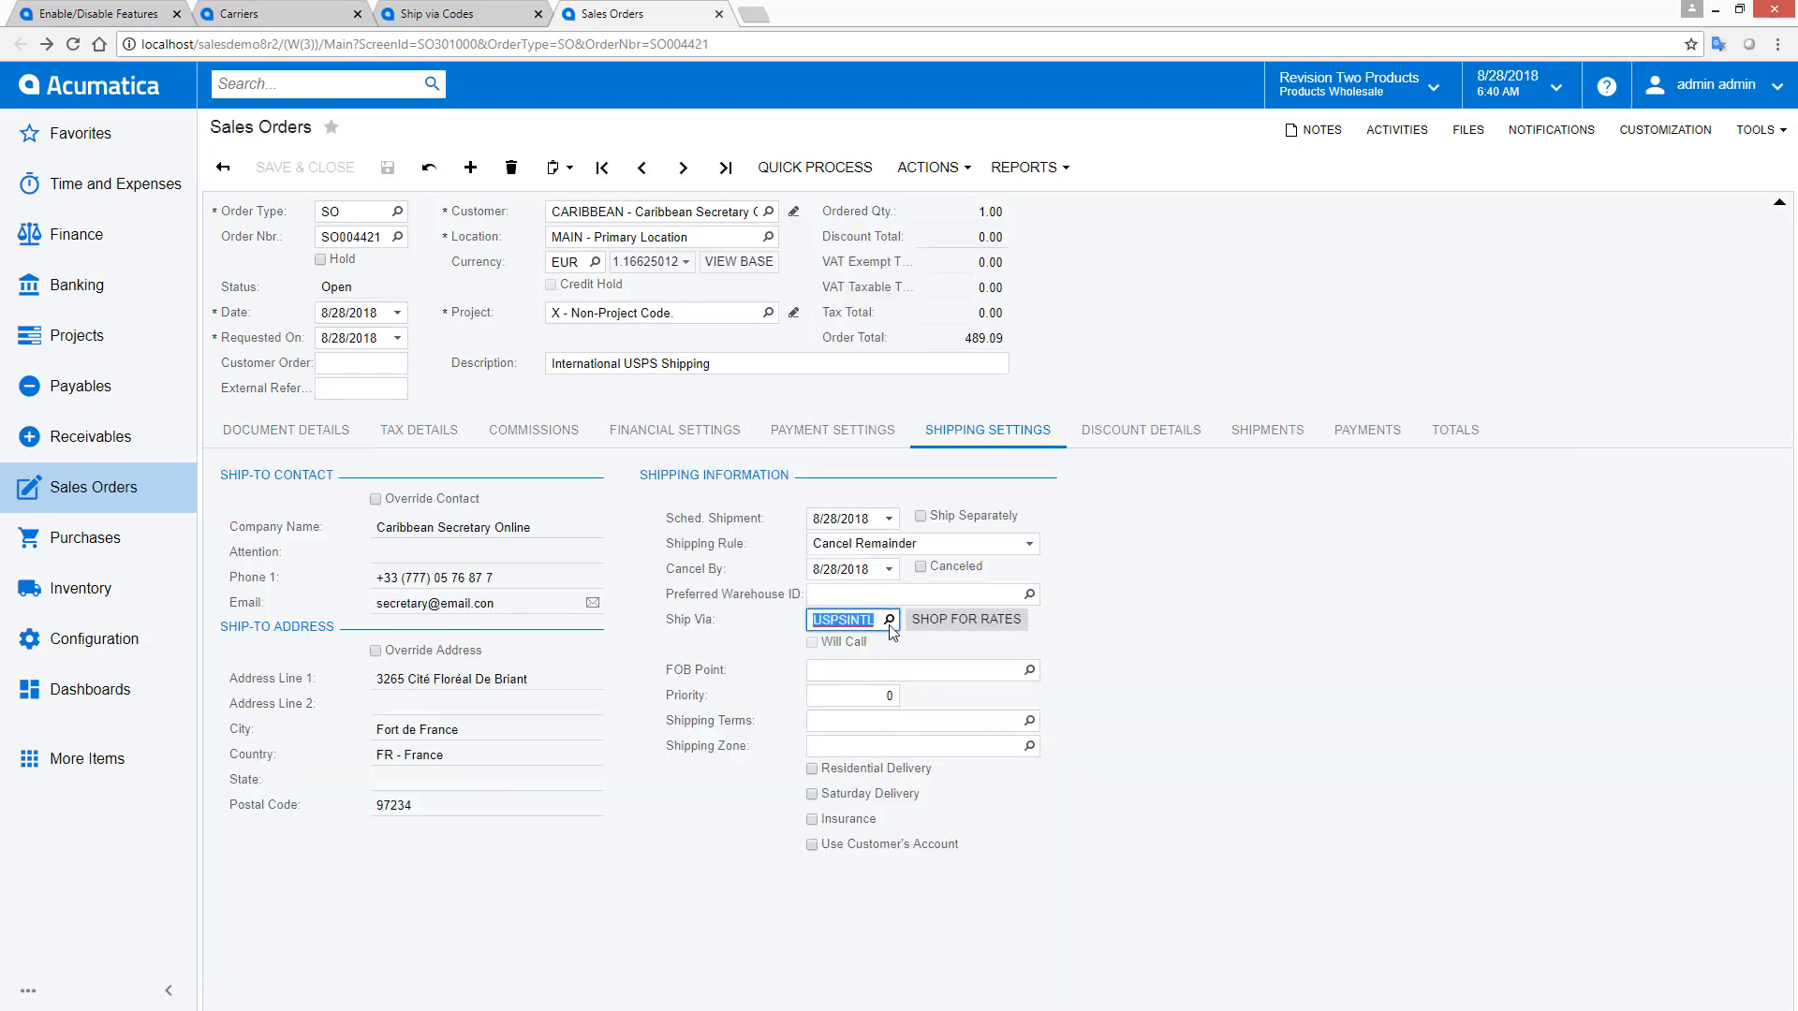
left_click(285, 430)
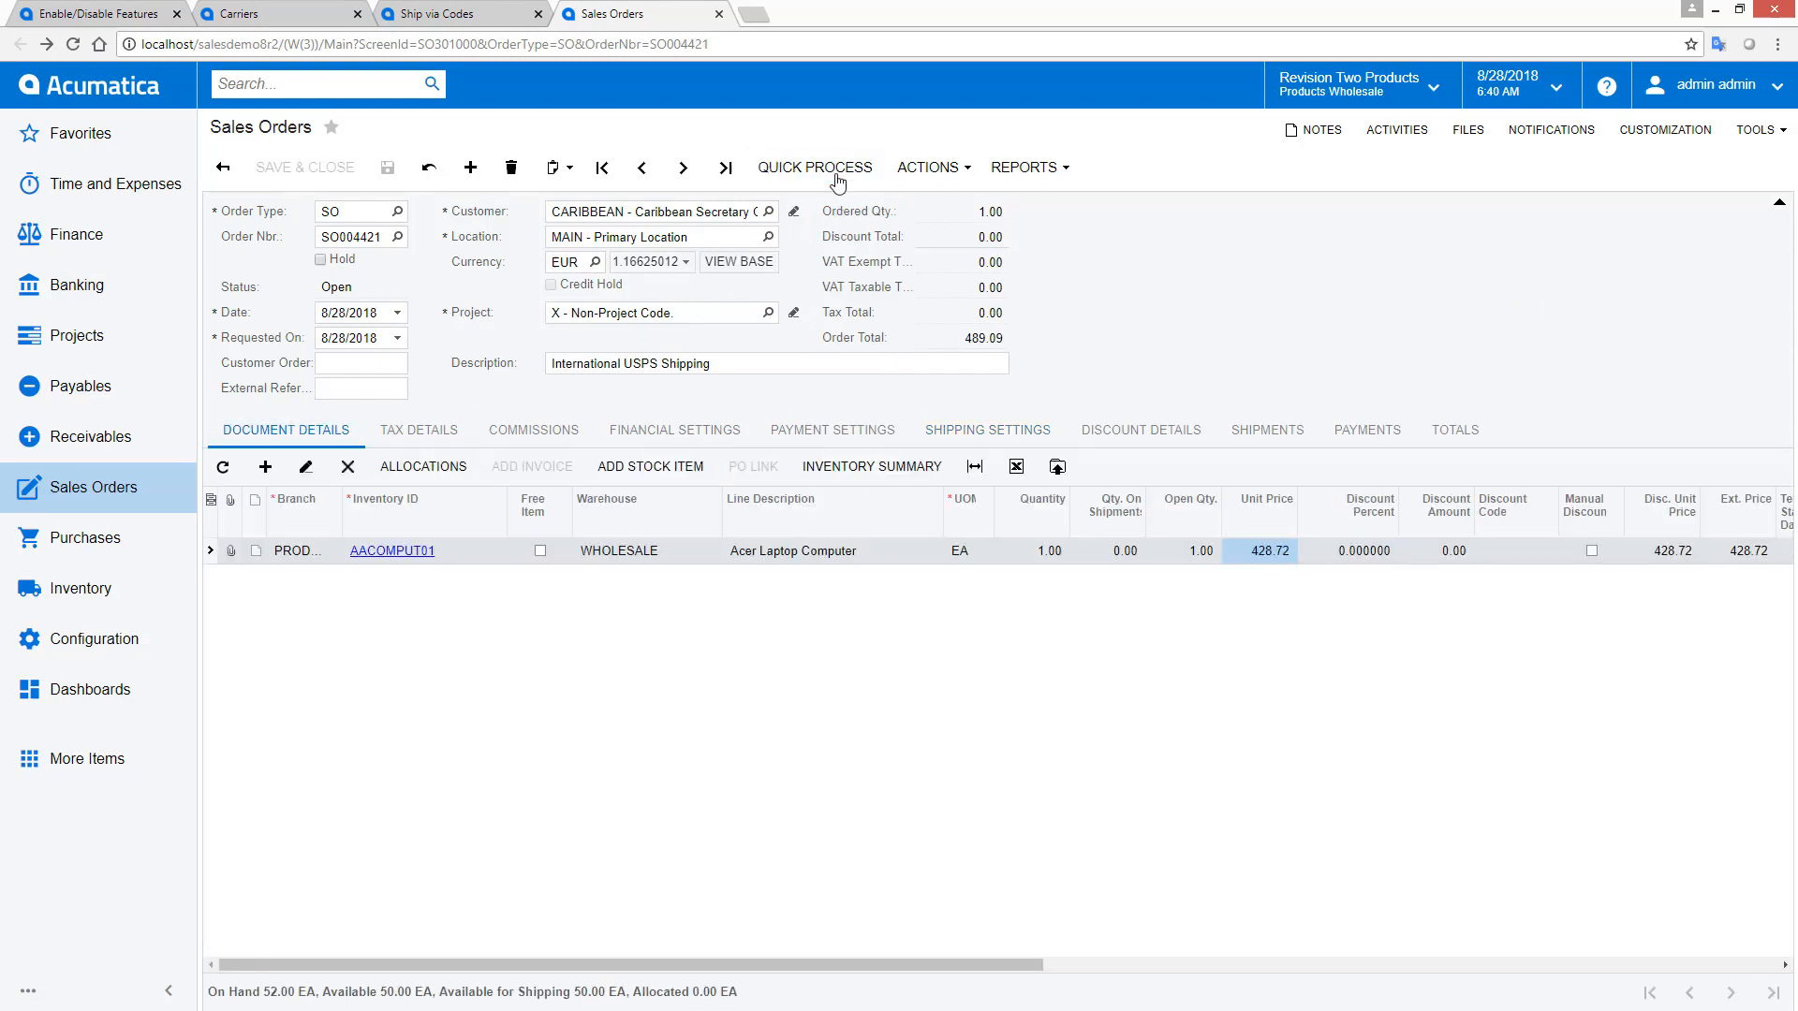
- Quick-process SO004421, creating shipment 001936 whose confirmation fails on the package
left_click(815, 168)
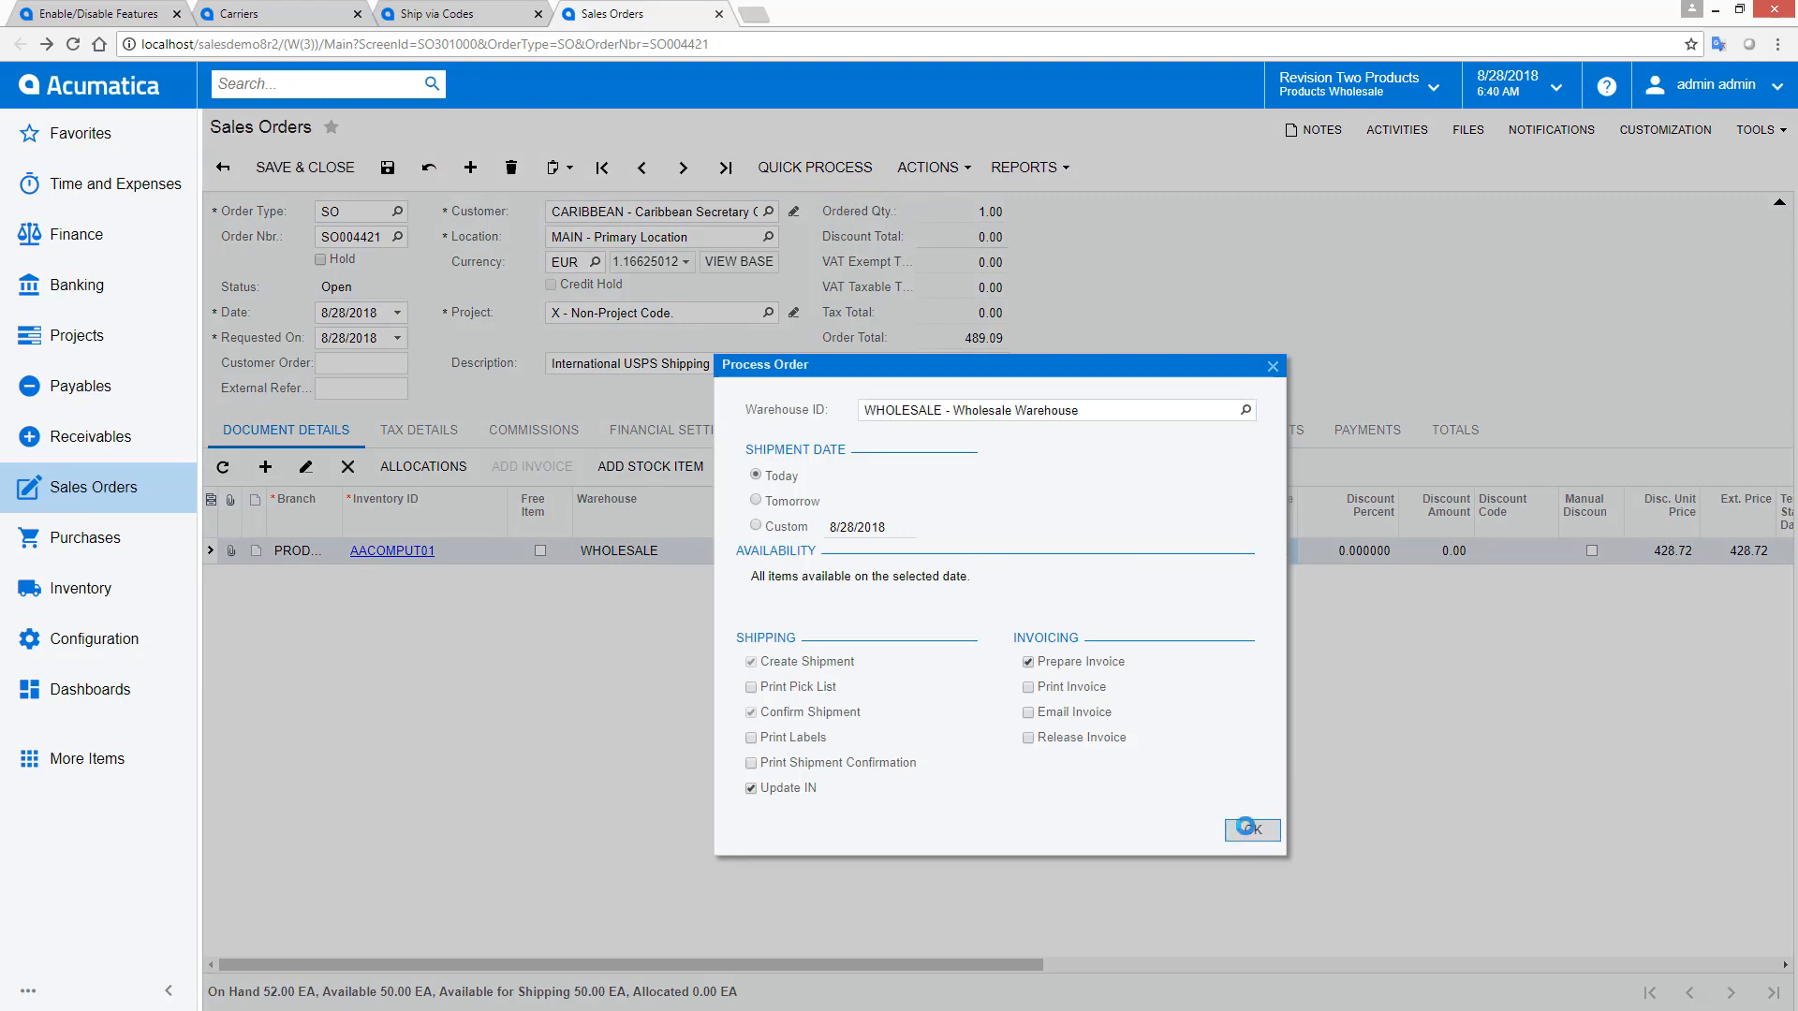
left_click(1253, 829)
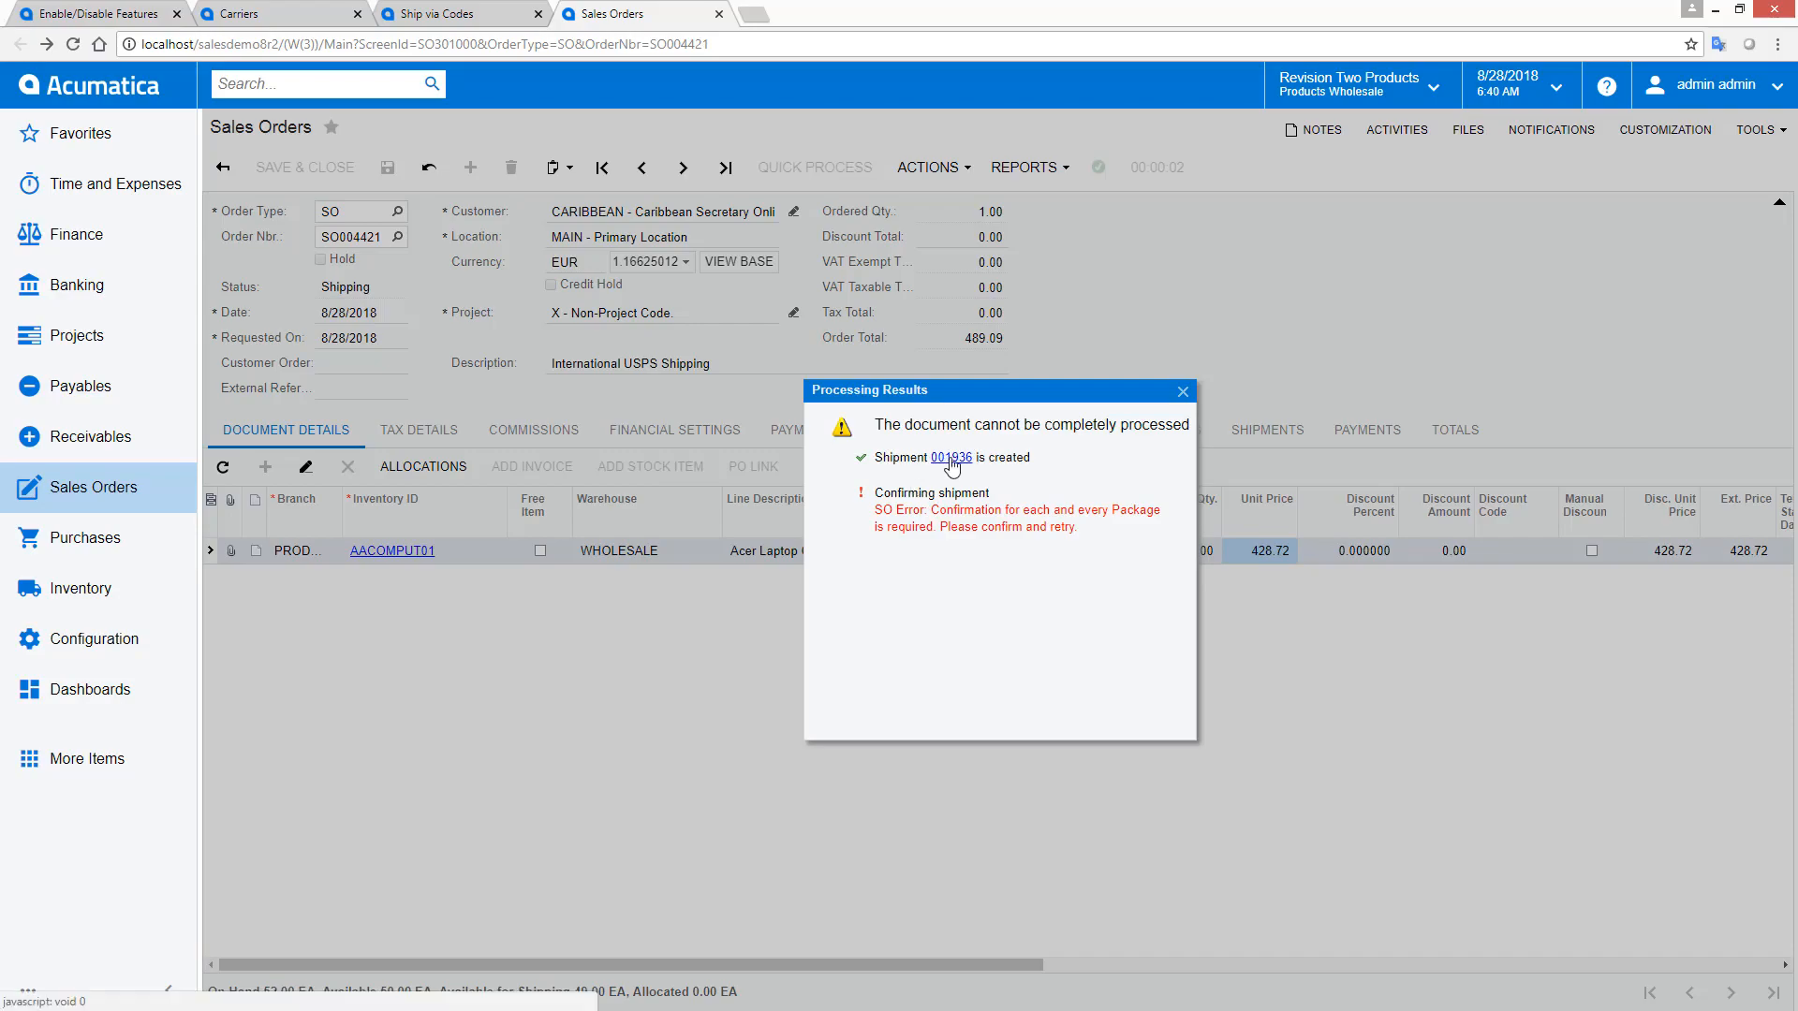
- Mark shipment 001936's MEDIUM package as Confirmed and save the shipment
left_click(949, 457)
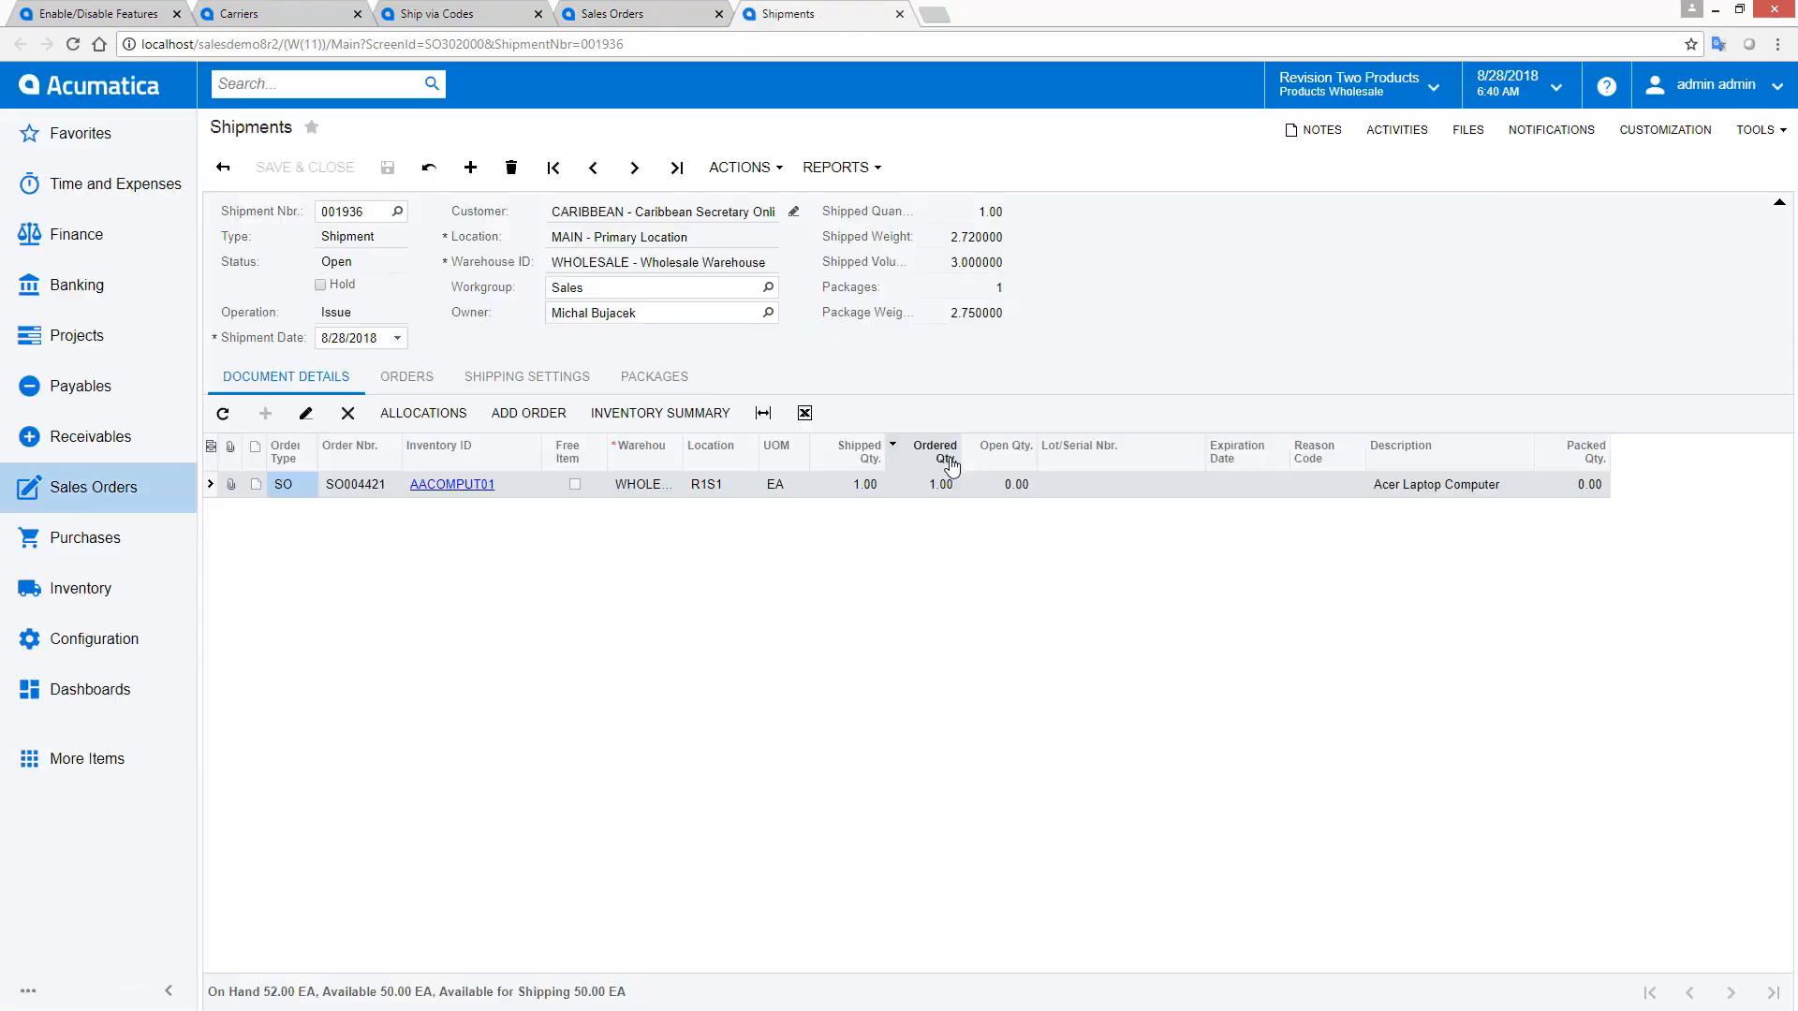
left_click(653, 377)
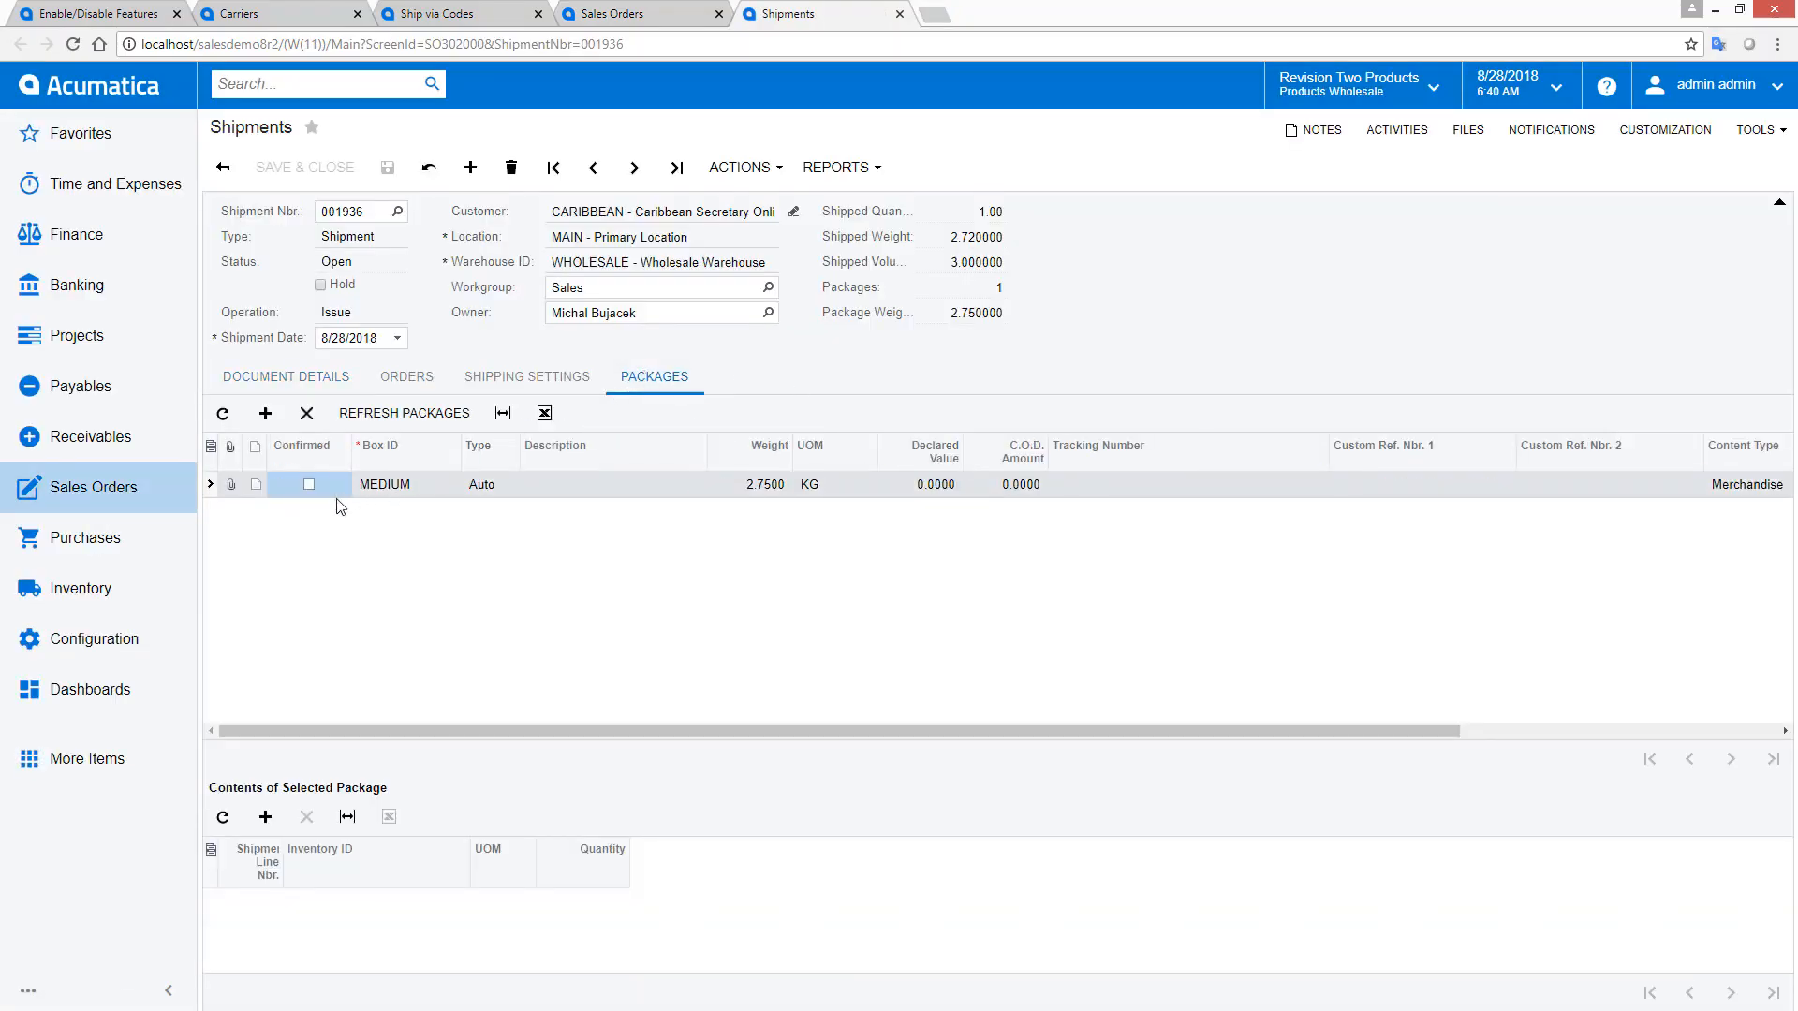
left_click(309, 483)
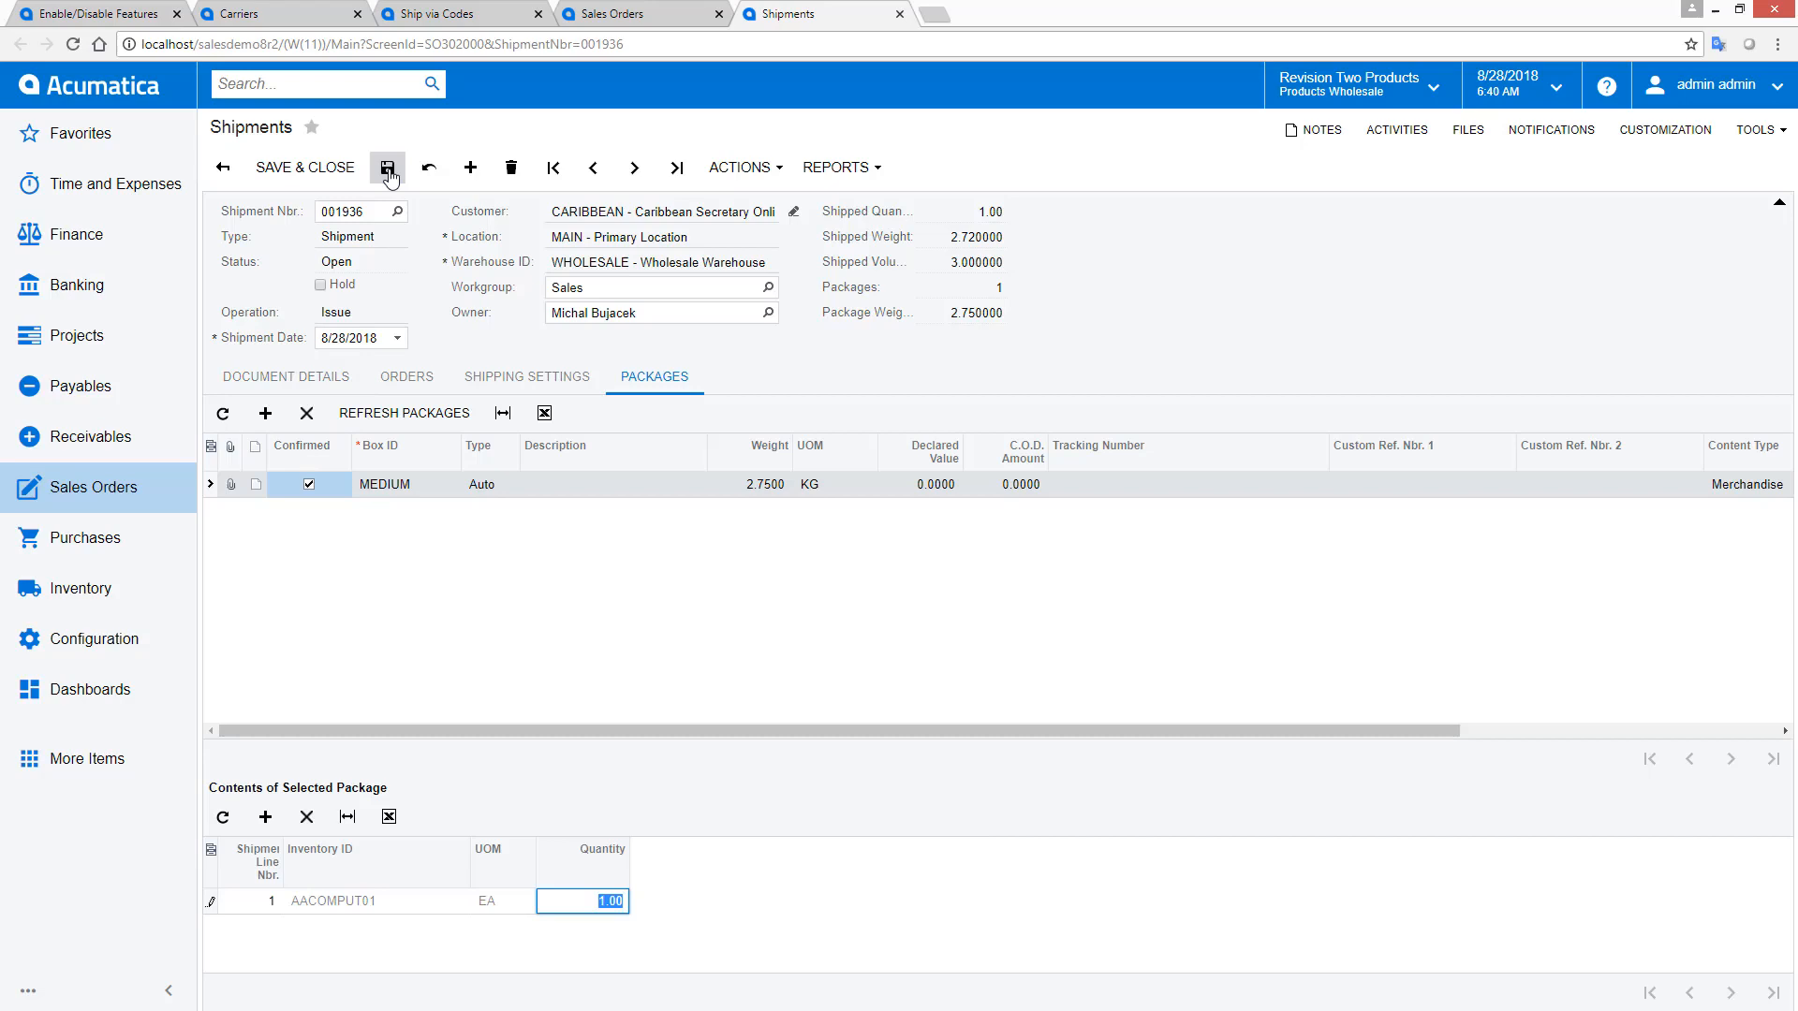
left_click(386, 167)
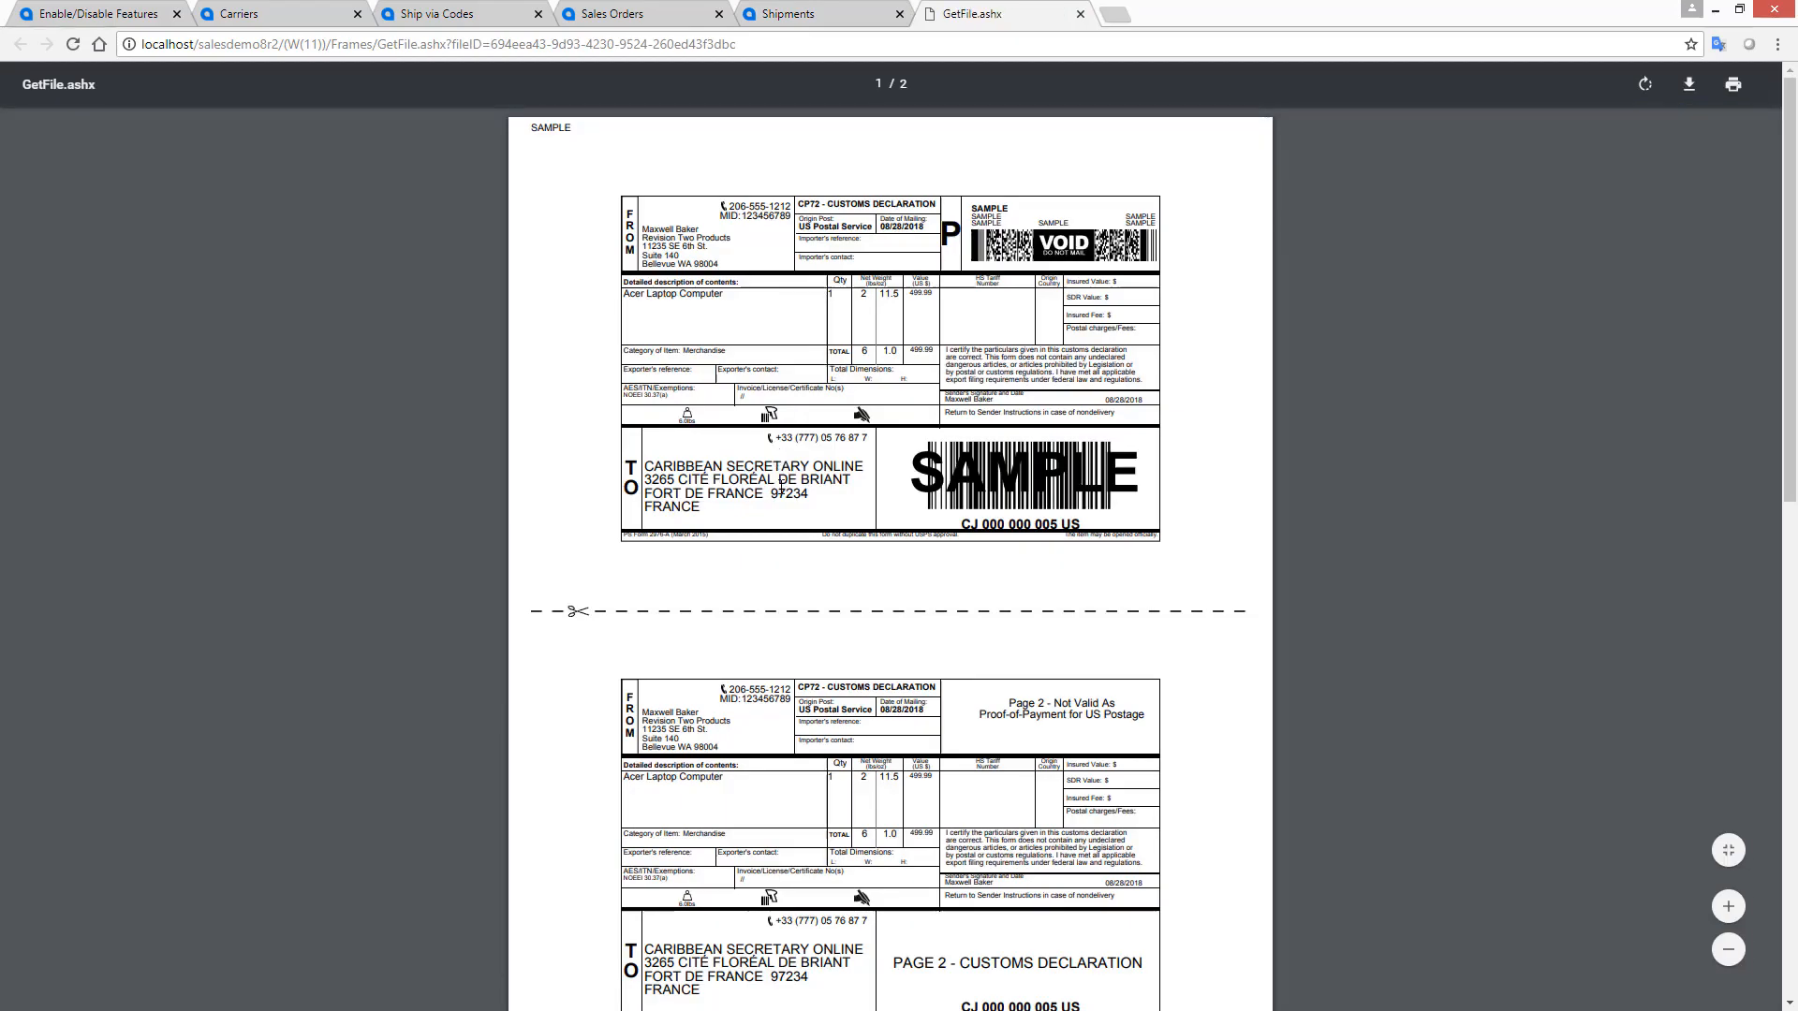
- Scroll the CP72 customs label PDF down to the Page 3 dispatch note
scroll("down", 3)
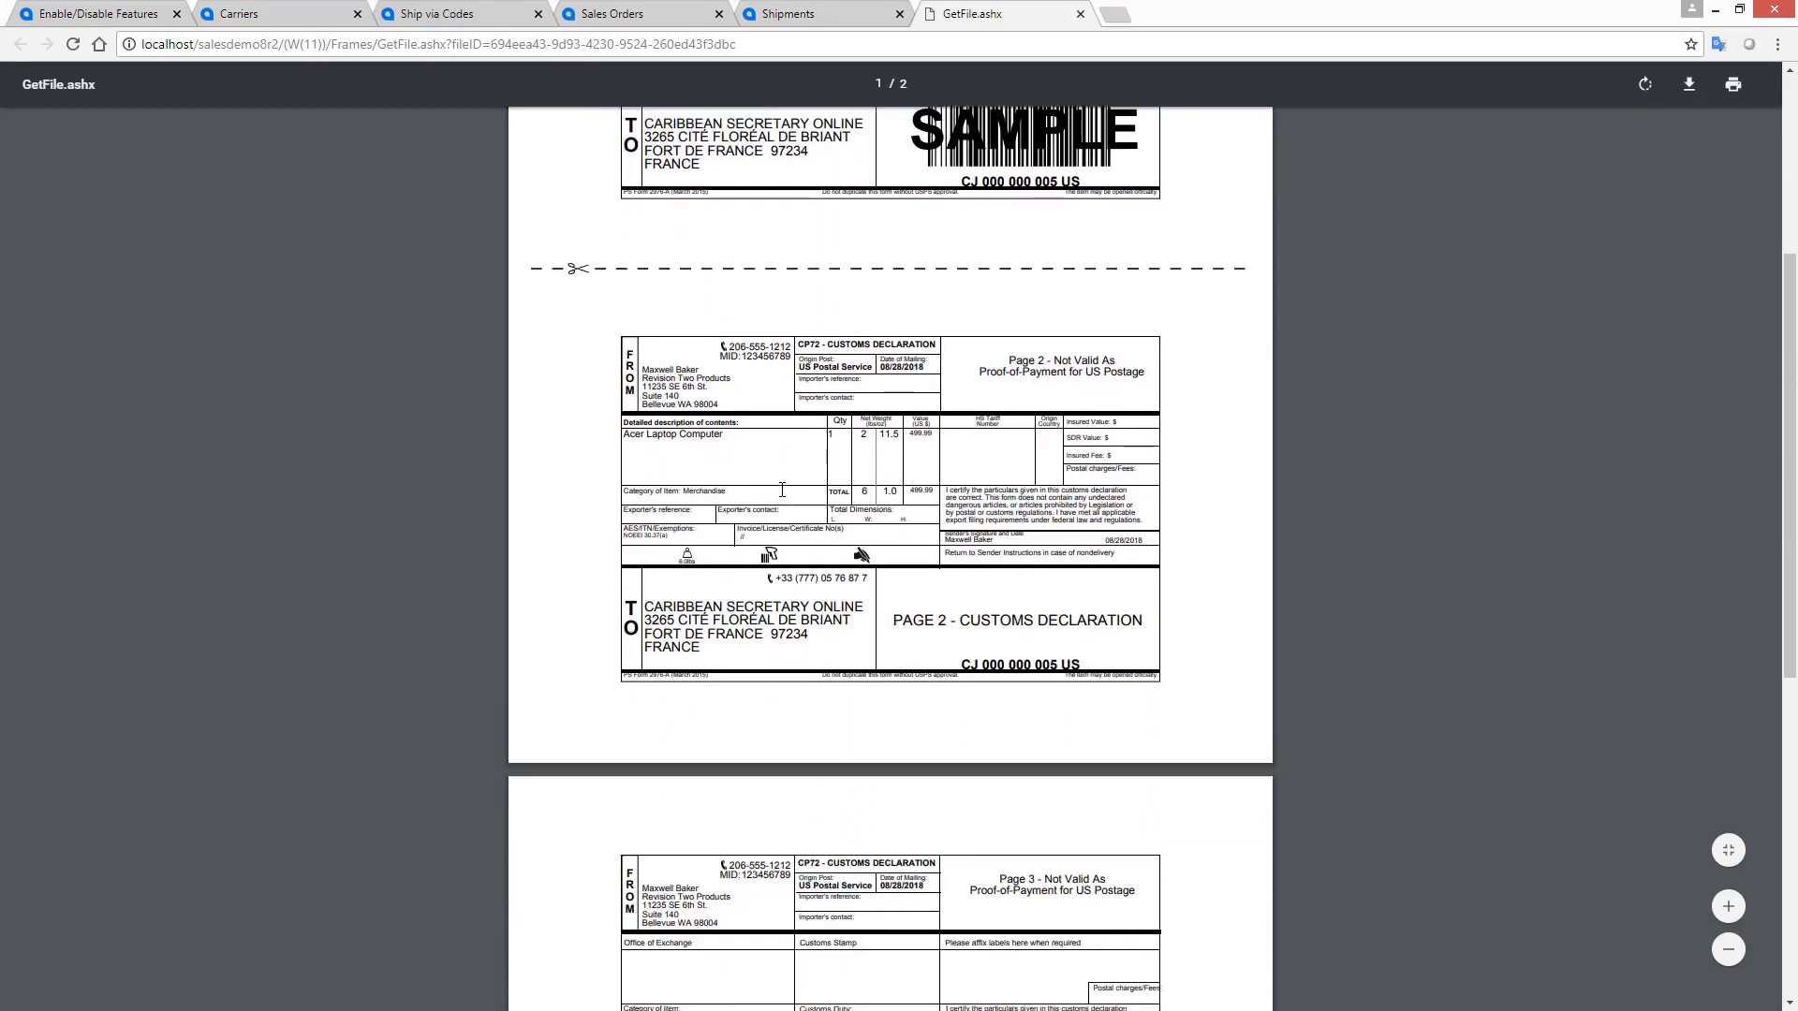
scroll("down", 3)
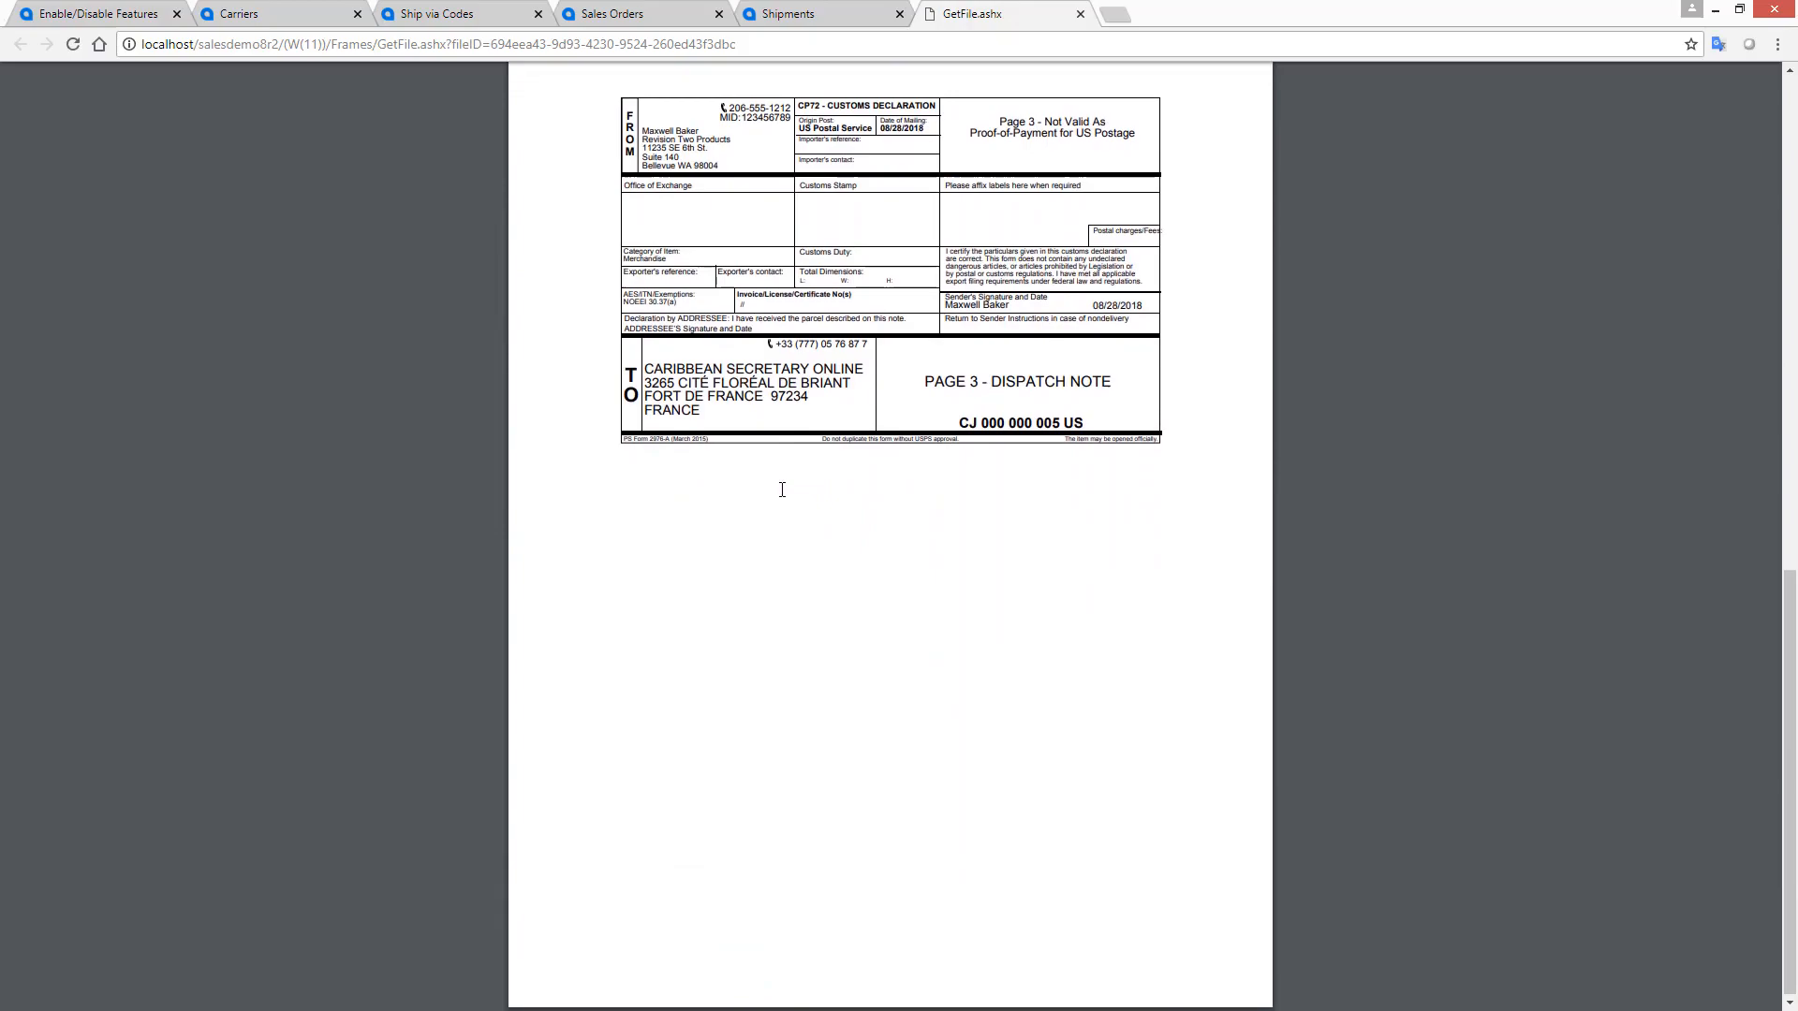